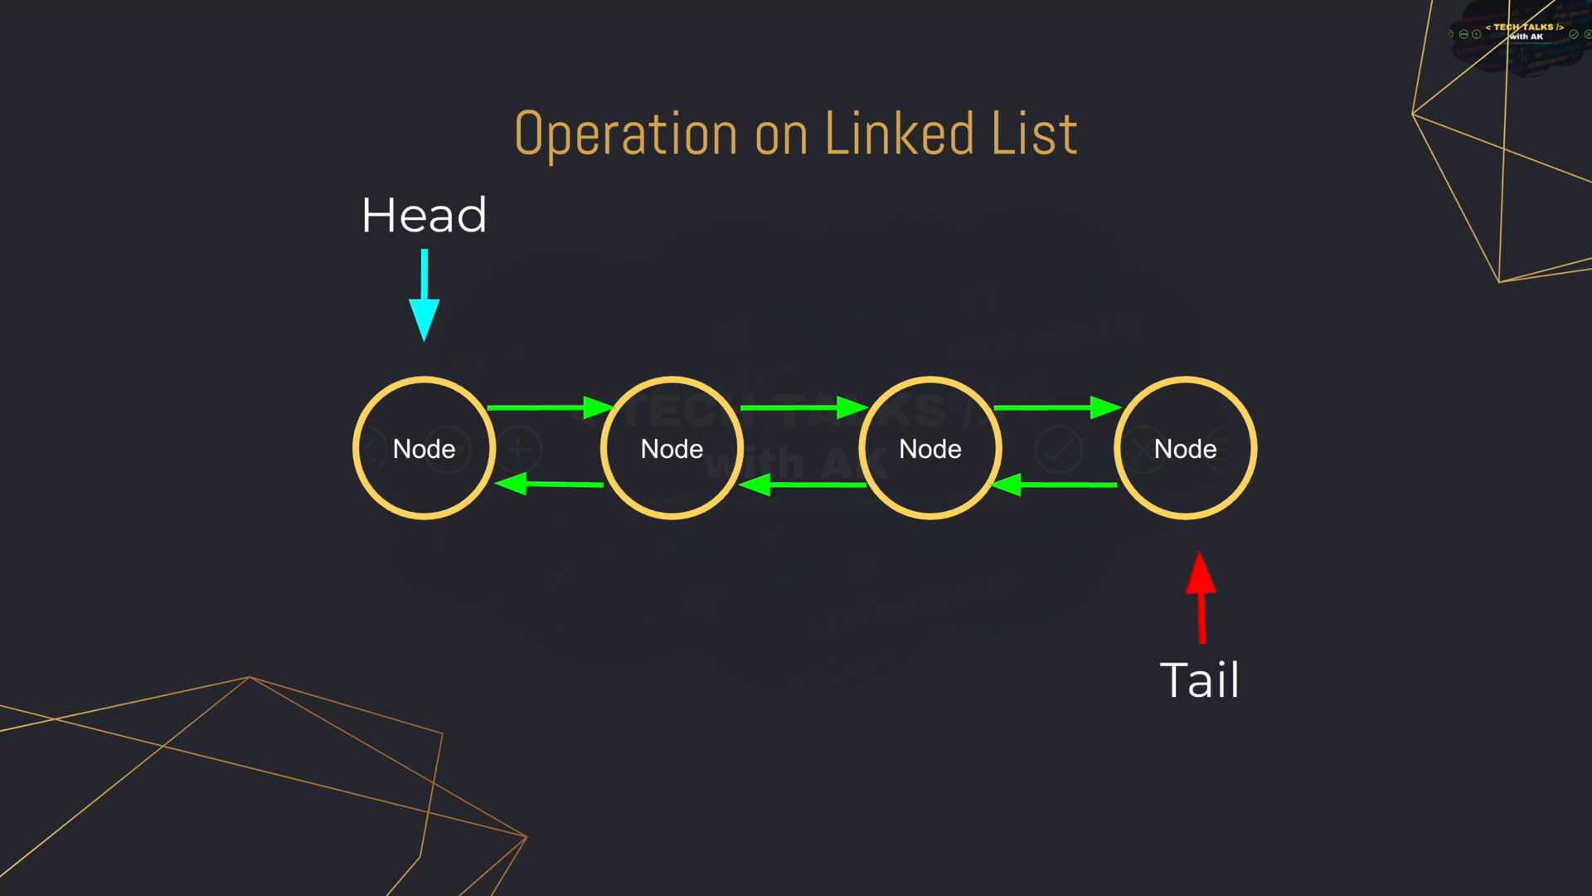
{"action": "mouse_move", "coordinate": [1365, 436]}
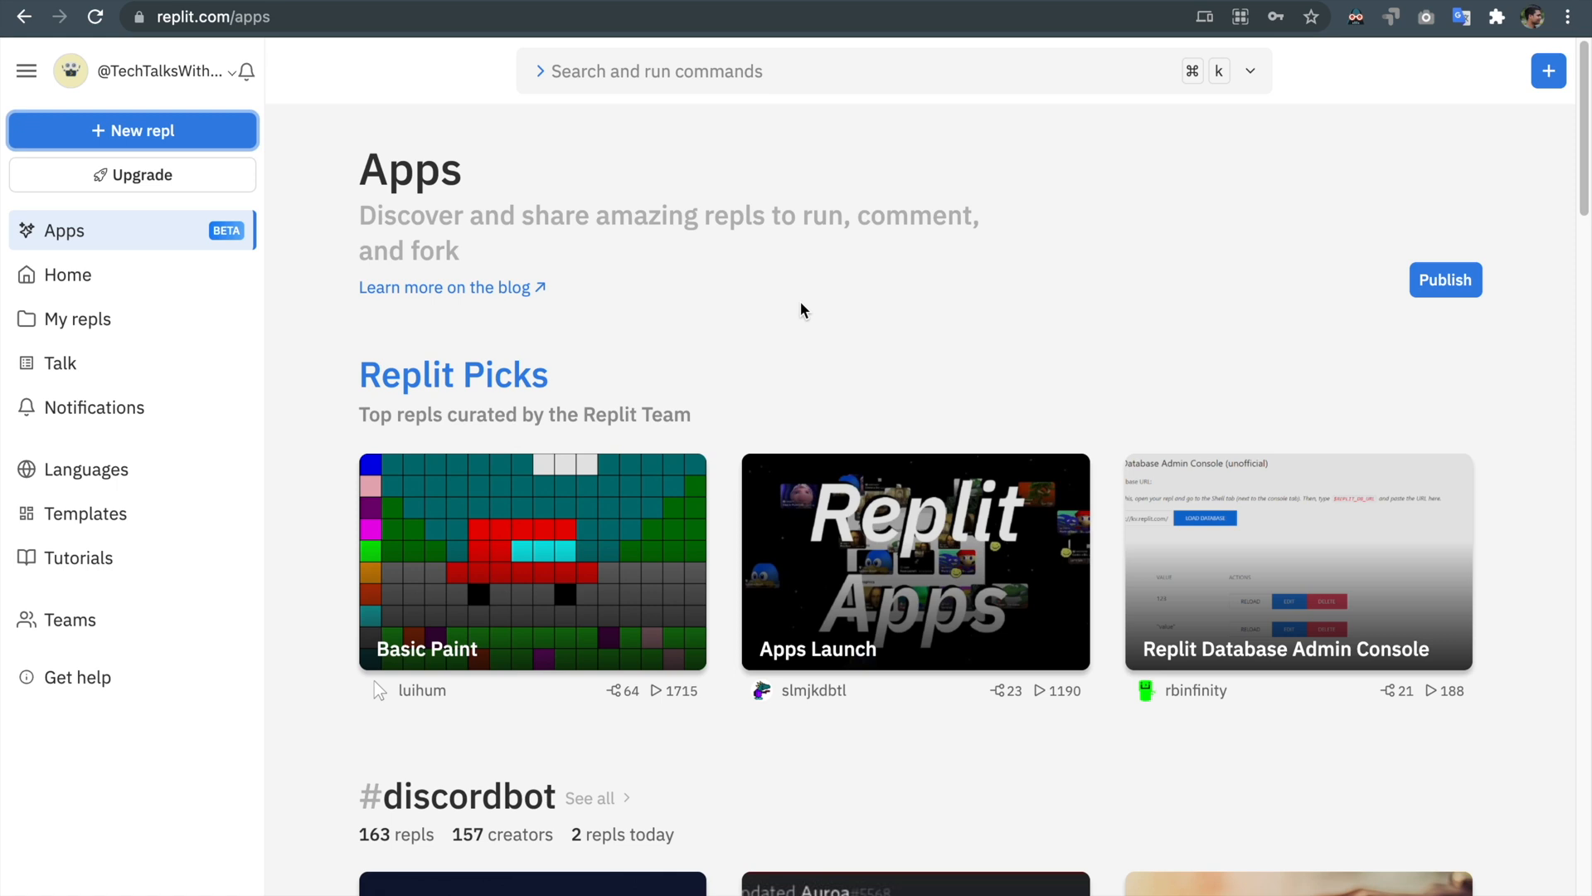
{"action": "mouse_move", "coordinate": [133, 129]}
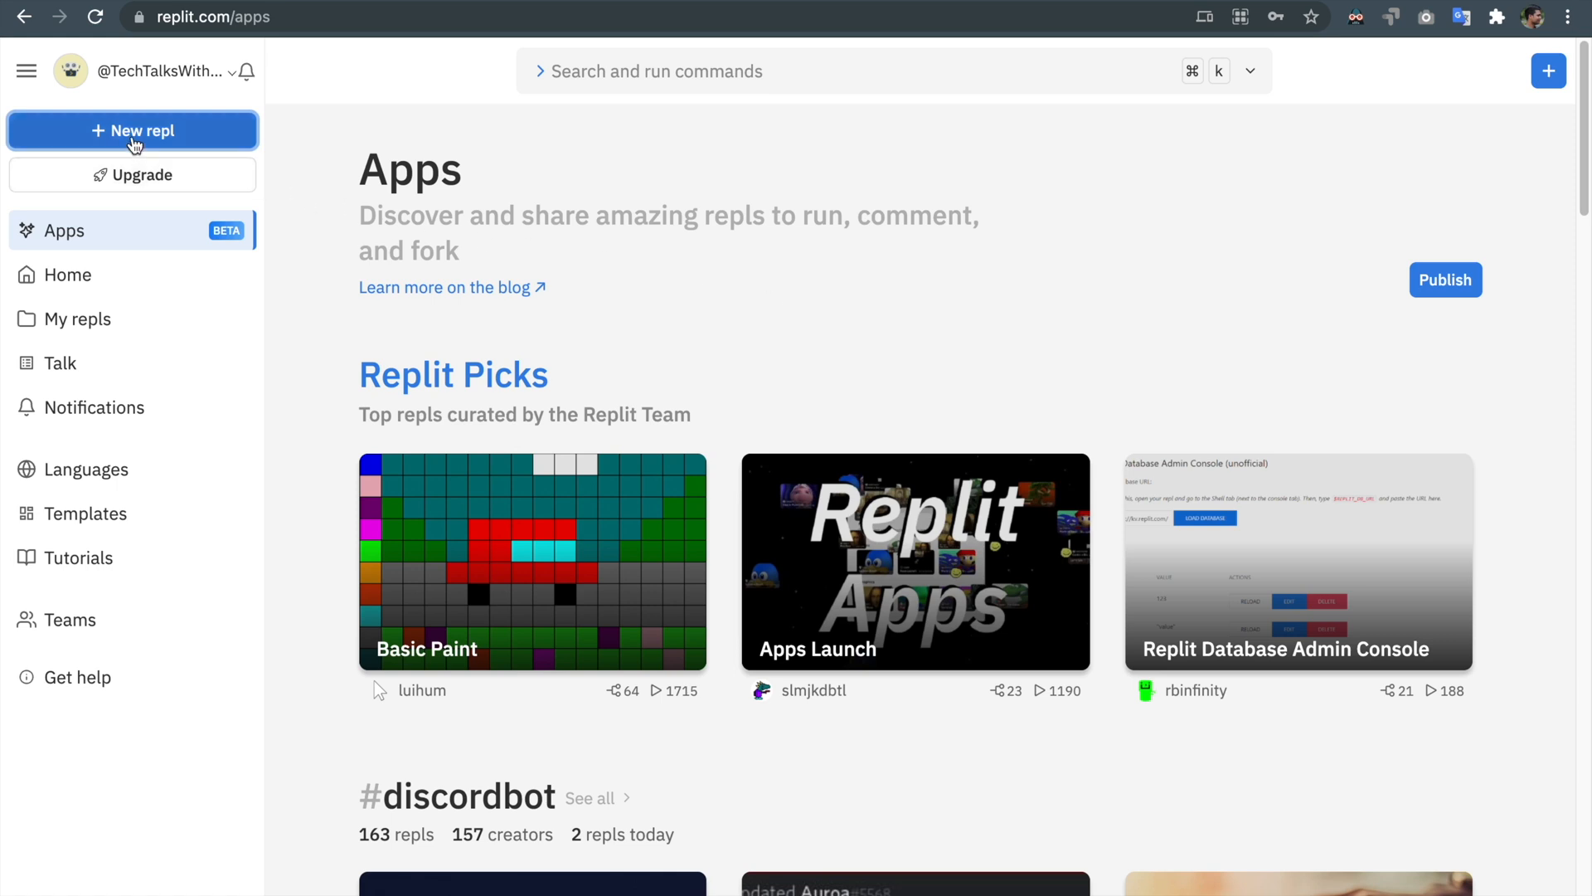
Step: Create a new JavaScript repl named LList, opening its empty index.js
{"action": "left_click", "coordinate": [133, 129]}
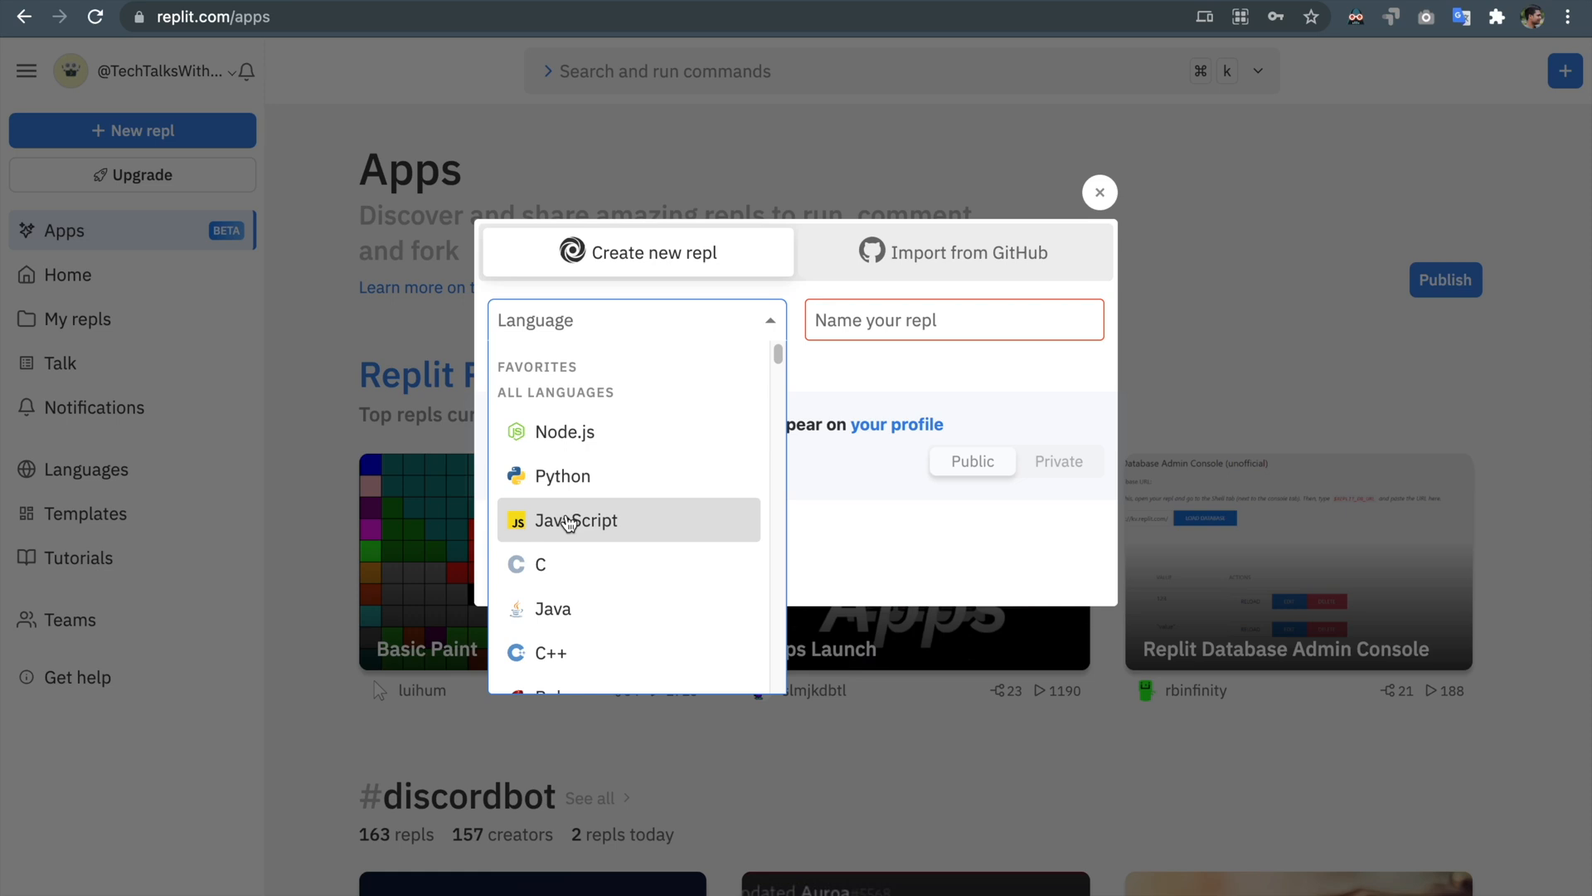
{"action": "left_click", "coordinate": [575, 519]}
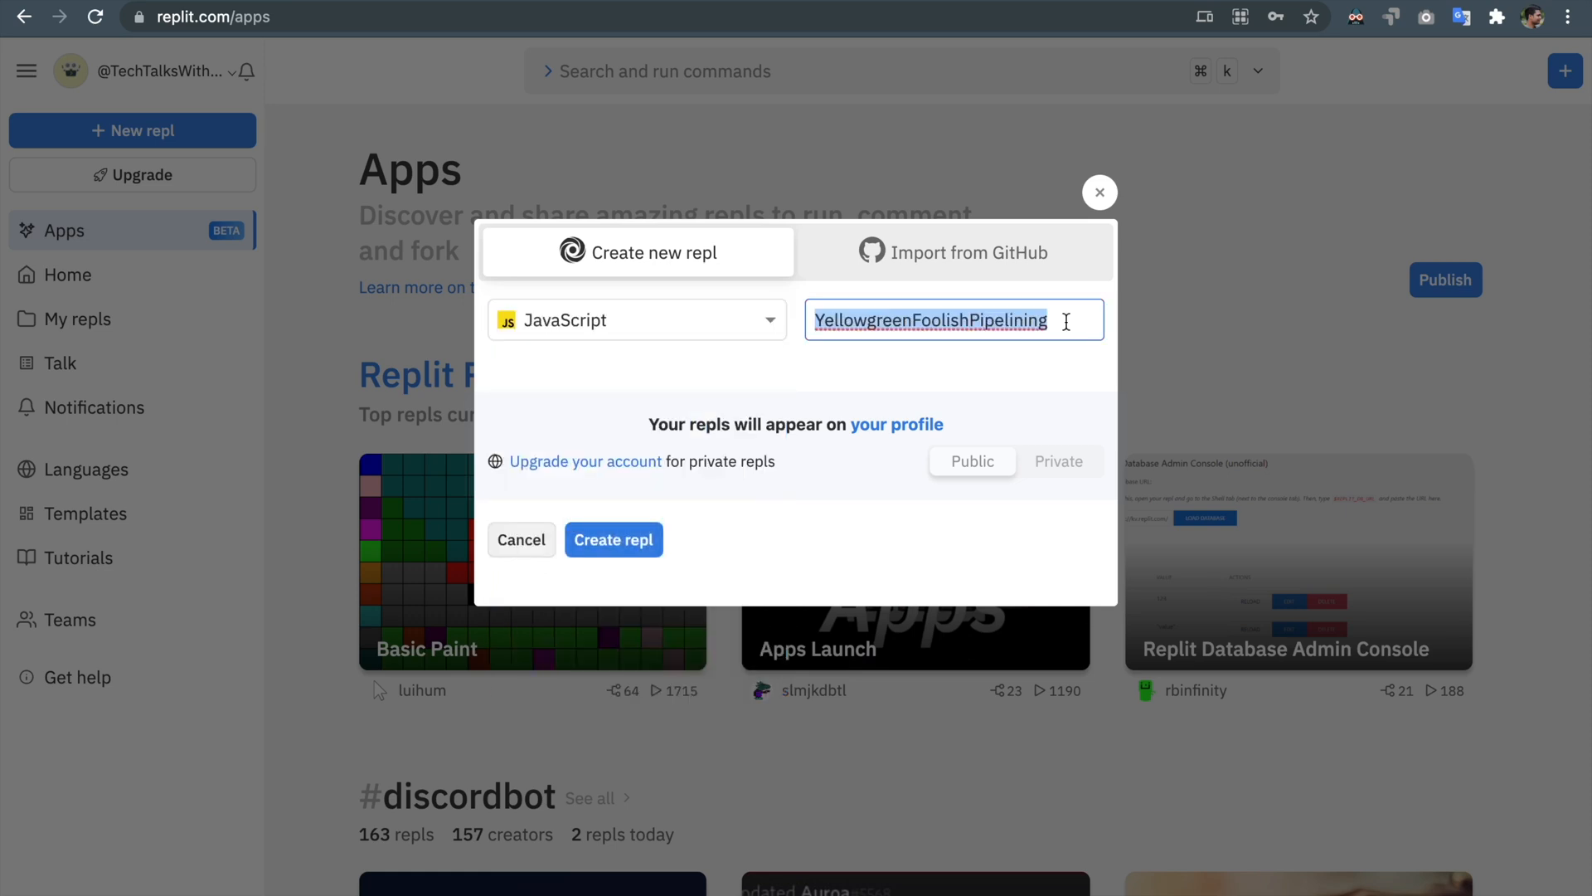
{"action": "type", "text": "LL"}
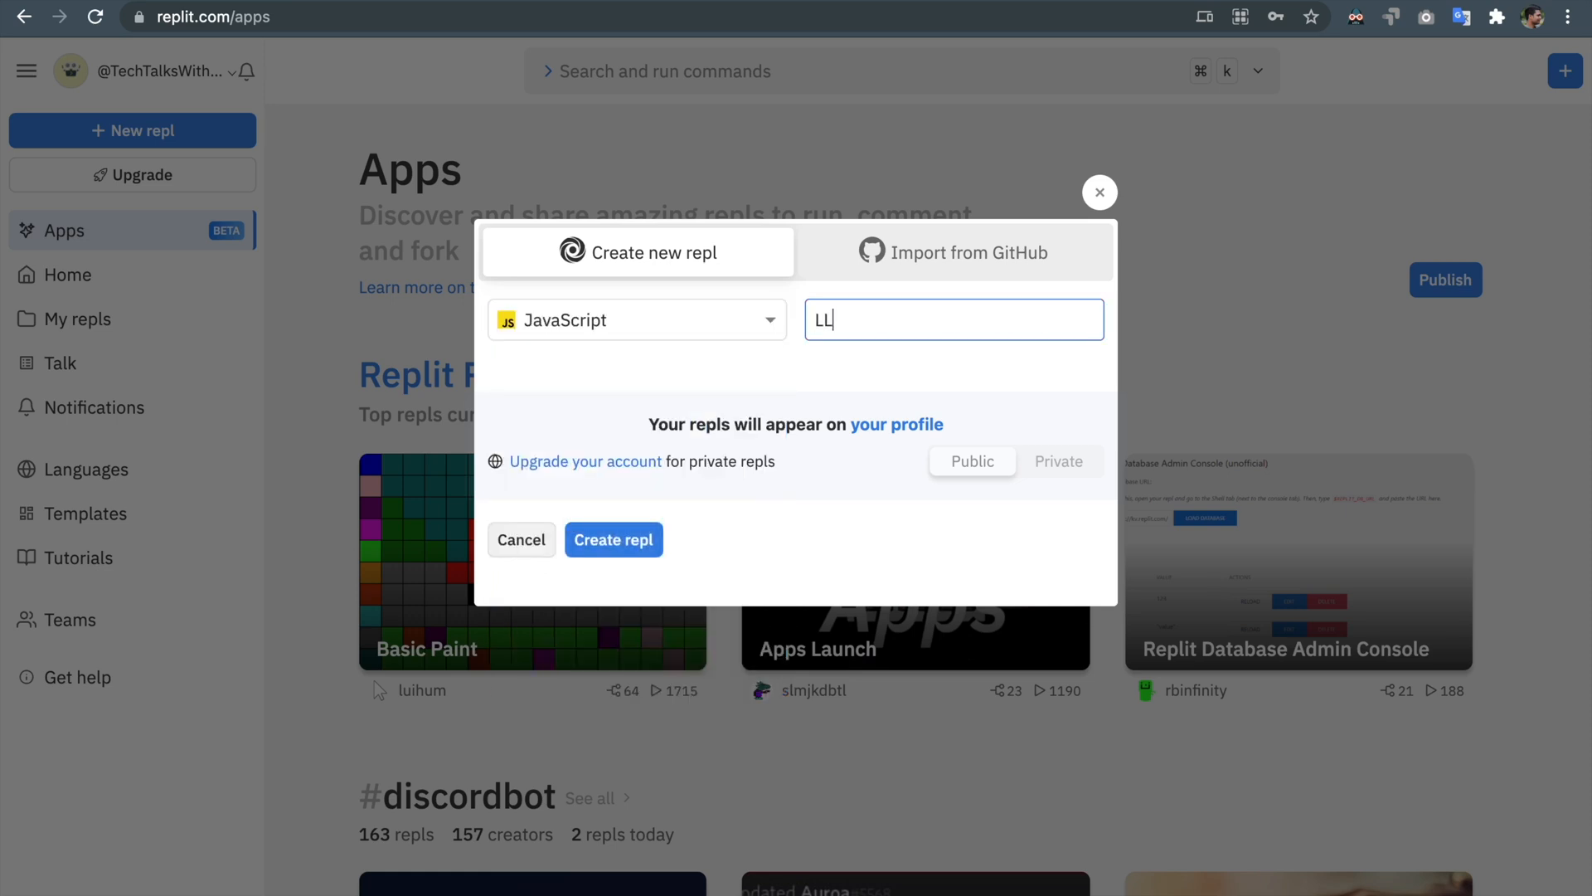
{"action": "left_click", "coordinate": [613, 539]}
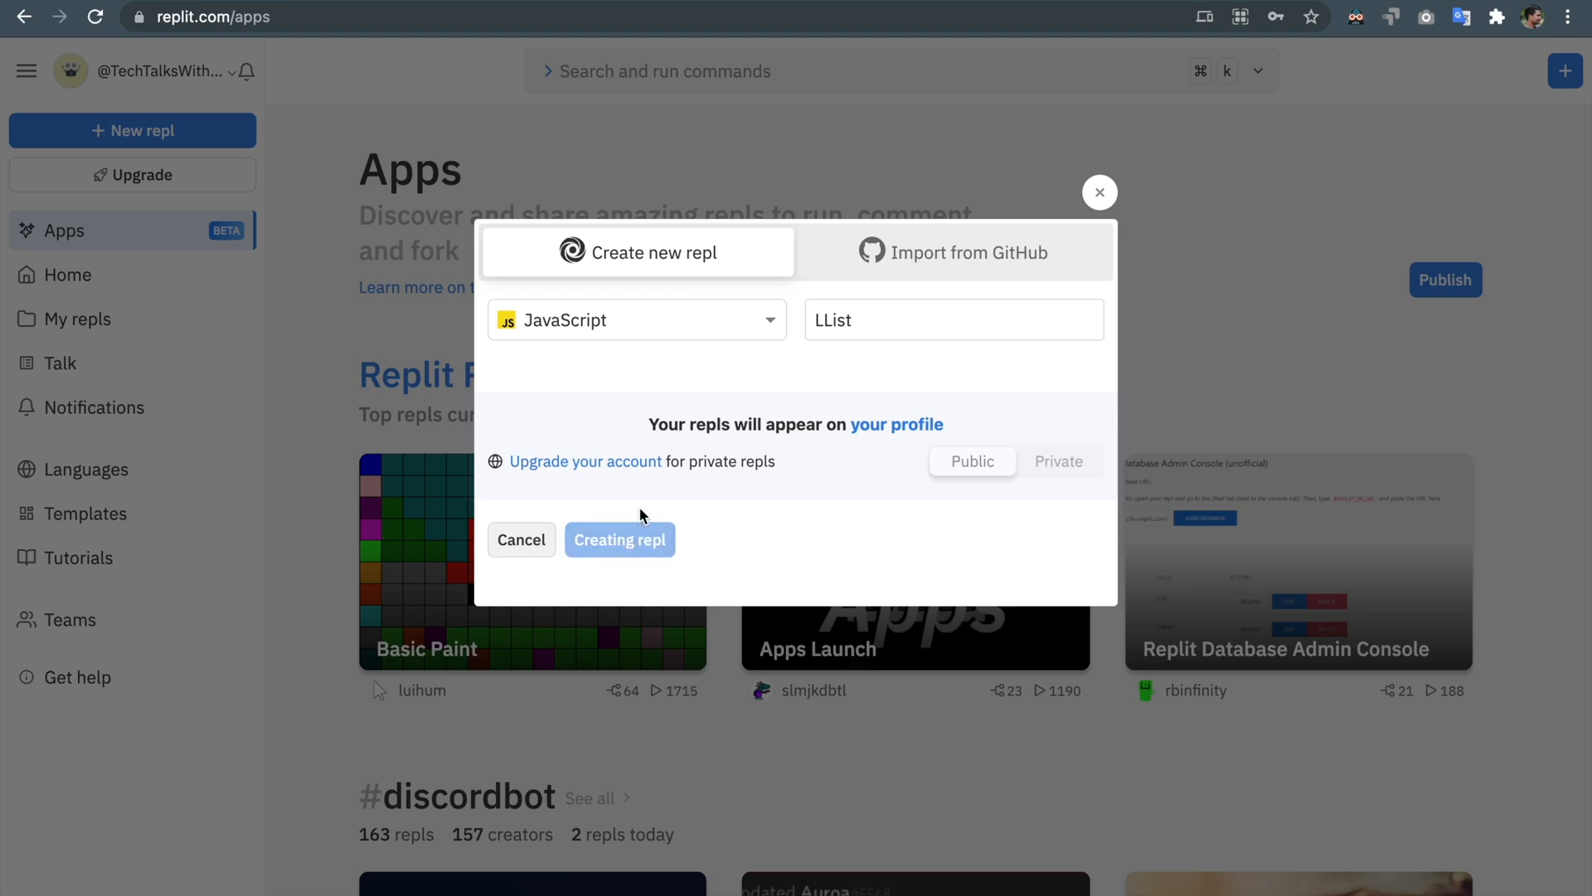
{"action": "left_click", "coordinate": [618, 539]}
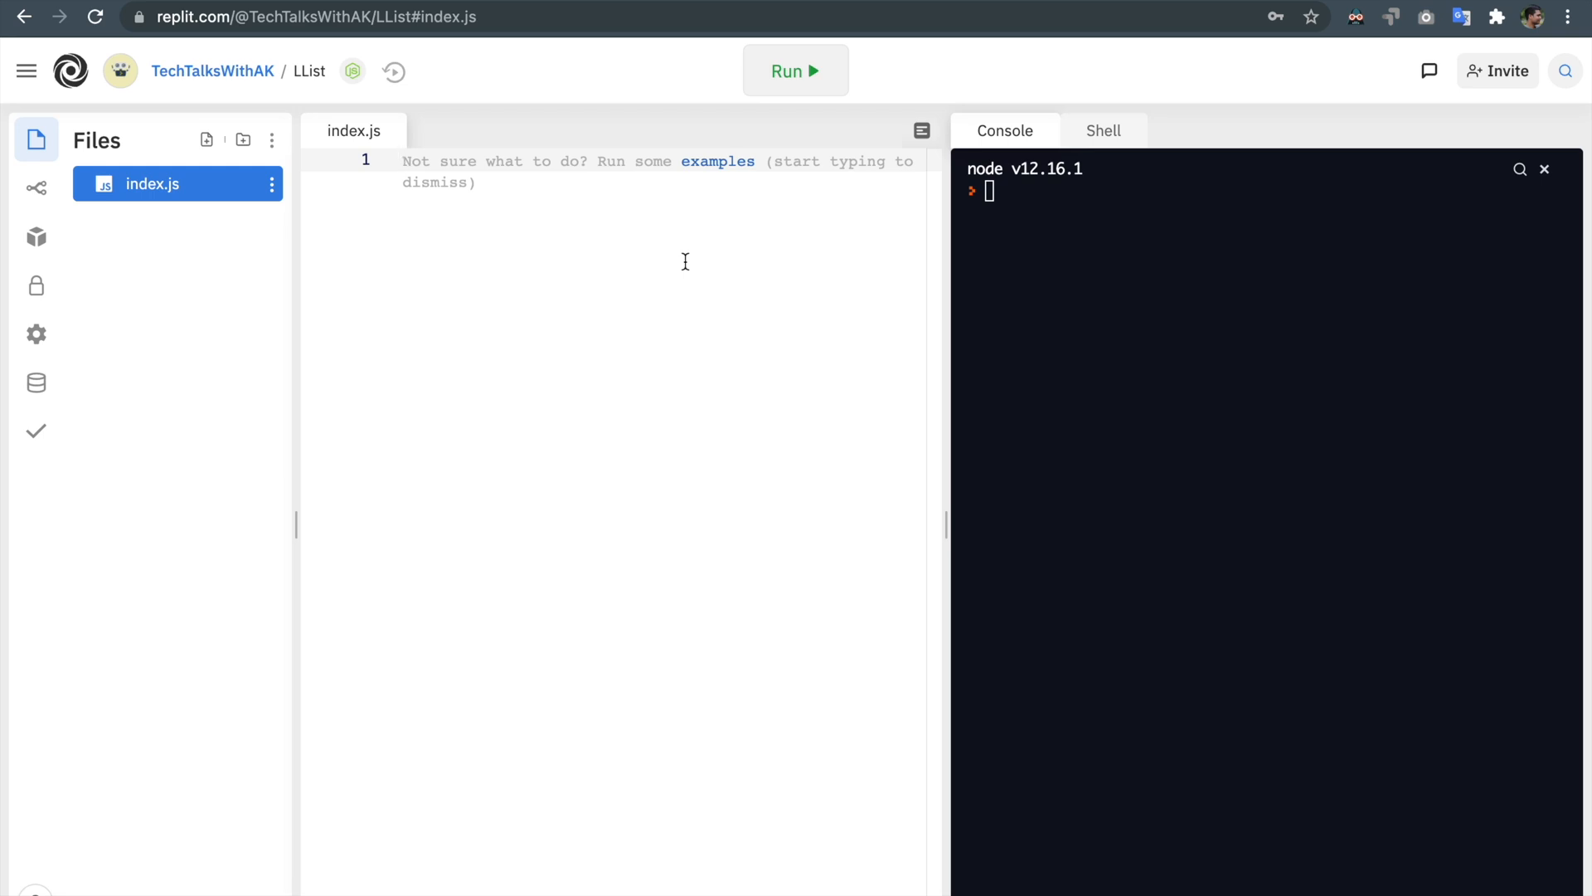
Step: Write an empty function LinkedList(){} stub at the top of index.js
{"action": "left_click", "coordinate": [401, 161]}
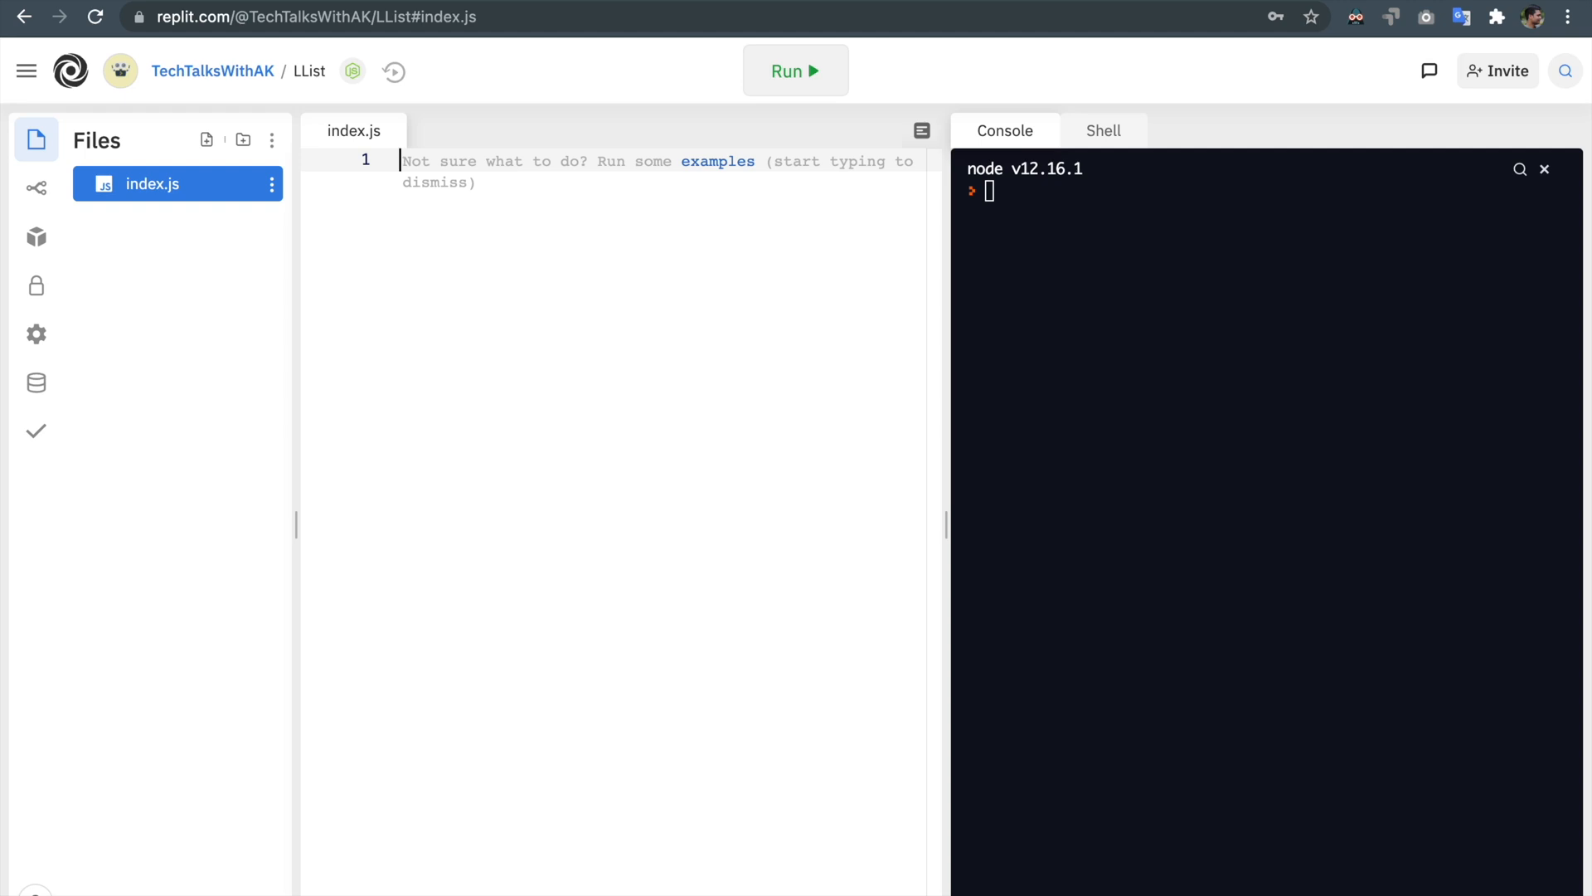
{"action": "type", "text": "function L"}
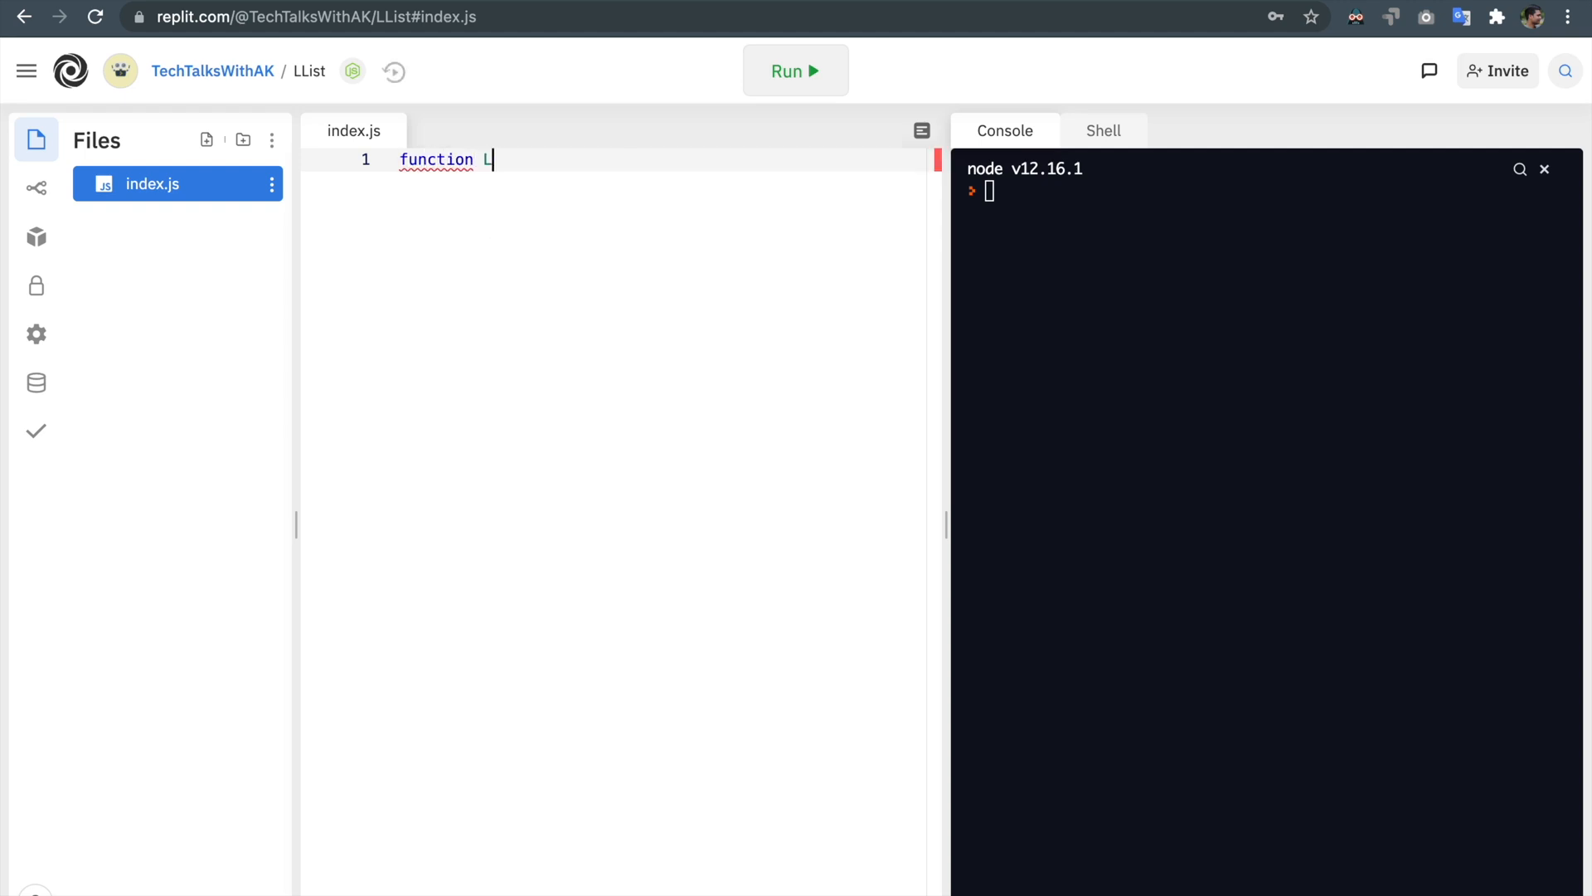
{"action": "type", "text": "inkedList"}
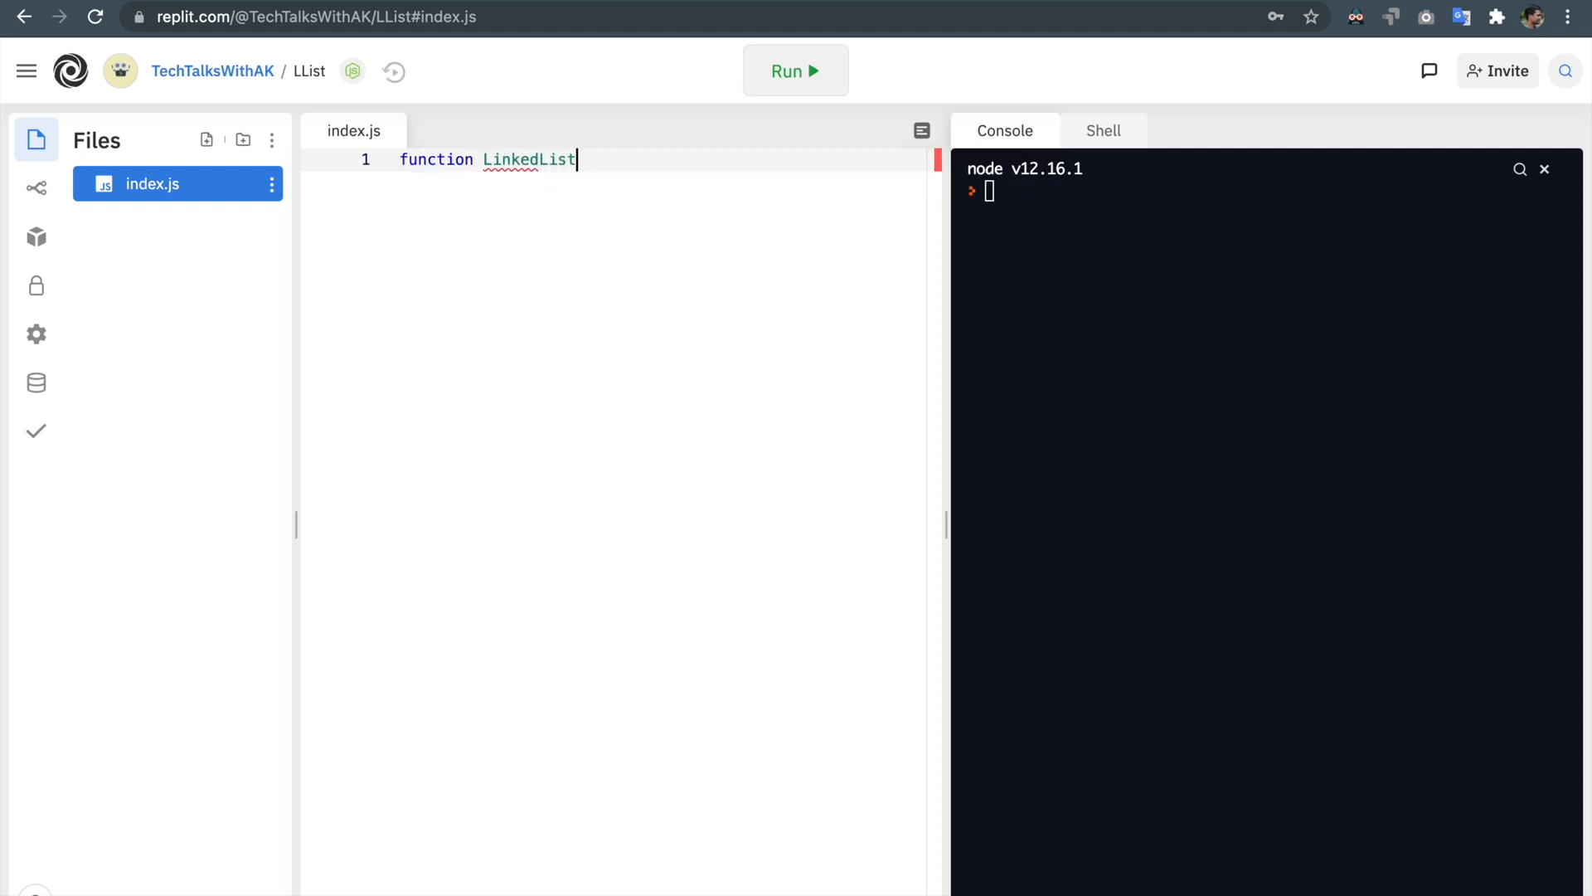
{"action": "type", "text": "(){}"}
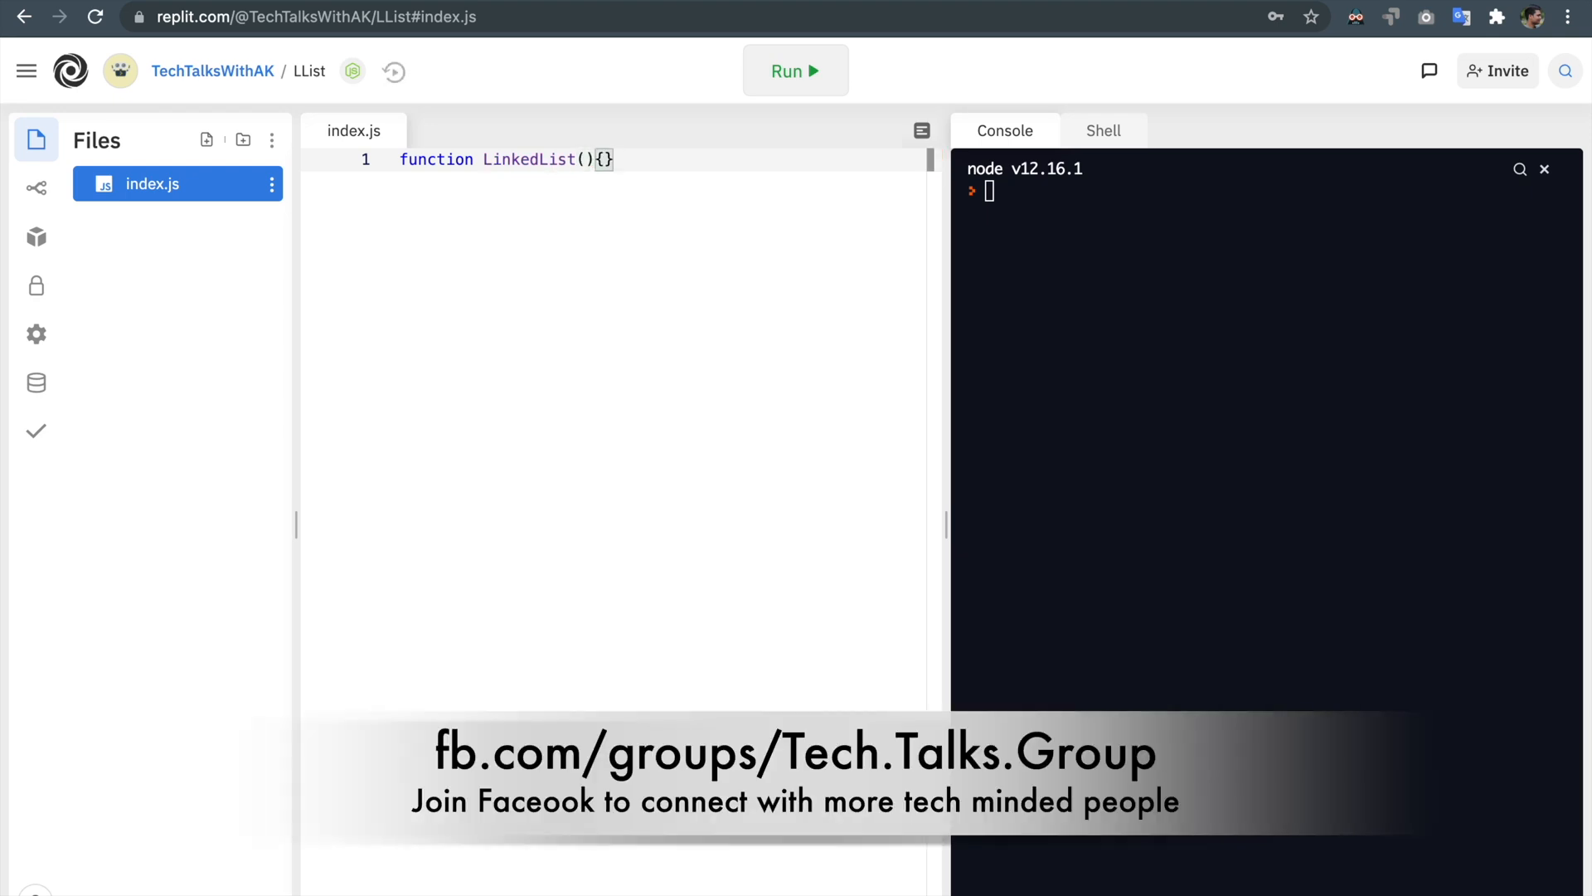
{"action": "key", "text": "Enter"}
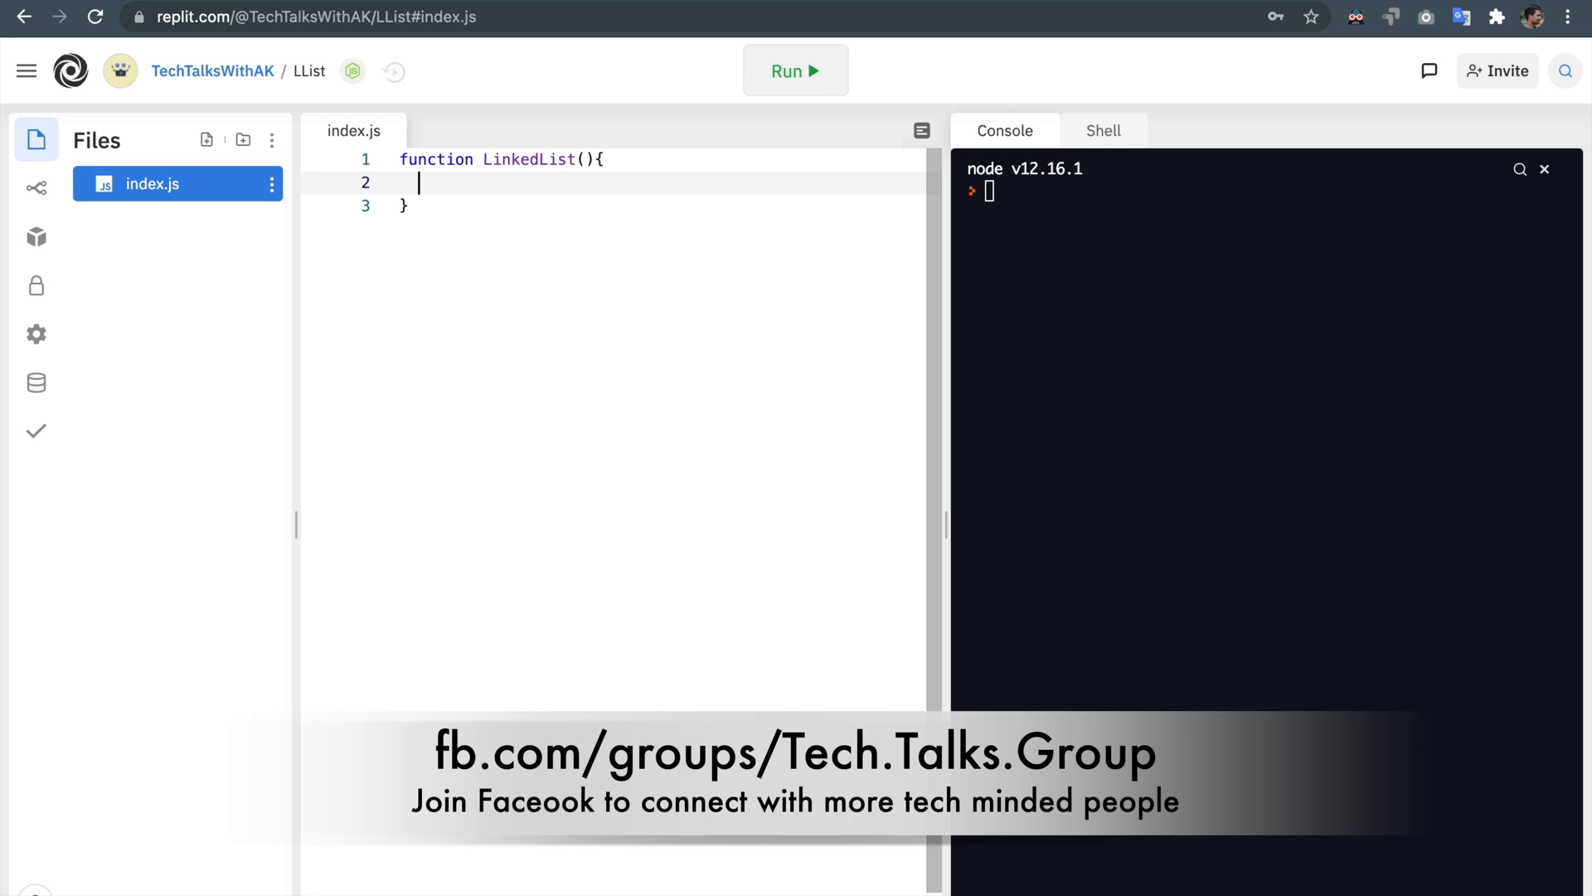
{"action": "key", "text": "enter"}
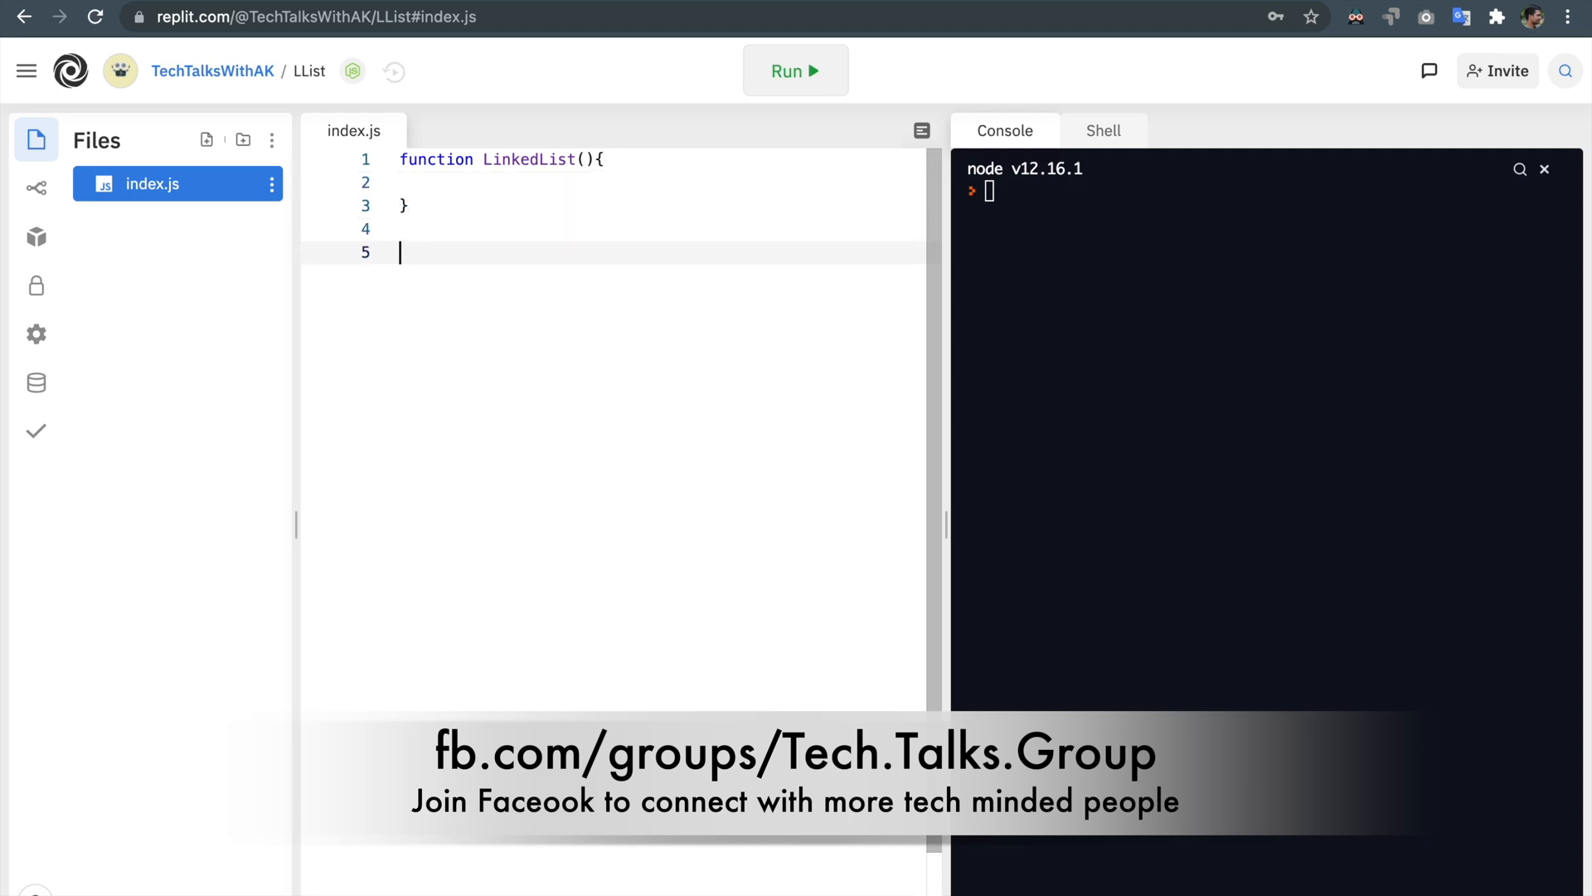
Step: Add an empty function Node(){ } stub below LinkedList
{"action": "type", "text": "function"}
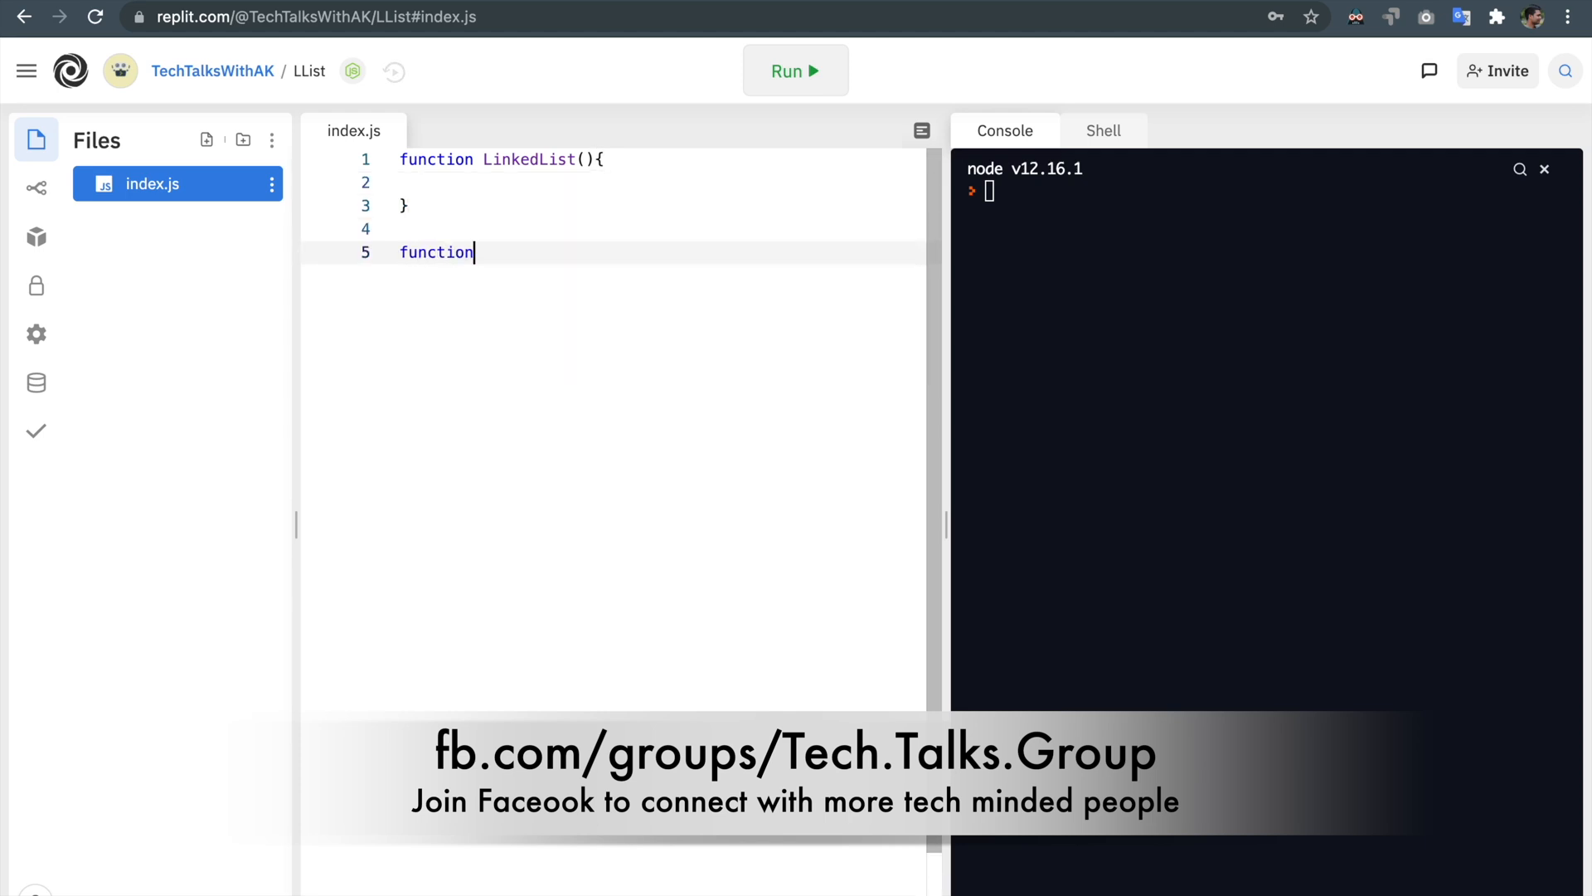
{"action": "type", "text": "Node()"}
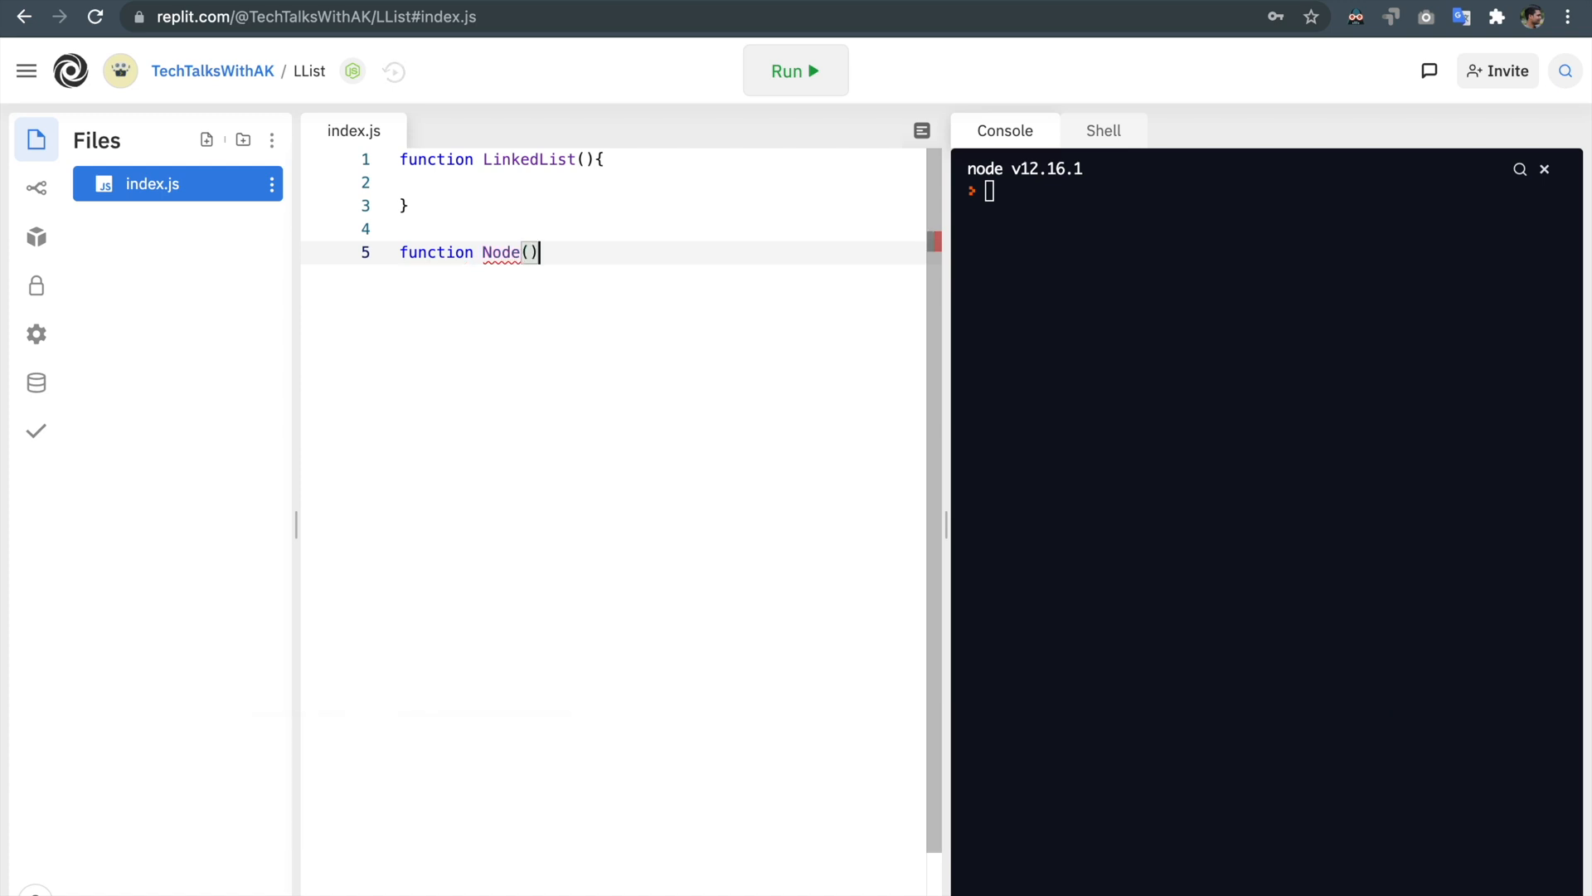
{"action": "type", "text": "{"}
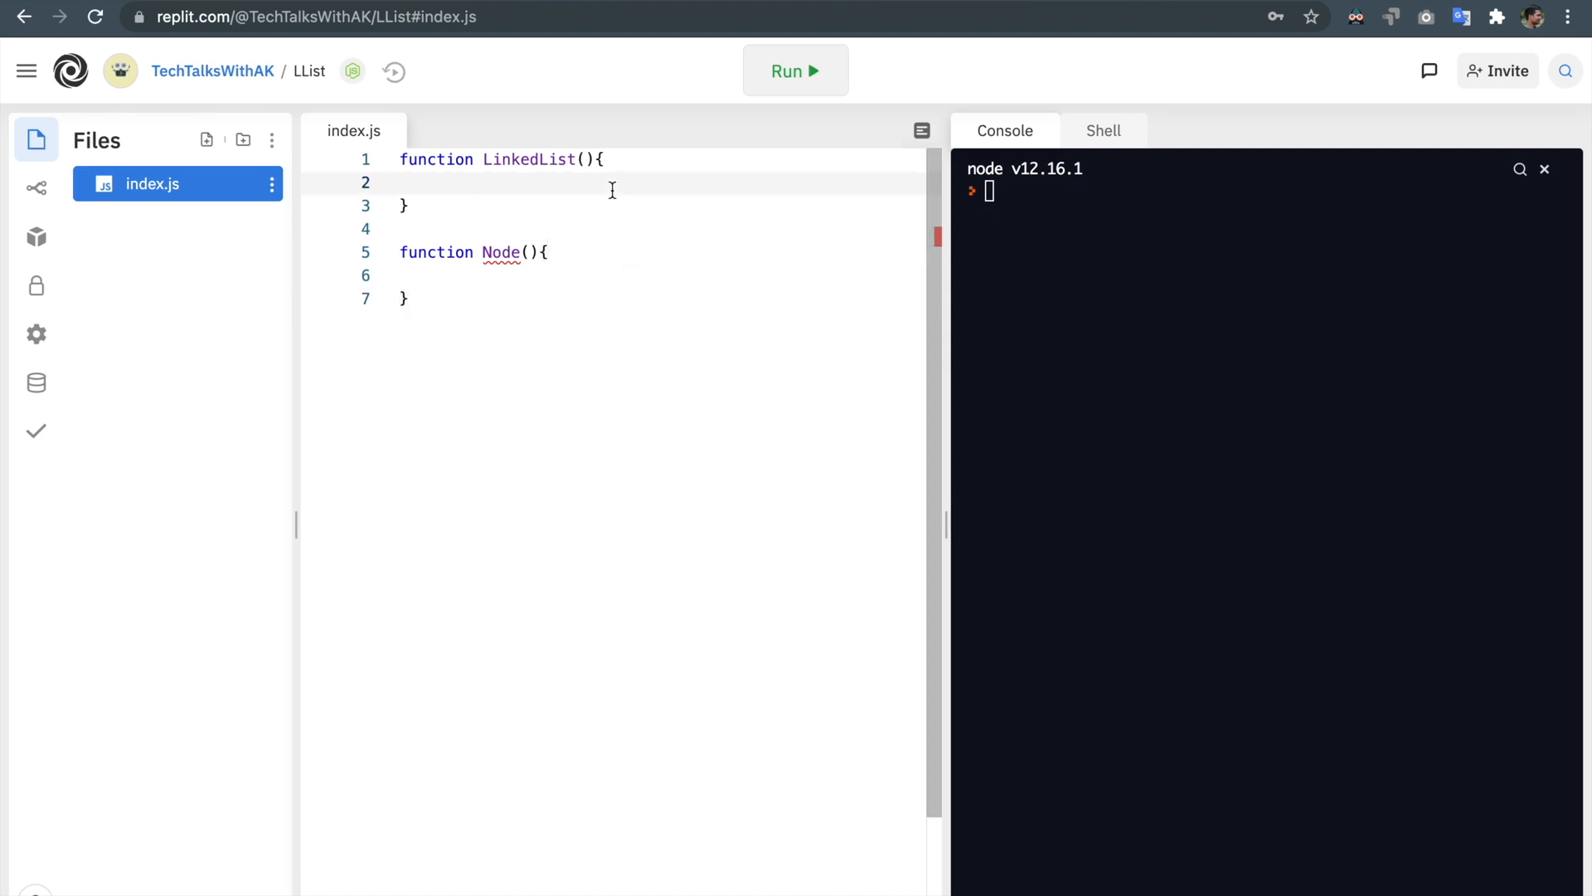
Step: Inside LinkedList write this.head = null; and this.tail = null;
{"action": "type", "text": "th"}
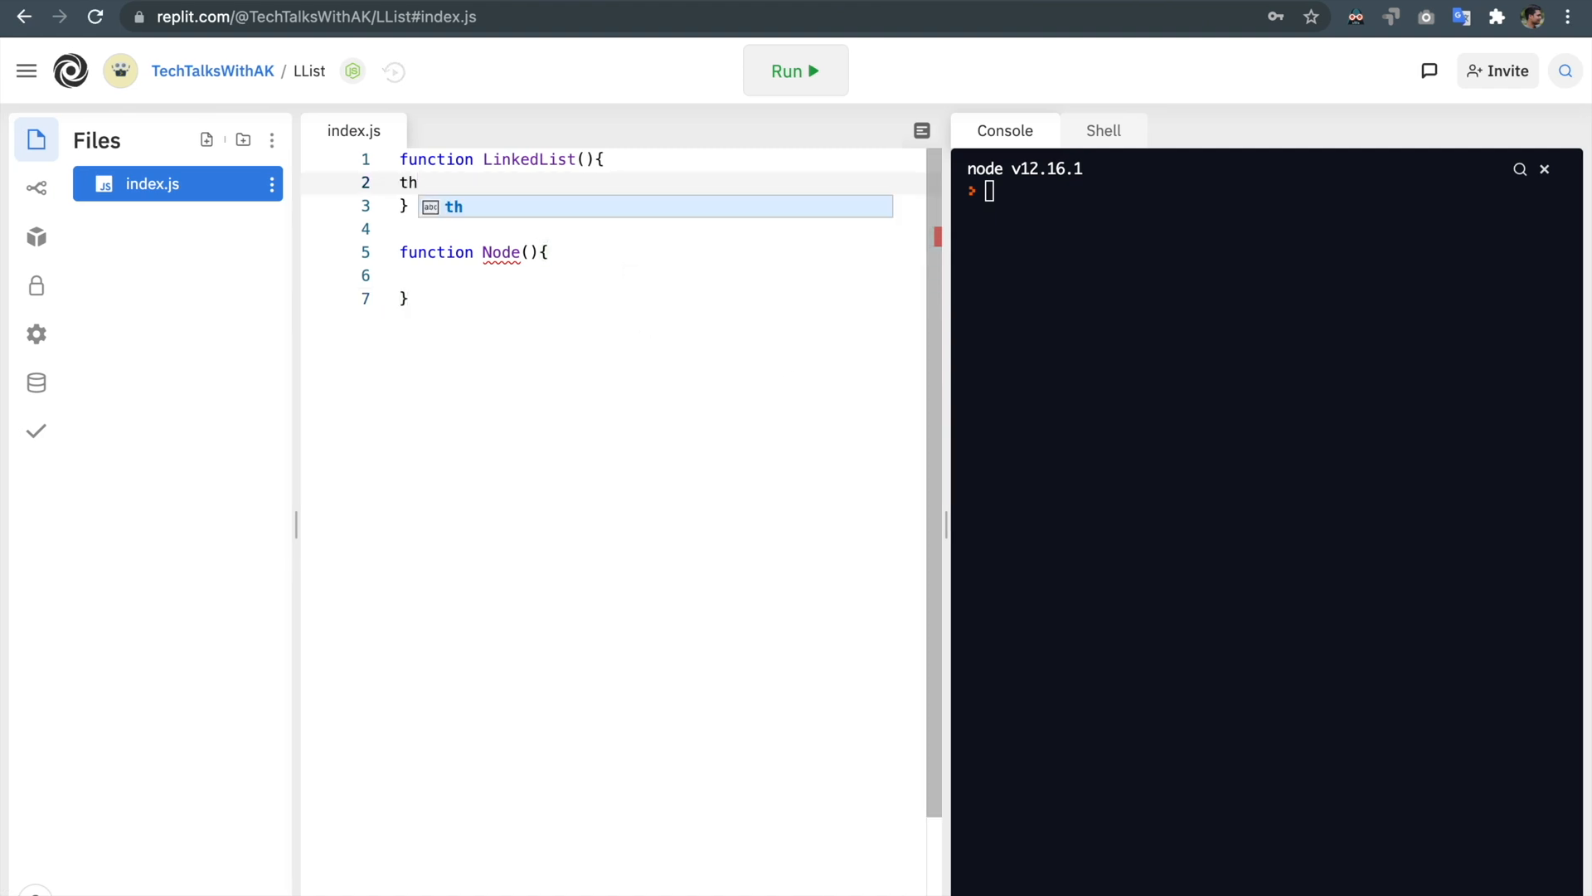
{"action": "type", "text": "is.hea"}
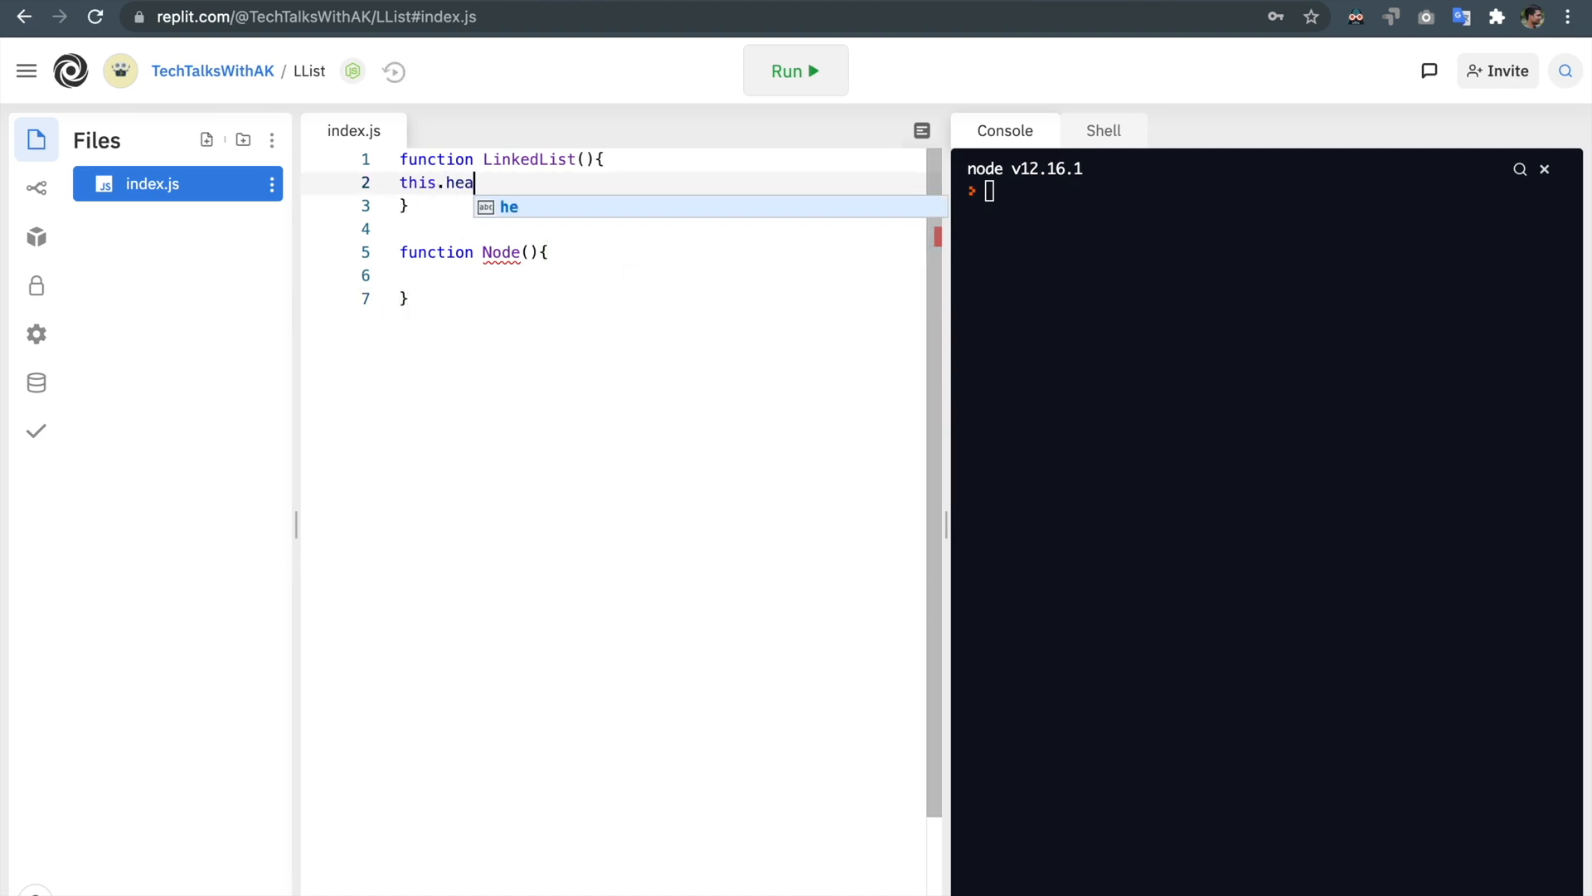
{"action": "type", "text": "d = null;"}
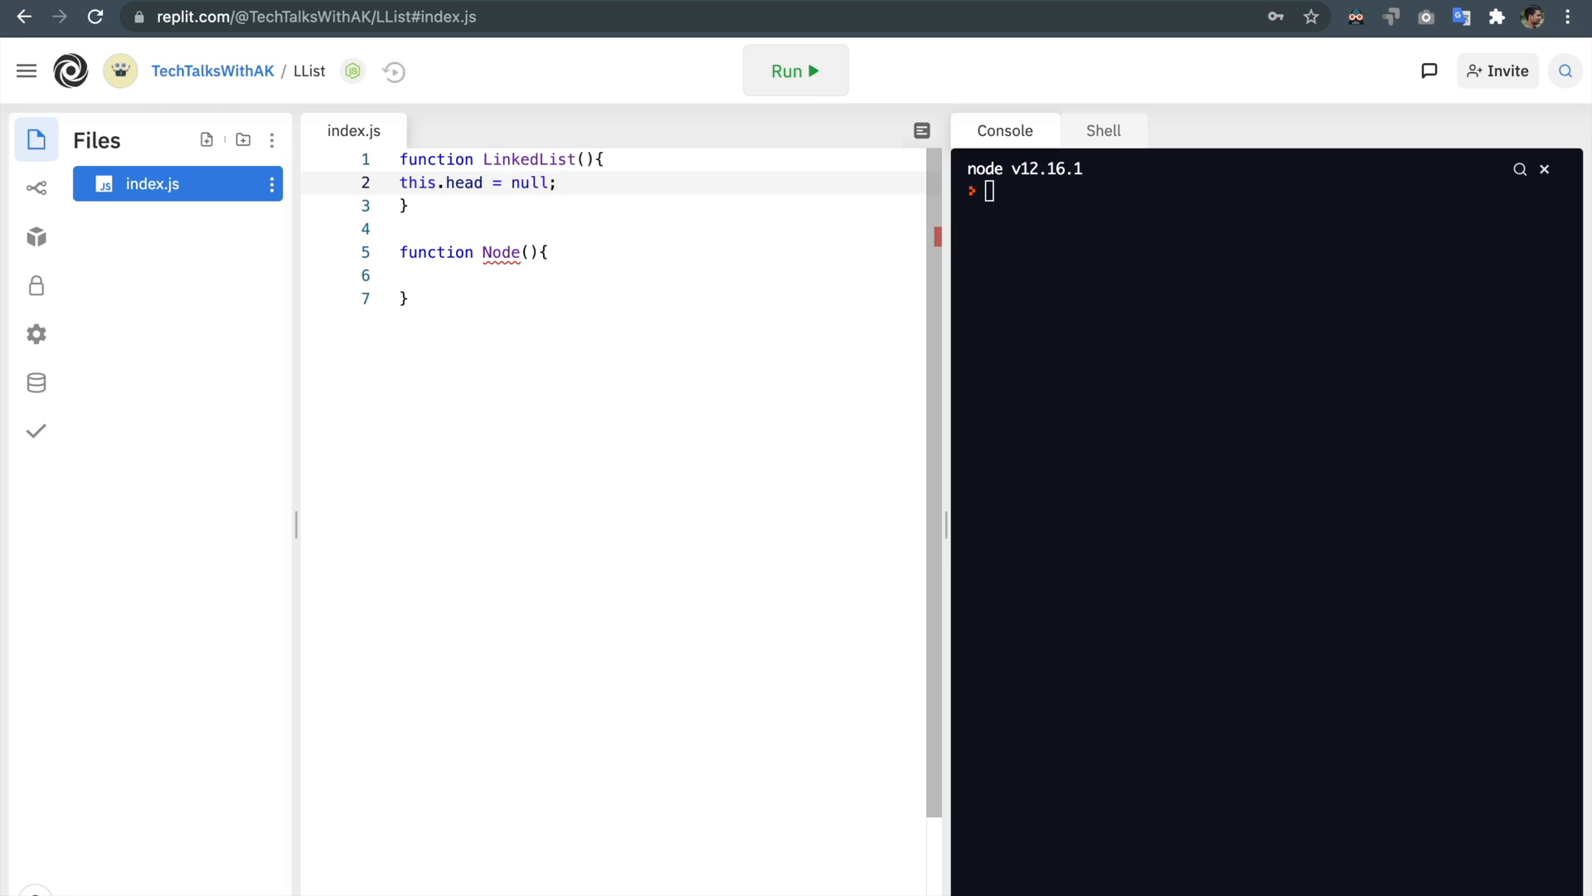
{"action": "type", "text": "this"}
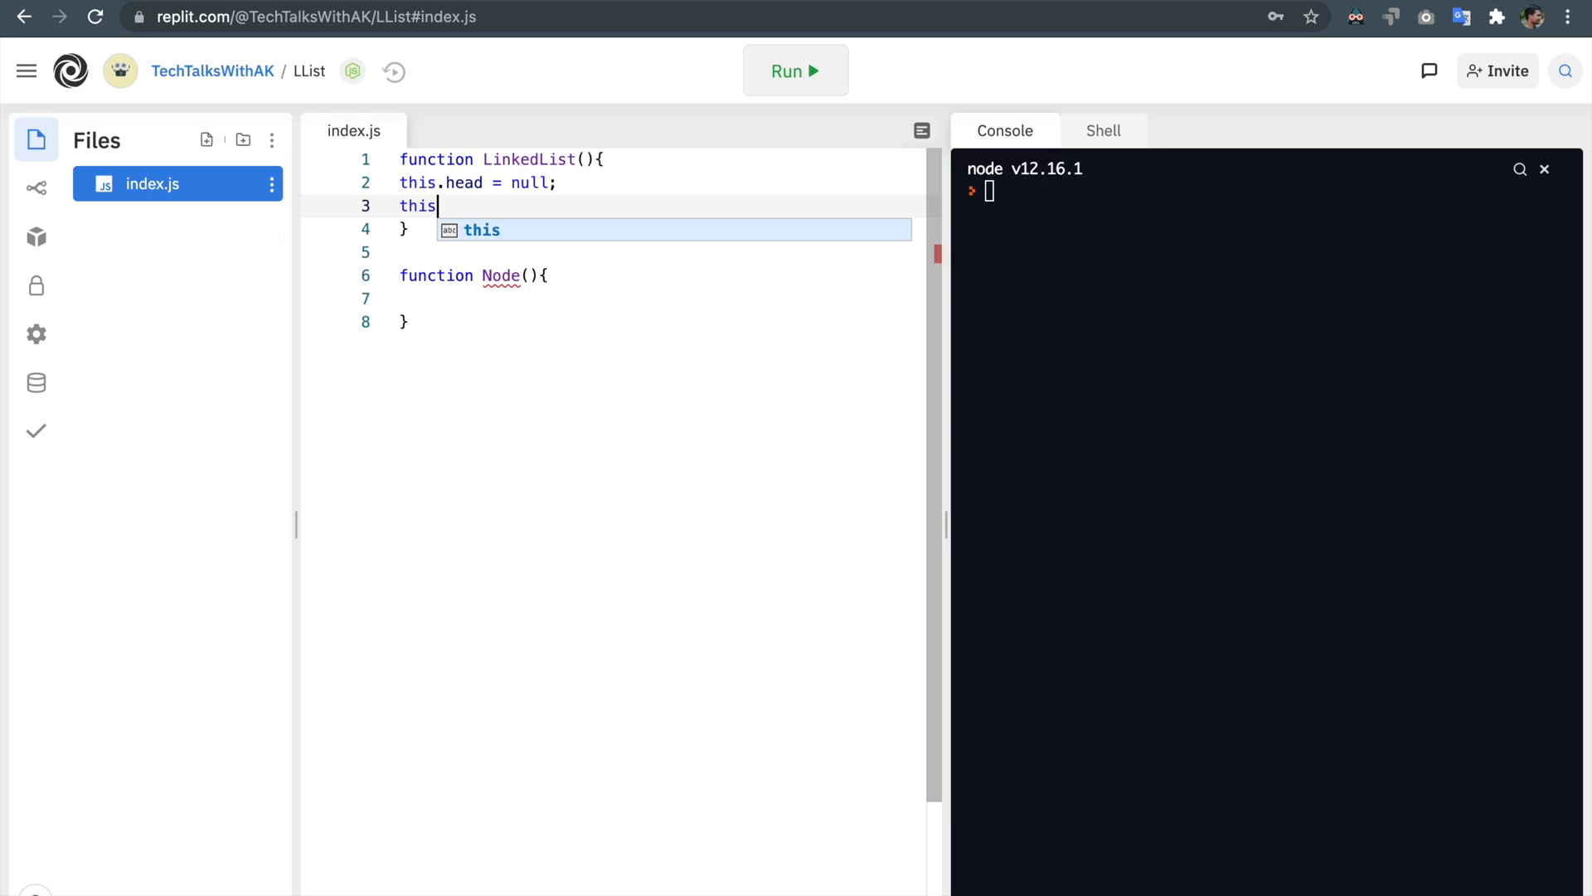
{"action": "type", "text": ".tail"}
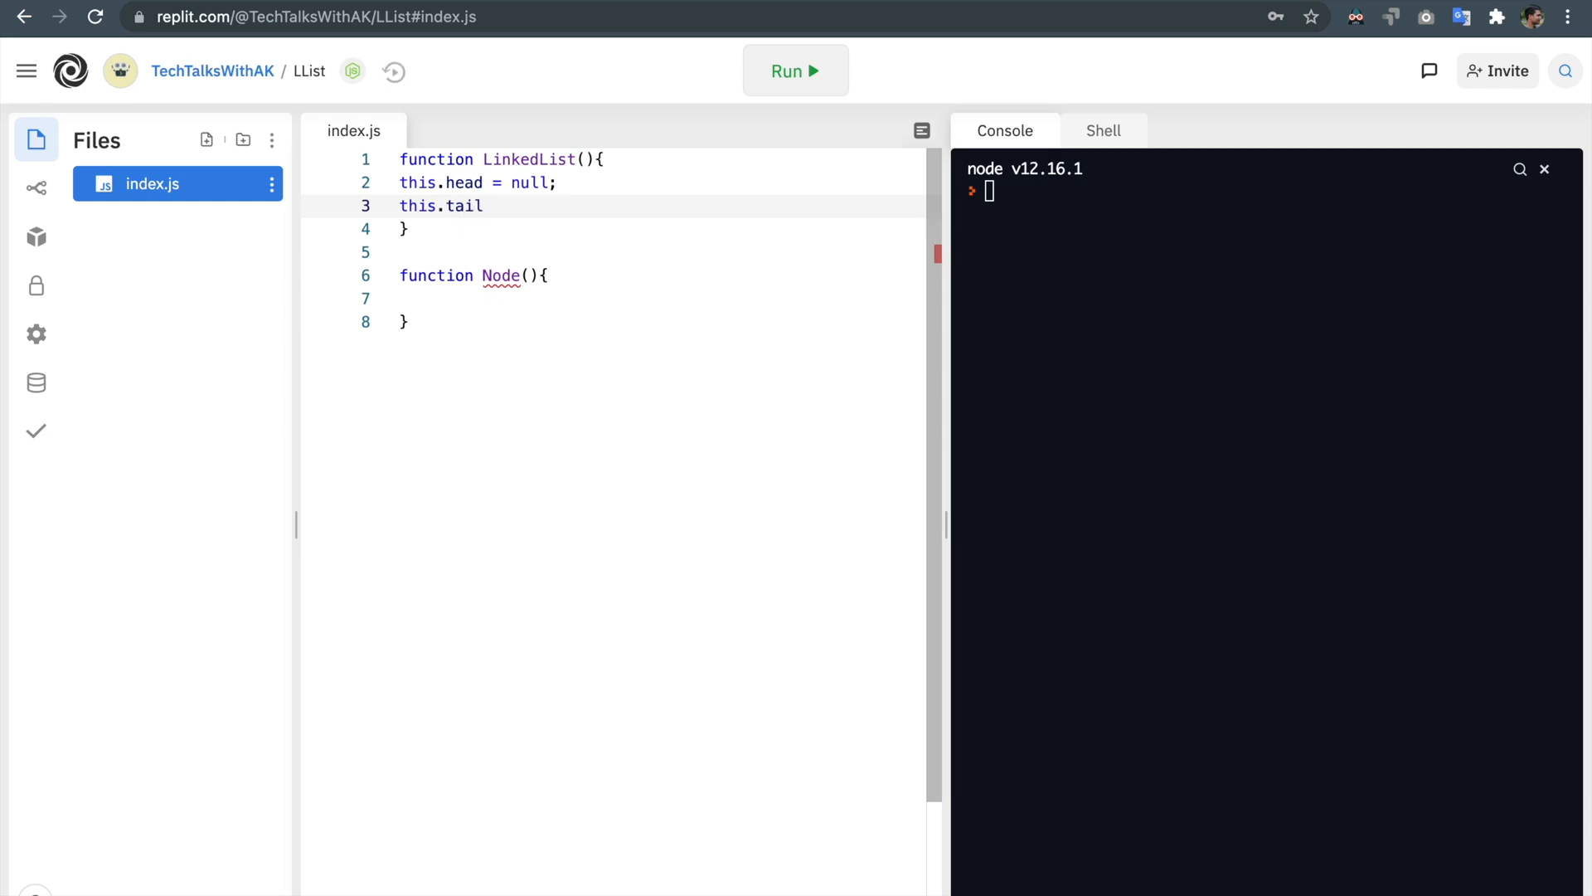
{"action": "type", "text": "= null;"}
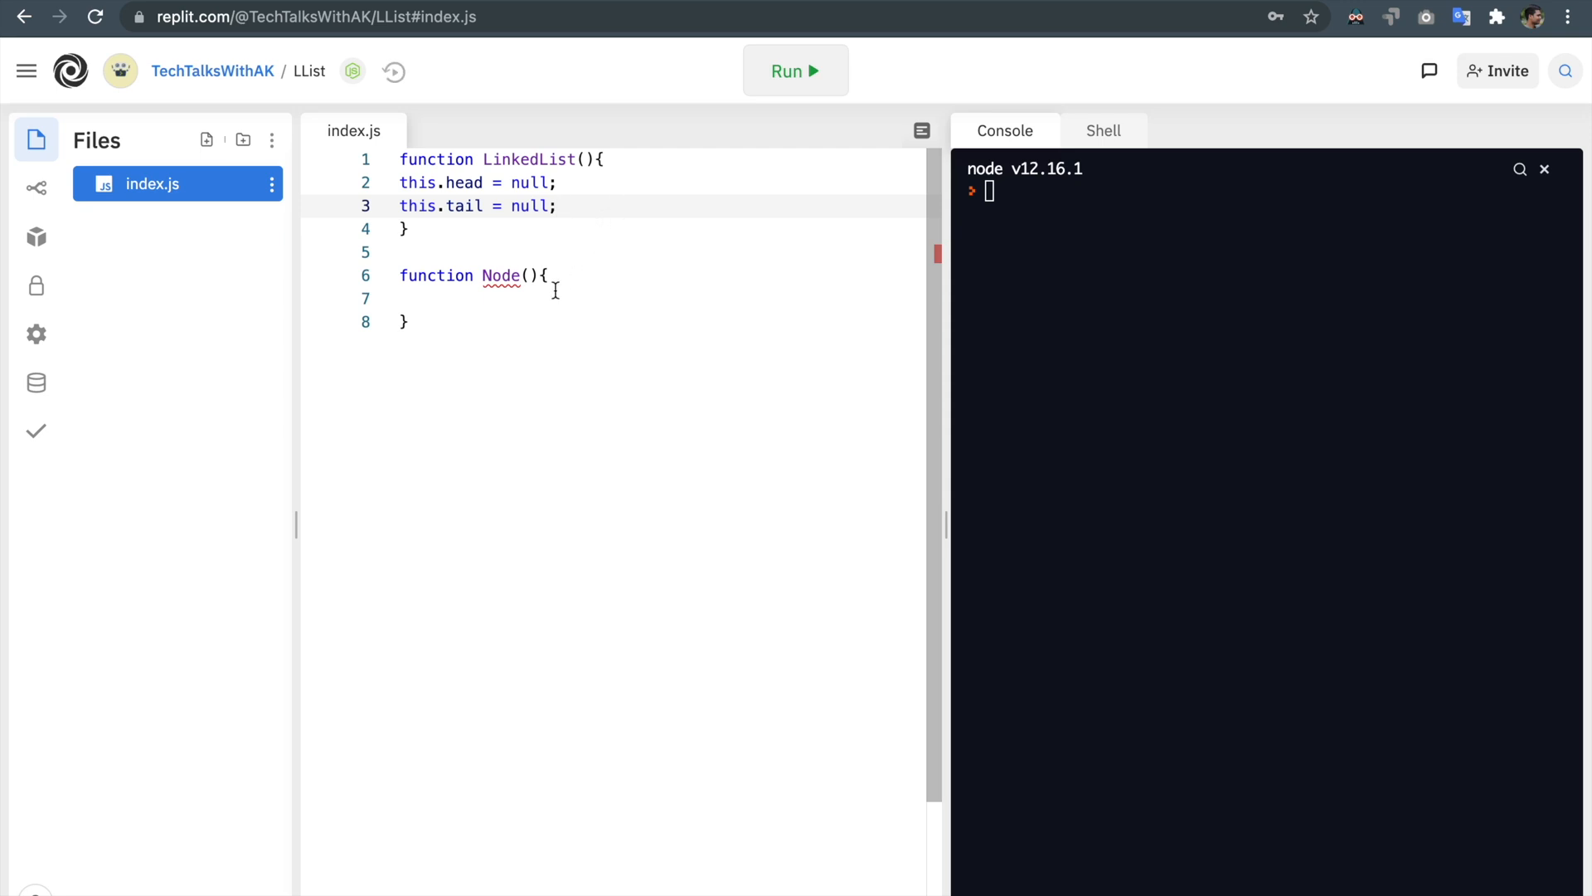
{"action": "mouse_move", "coordinate": [665, 204]}
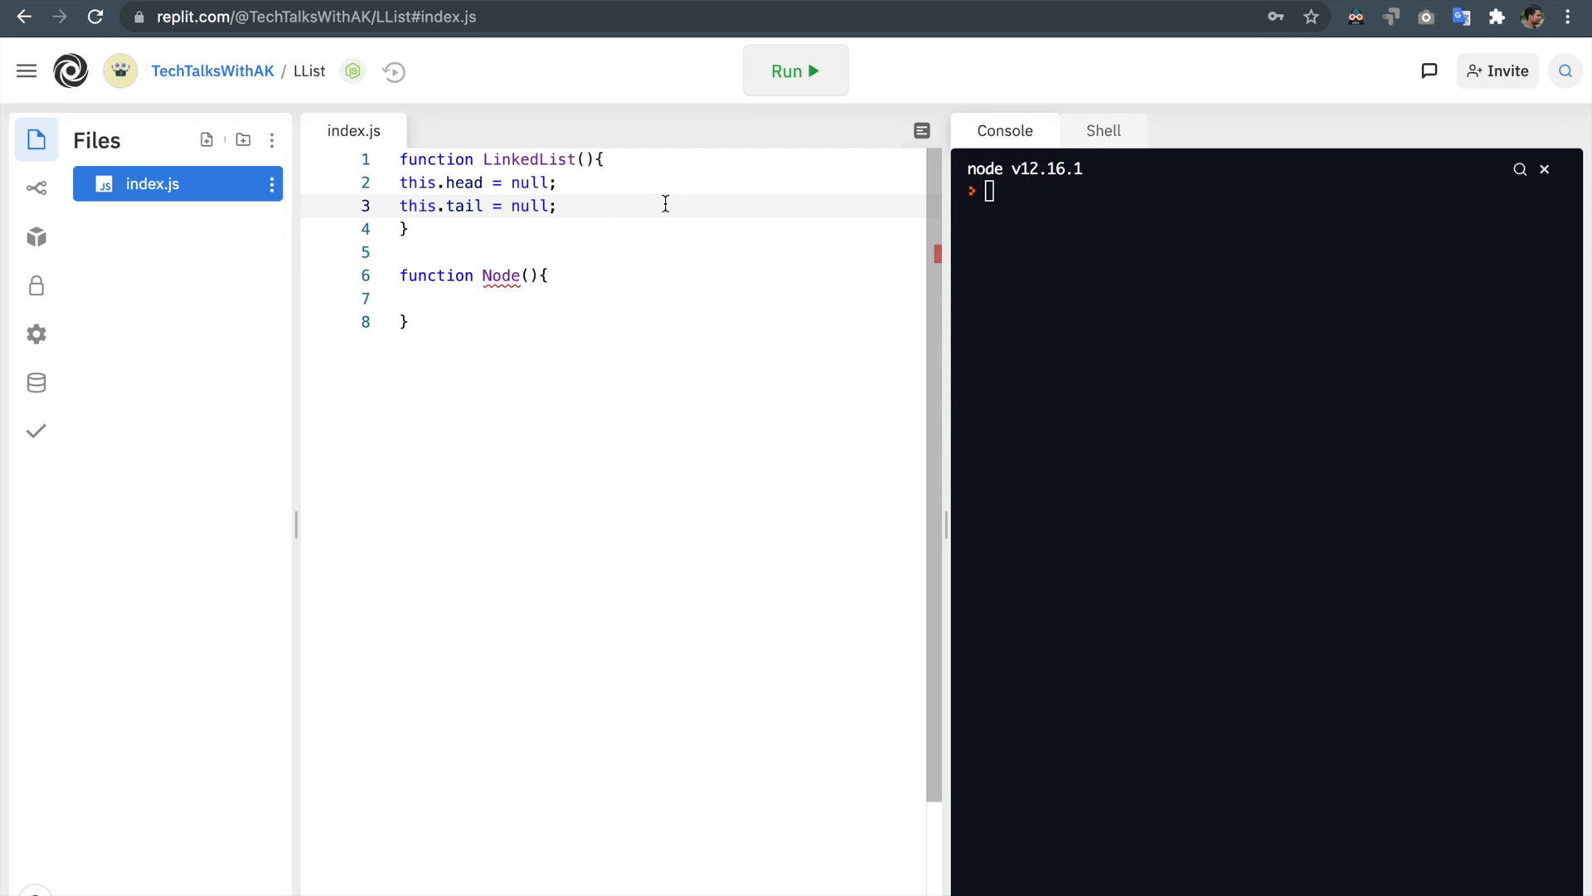
Step: Highlight the null values assigned to head and tail for review
{"action": "left_click", "coordinate": [559, 206]}
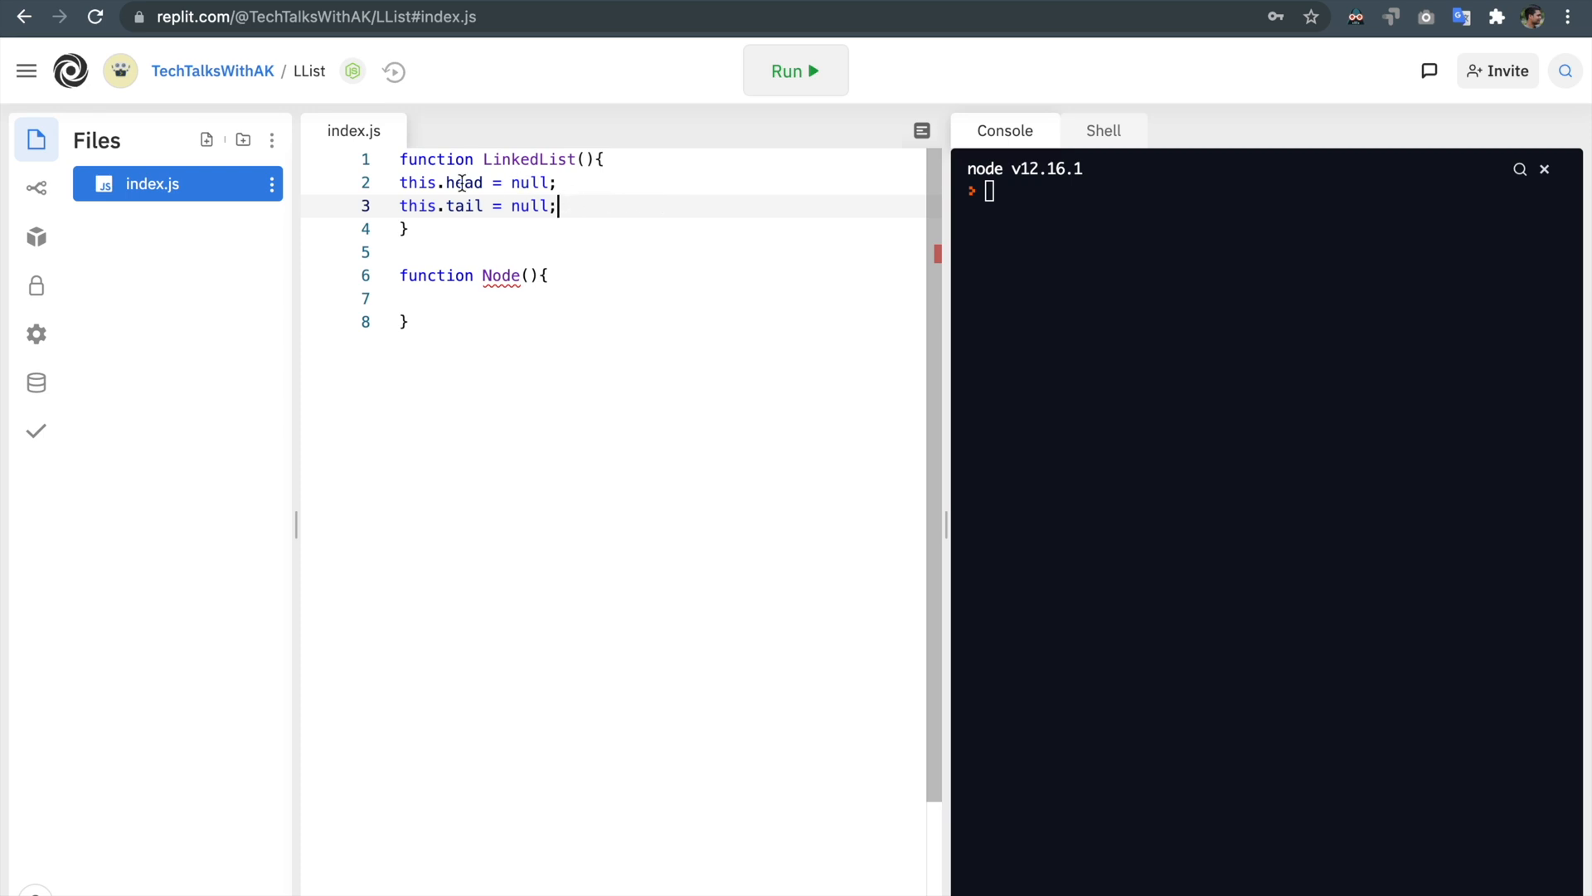
{"action": "double_click", "coordinate": [527, 183]}
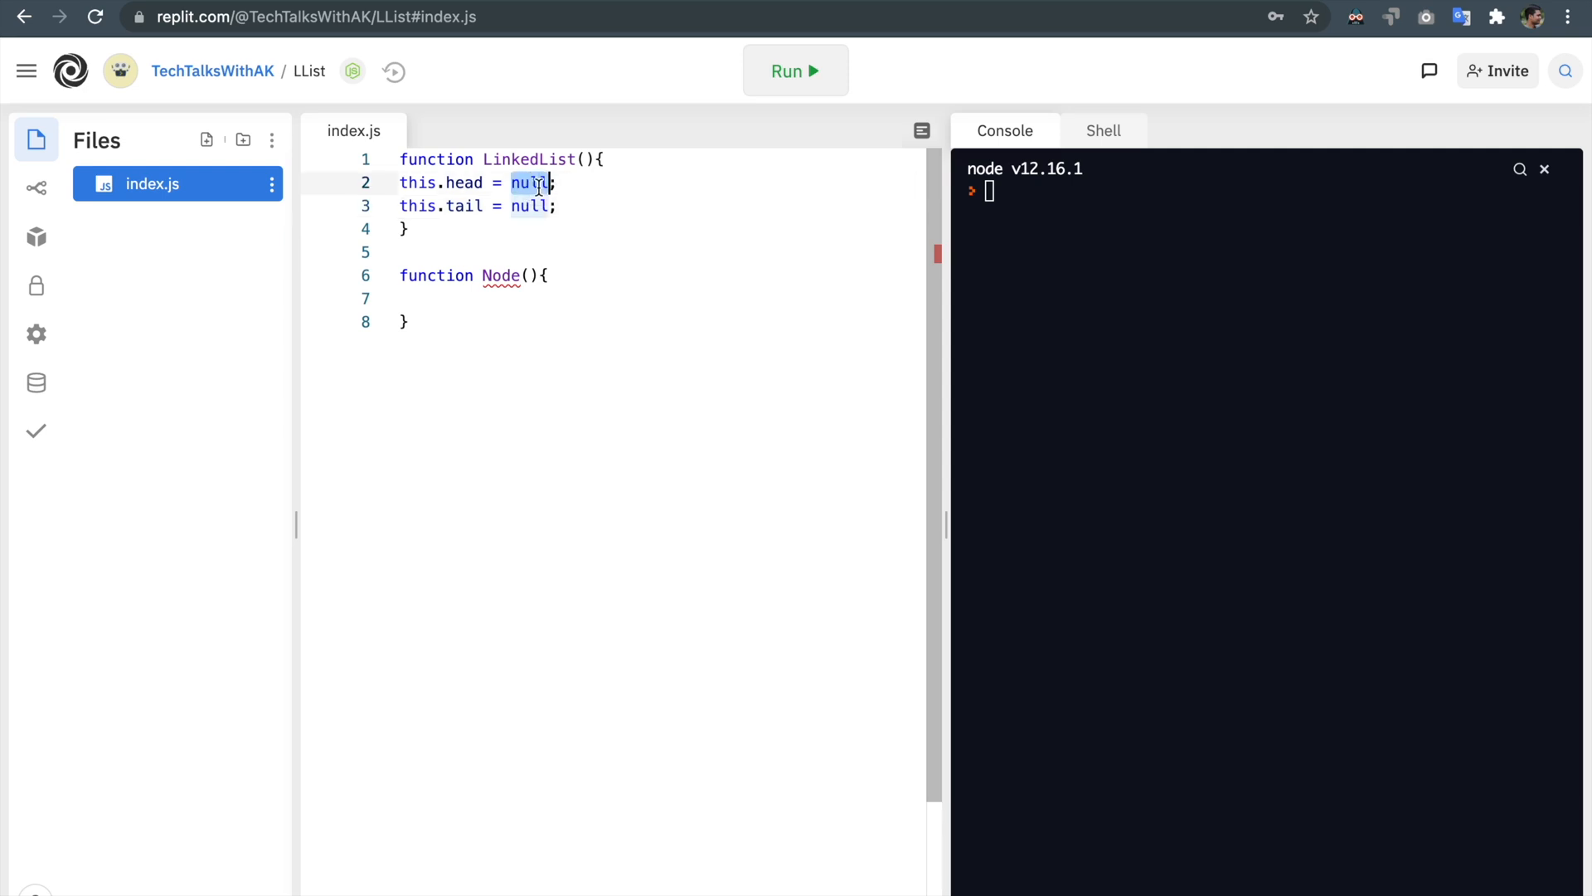
{"action": "left_click", "coordinate": [528, 205]}
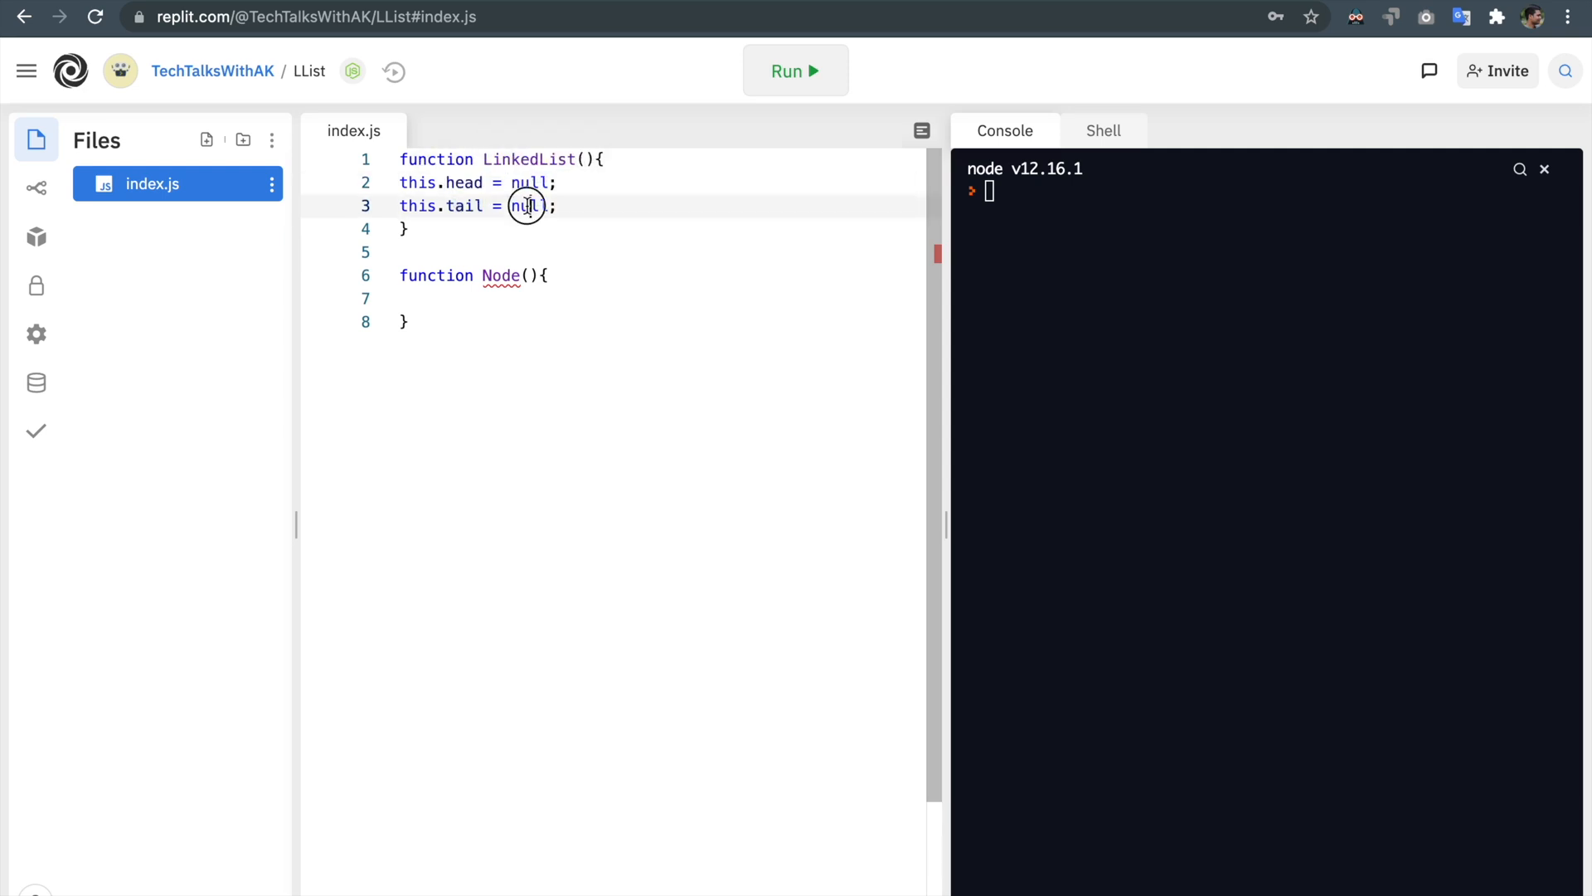
{"action": "left_click", "coordinate": [426, 298]}
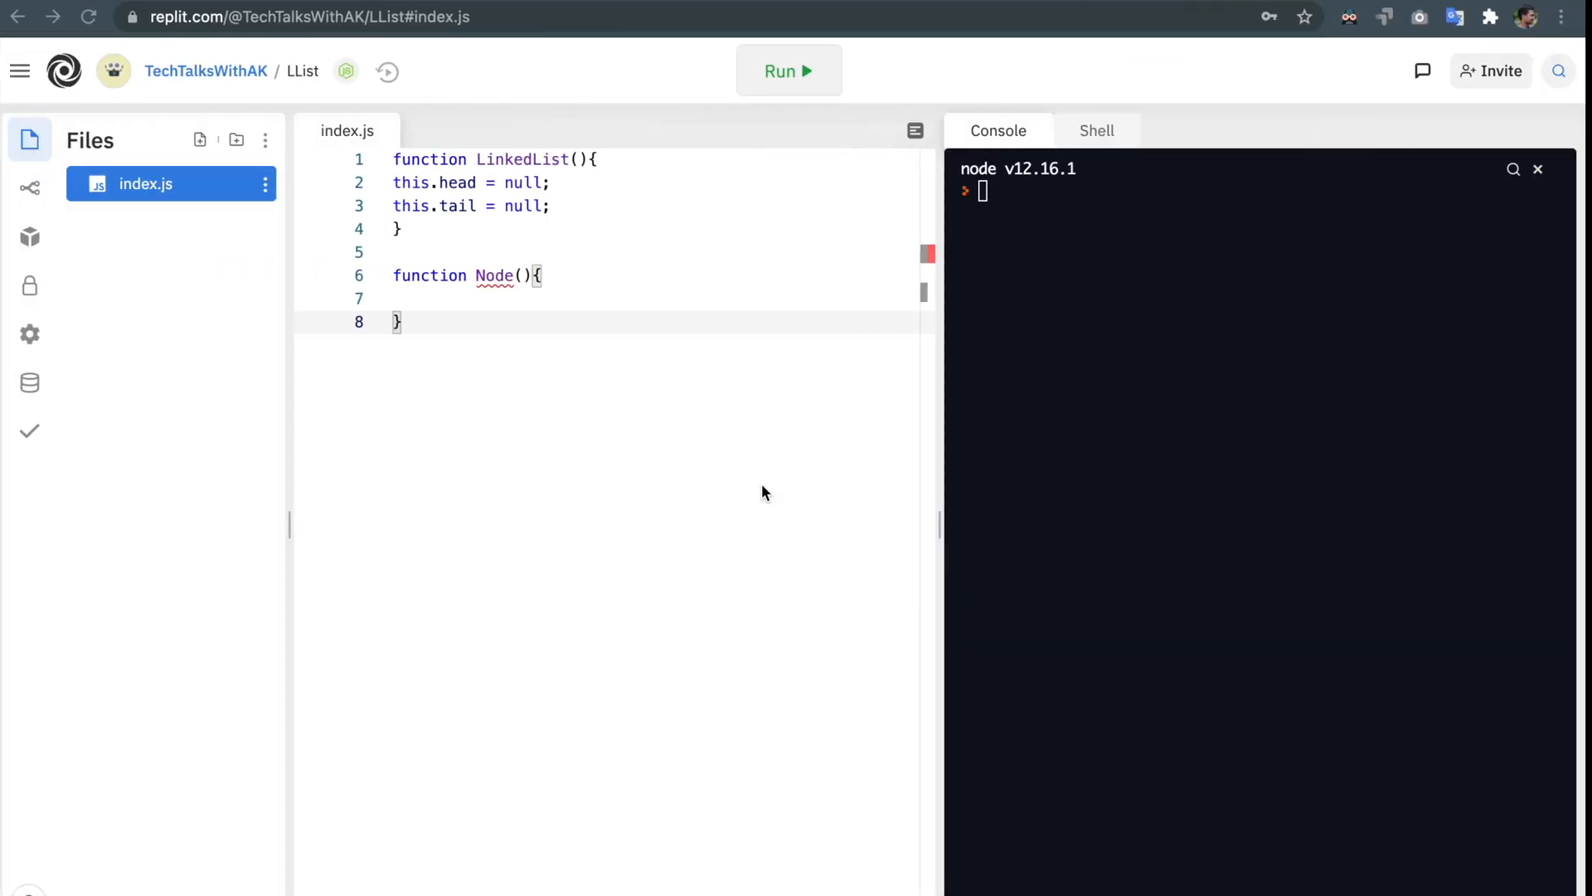
Step: Give the Node constructor parameters value, next and prev
{"action": "type", "text": "va"}
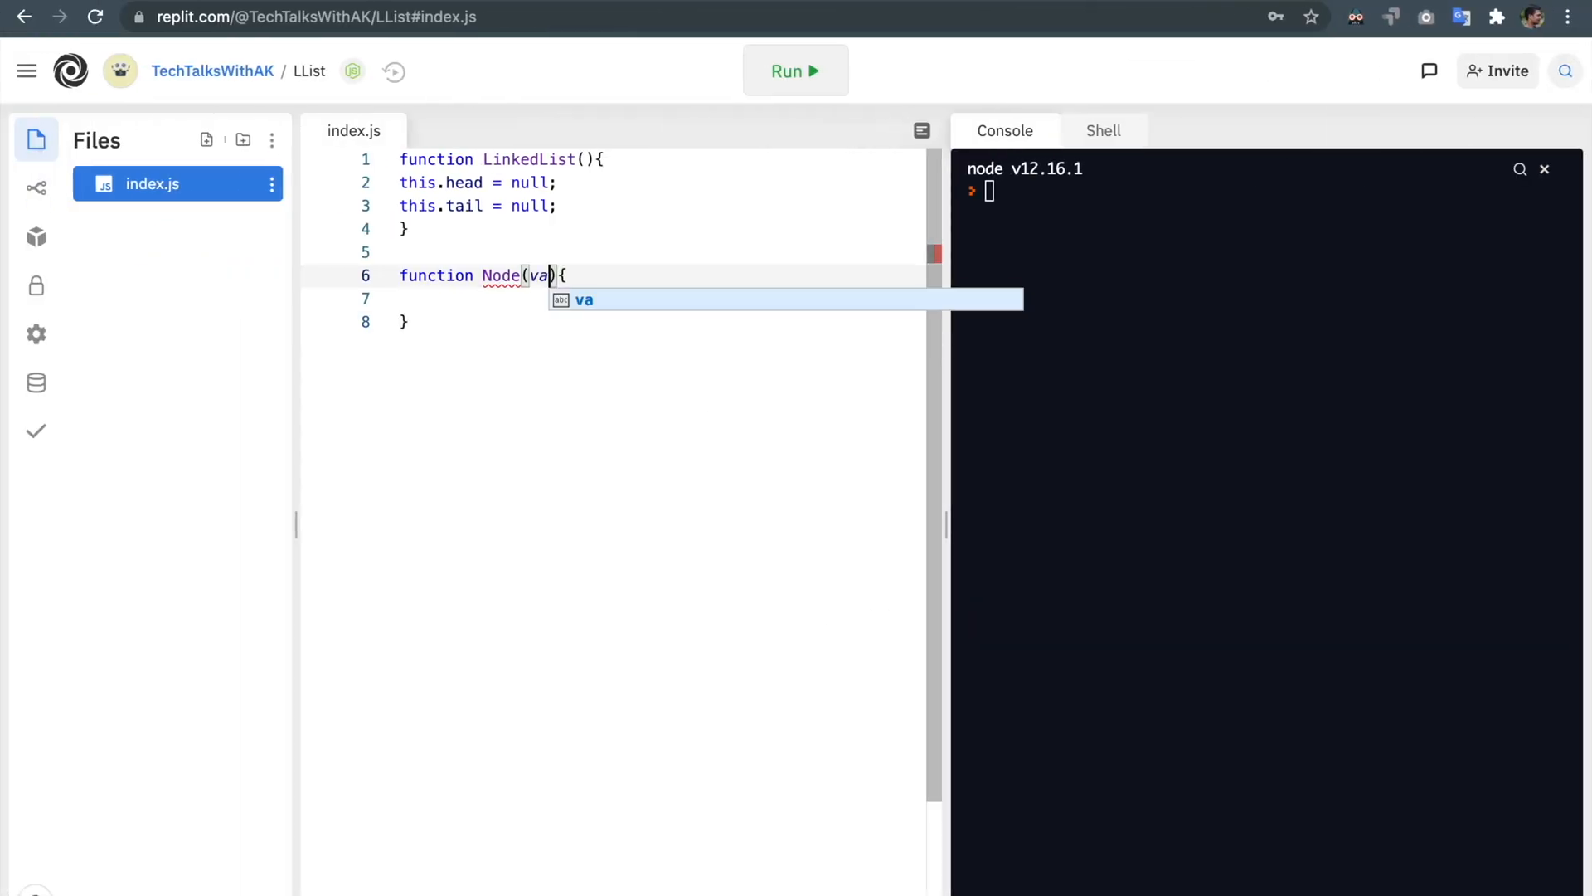
{"action": "type", "text": "lue,"}
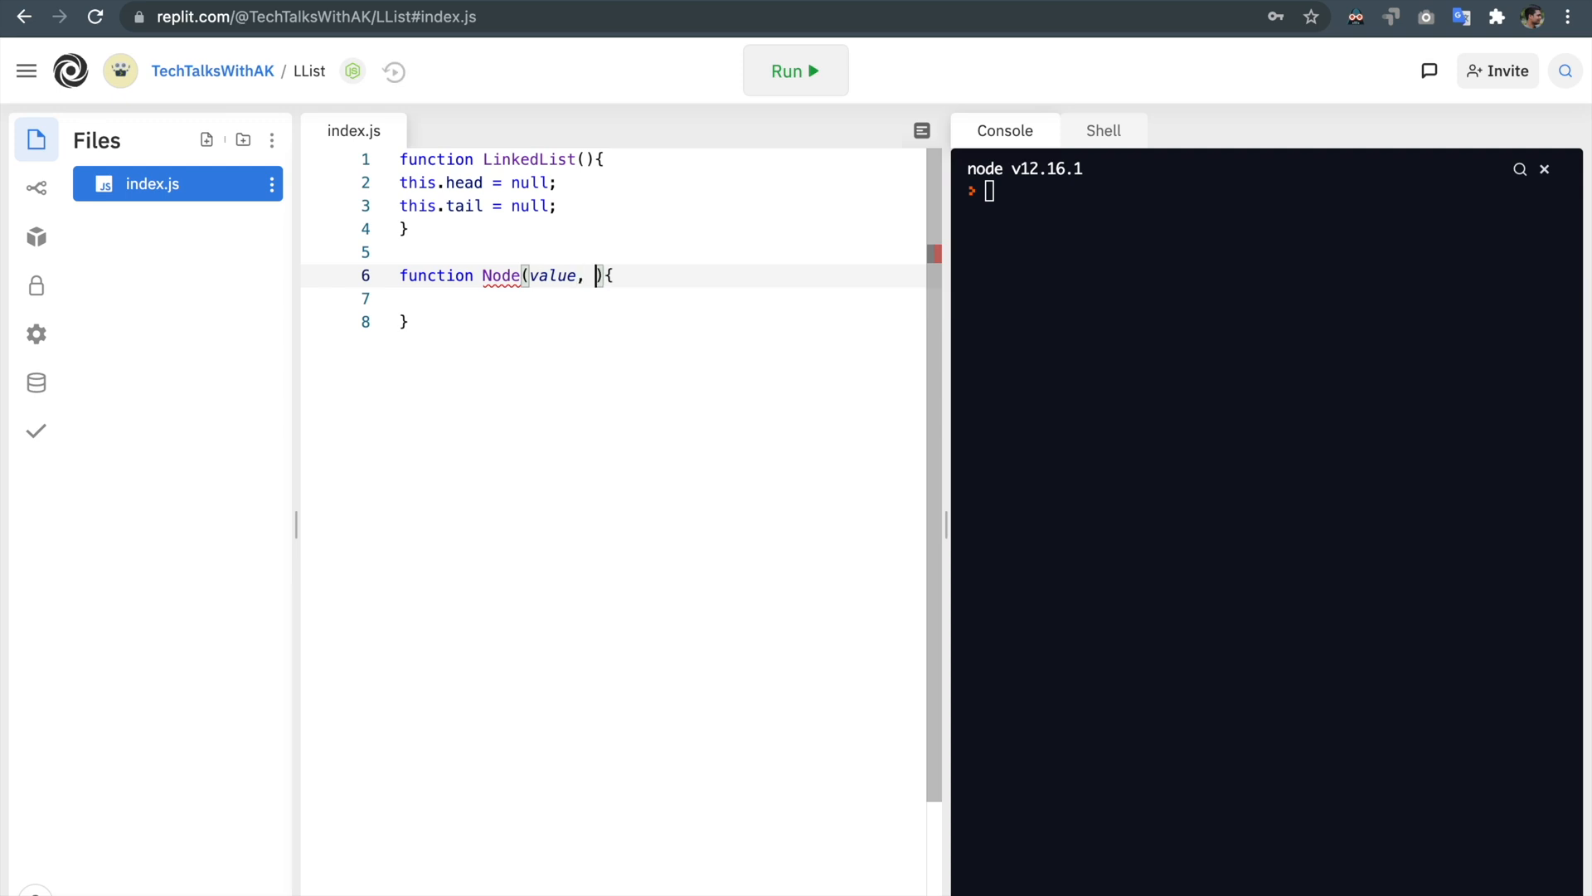
{"action": "type", "text": "next, prev"}
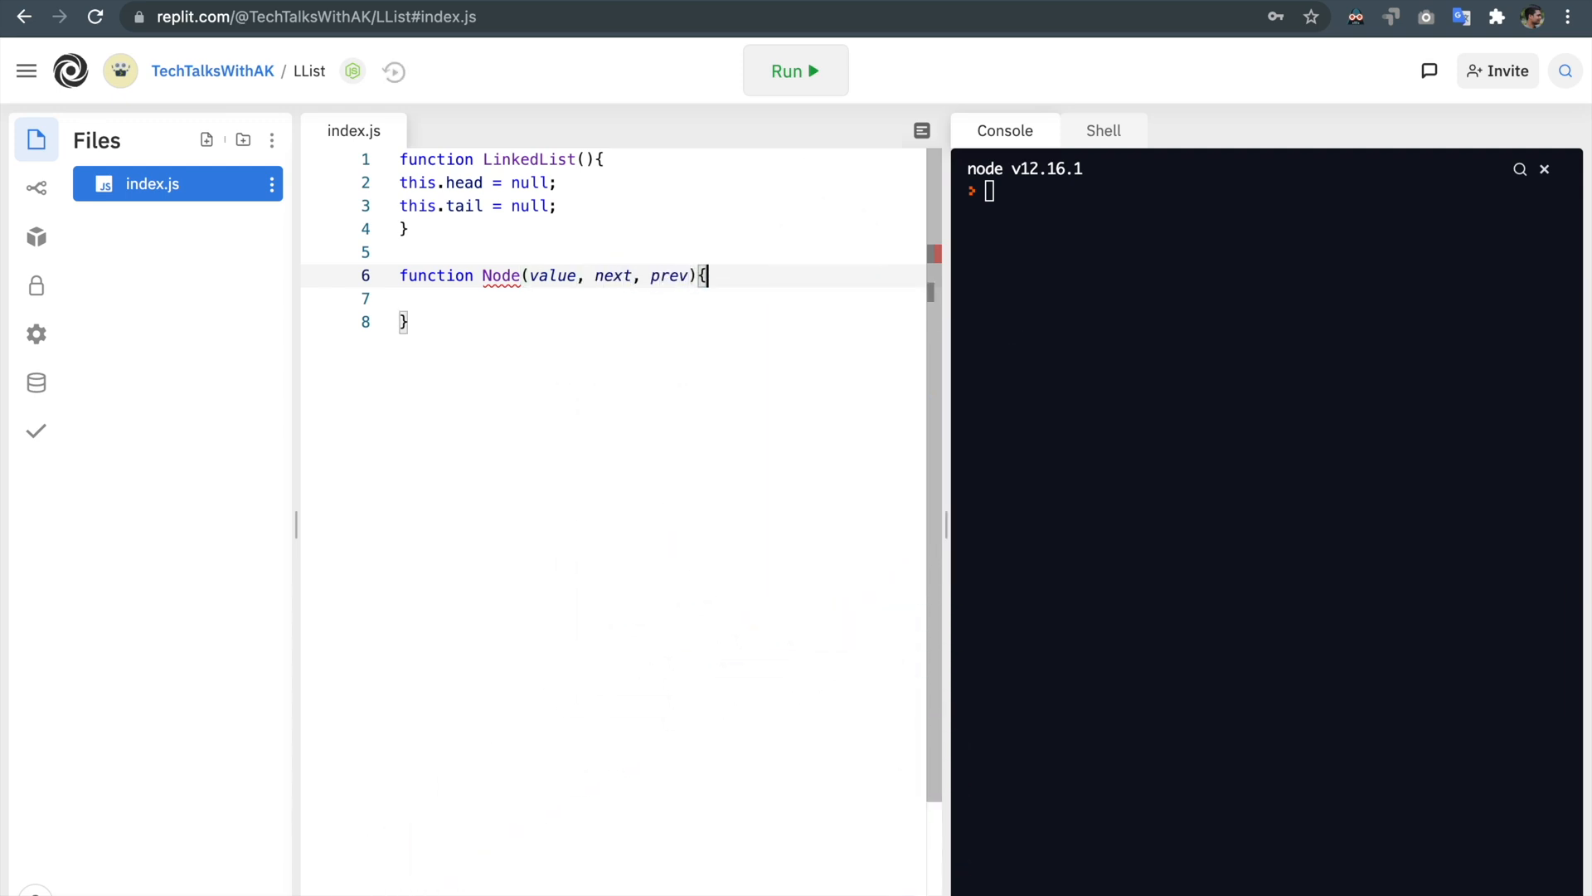
Step: In Node's body write this.value = value; this.next = next; this.prev = prev;
{"action": "type", "text": "this"}
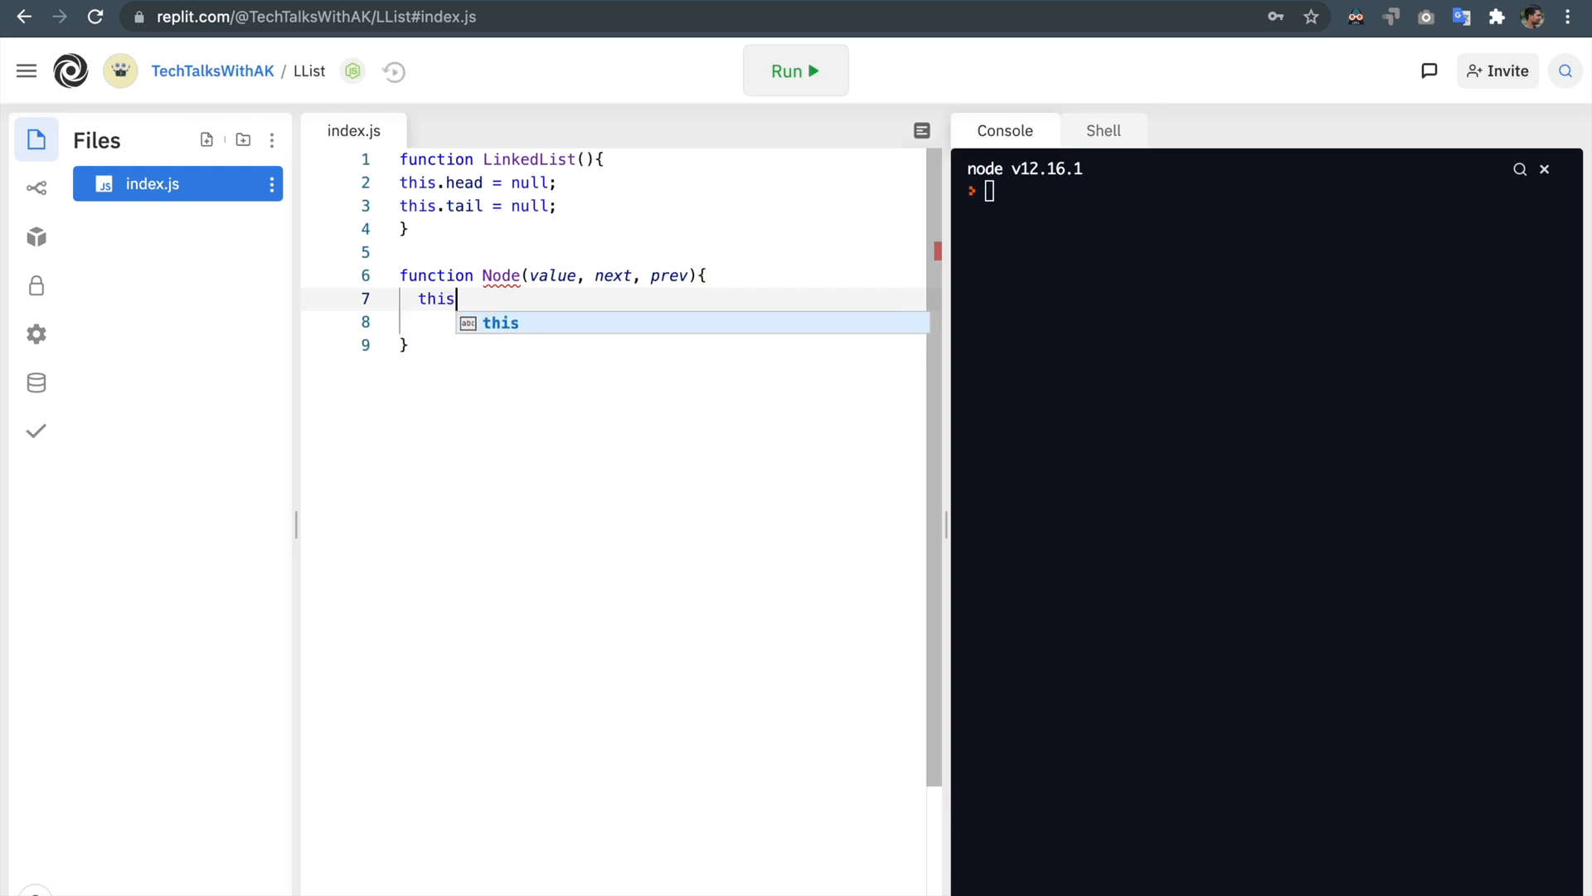
{"action": "type", "text": ".value"}
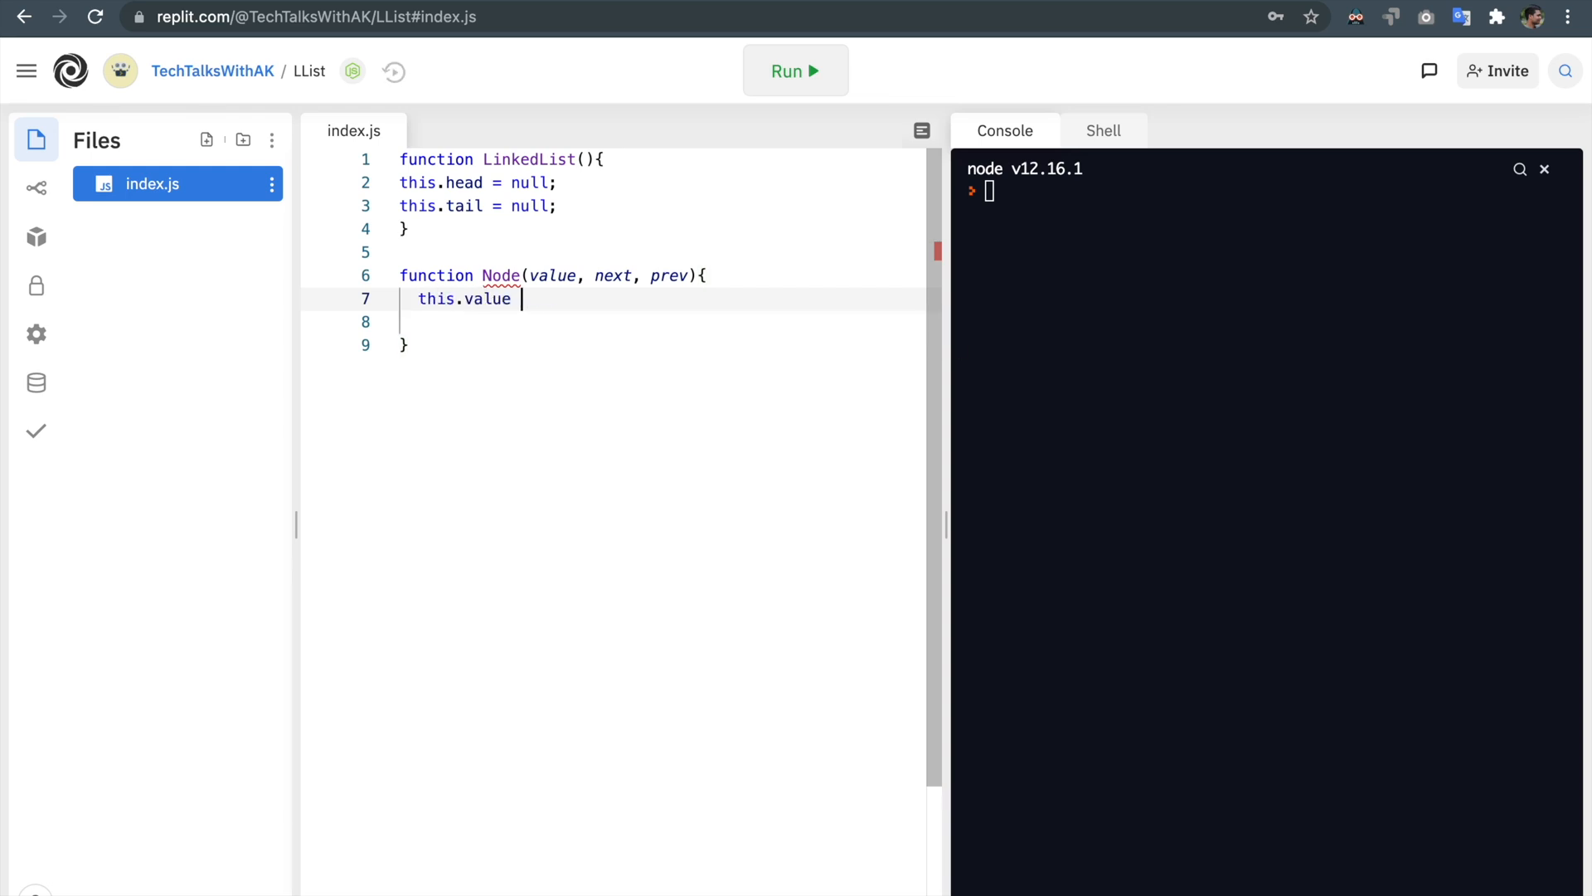
{"action": "type", "text": "= value;"}
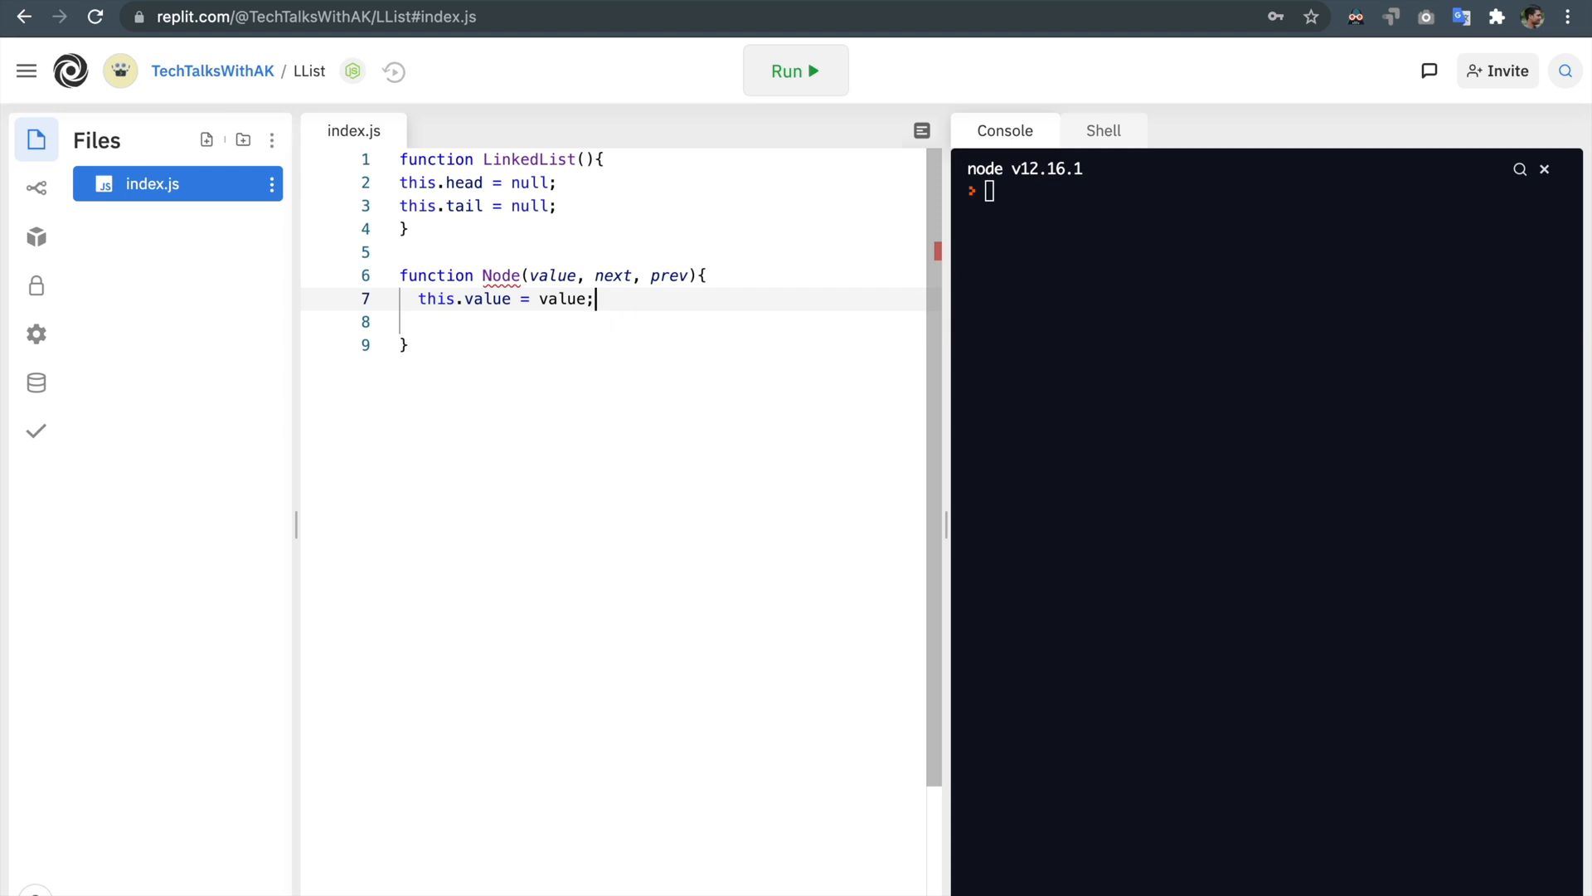
{"action": "type", "text": "thi"}
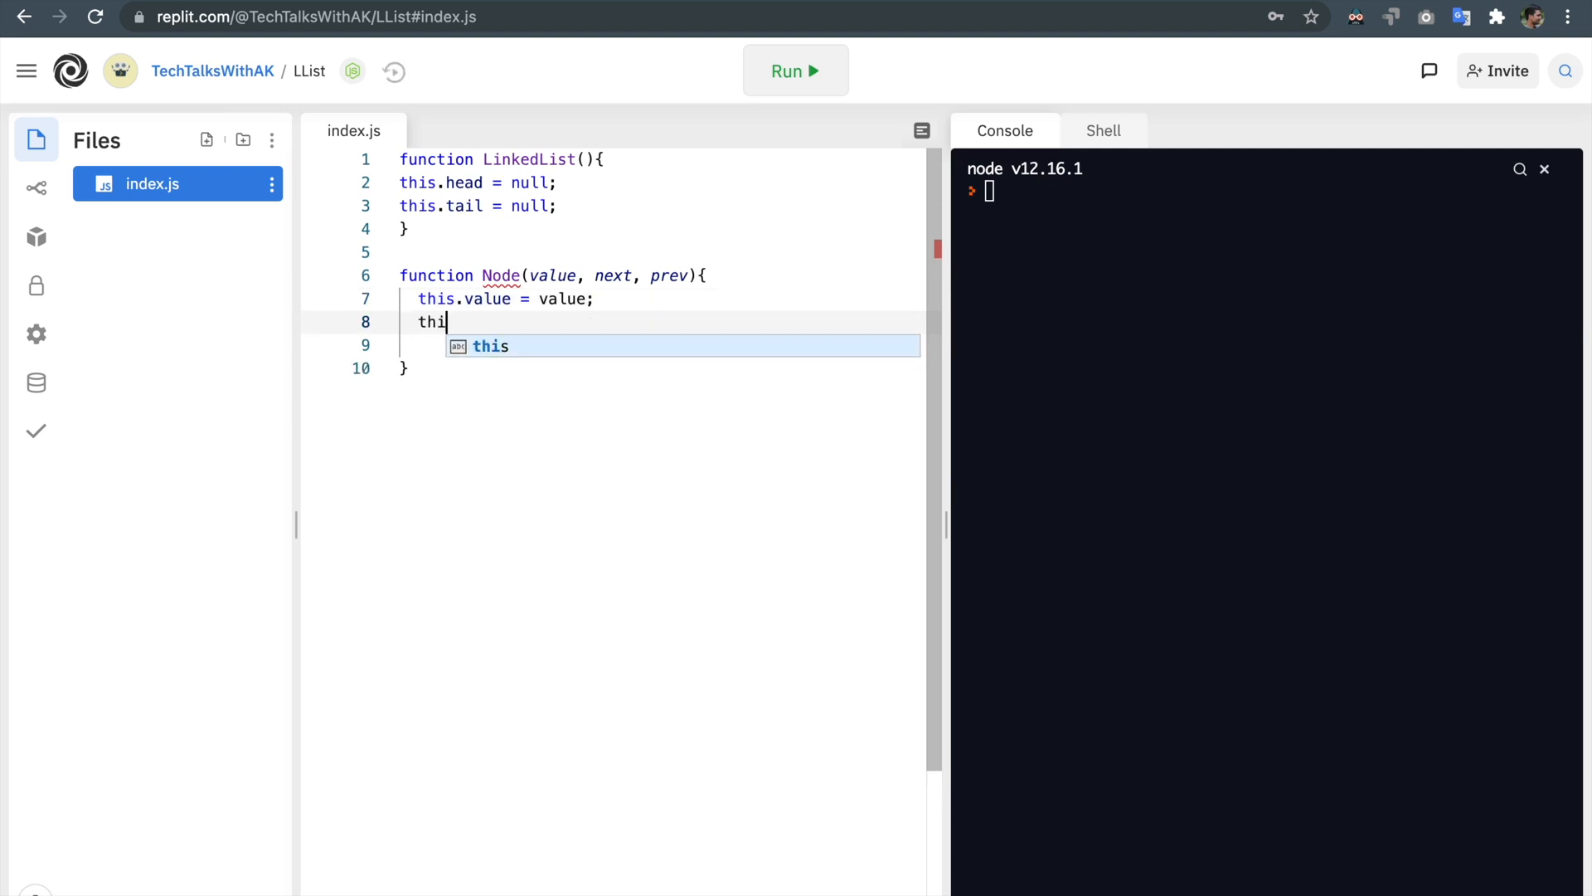
{"action": "type", "text": "s.next"}
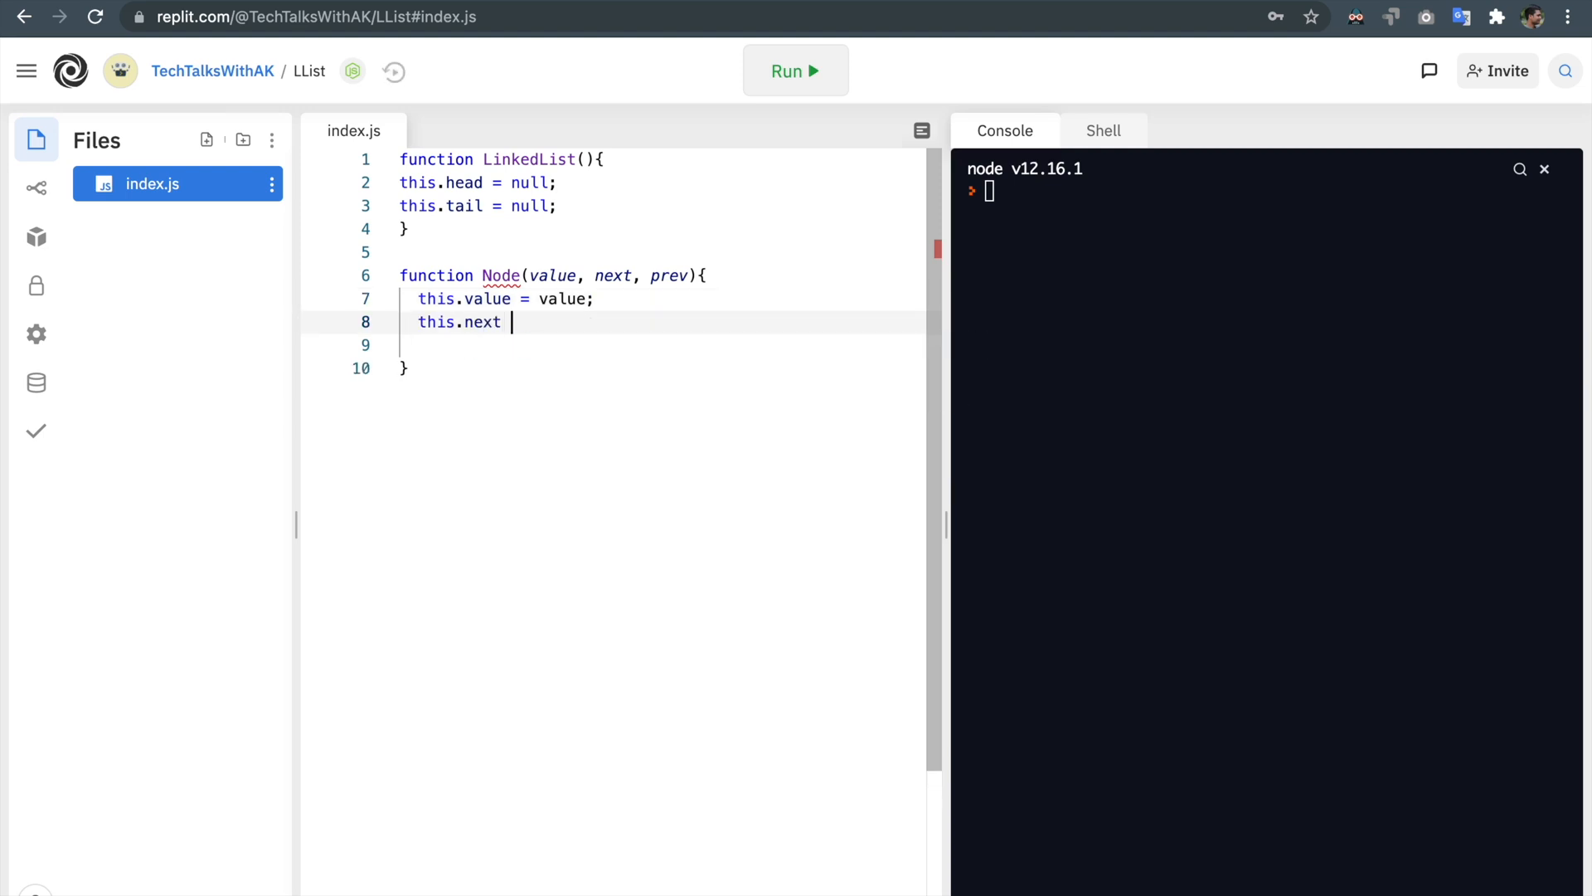
{"action": "type", "text": "= next;"}
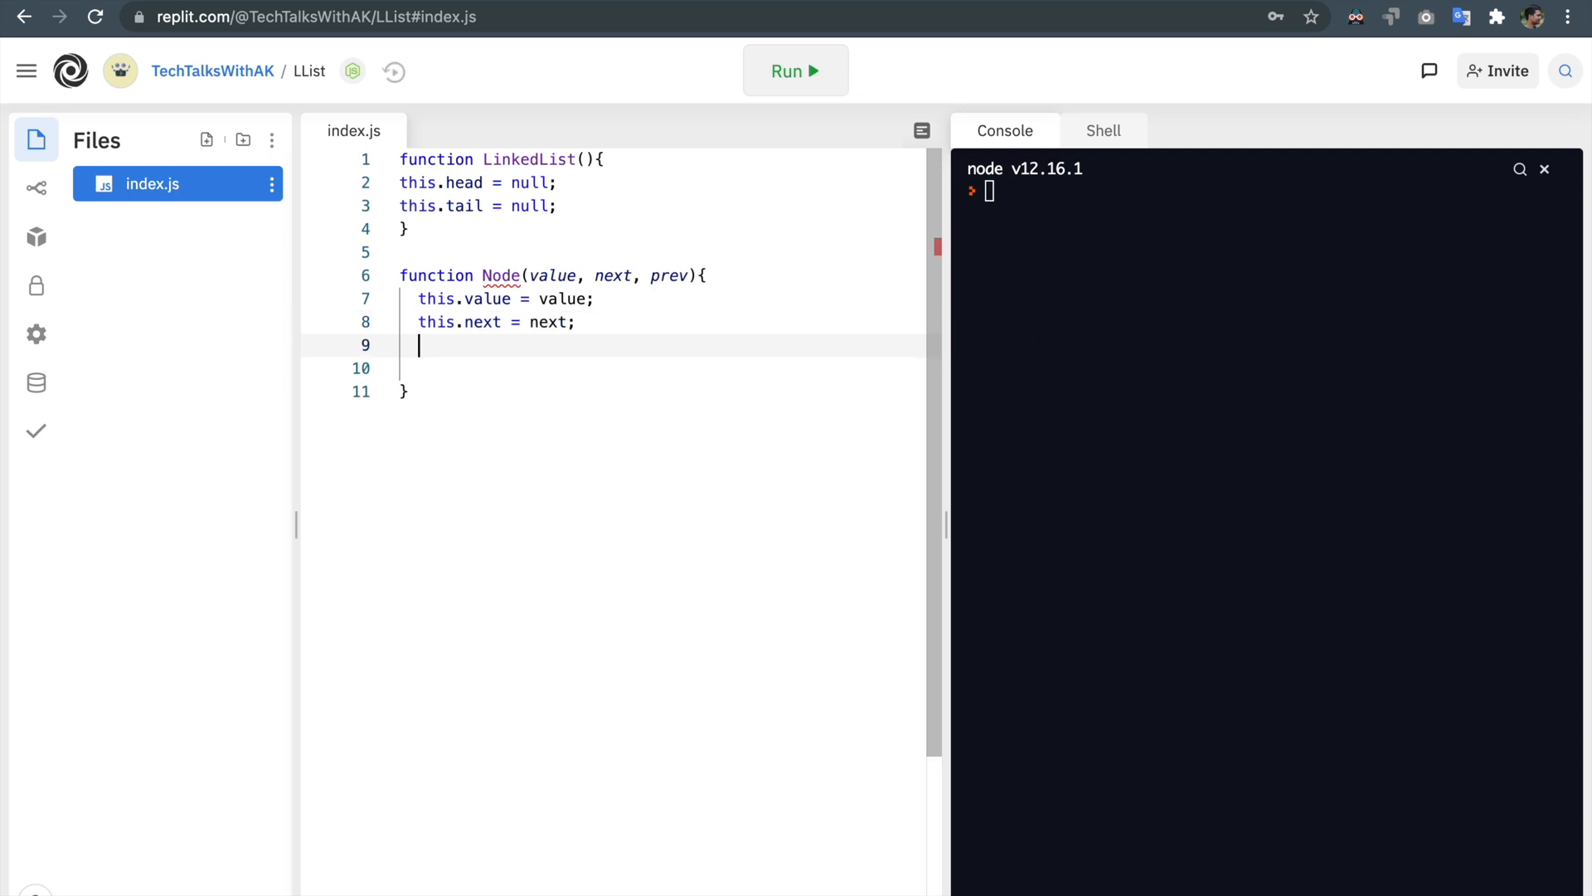
{"action": "type", "text": "this"}
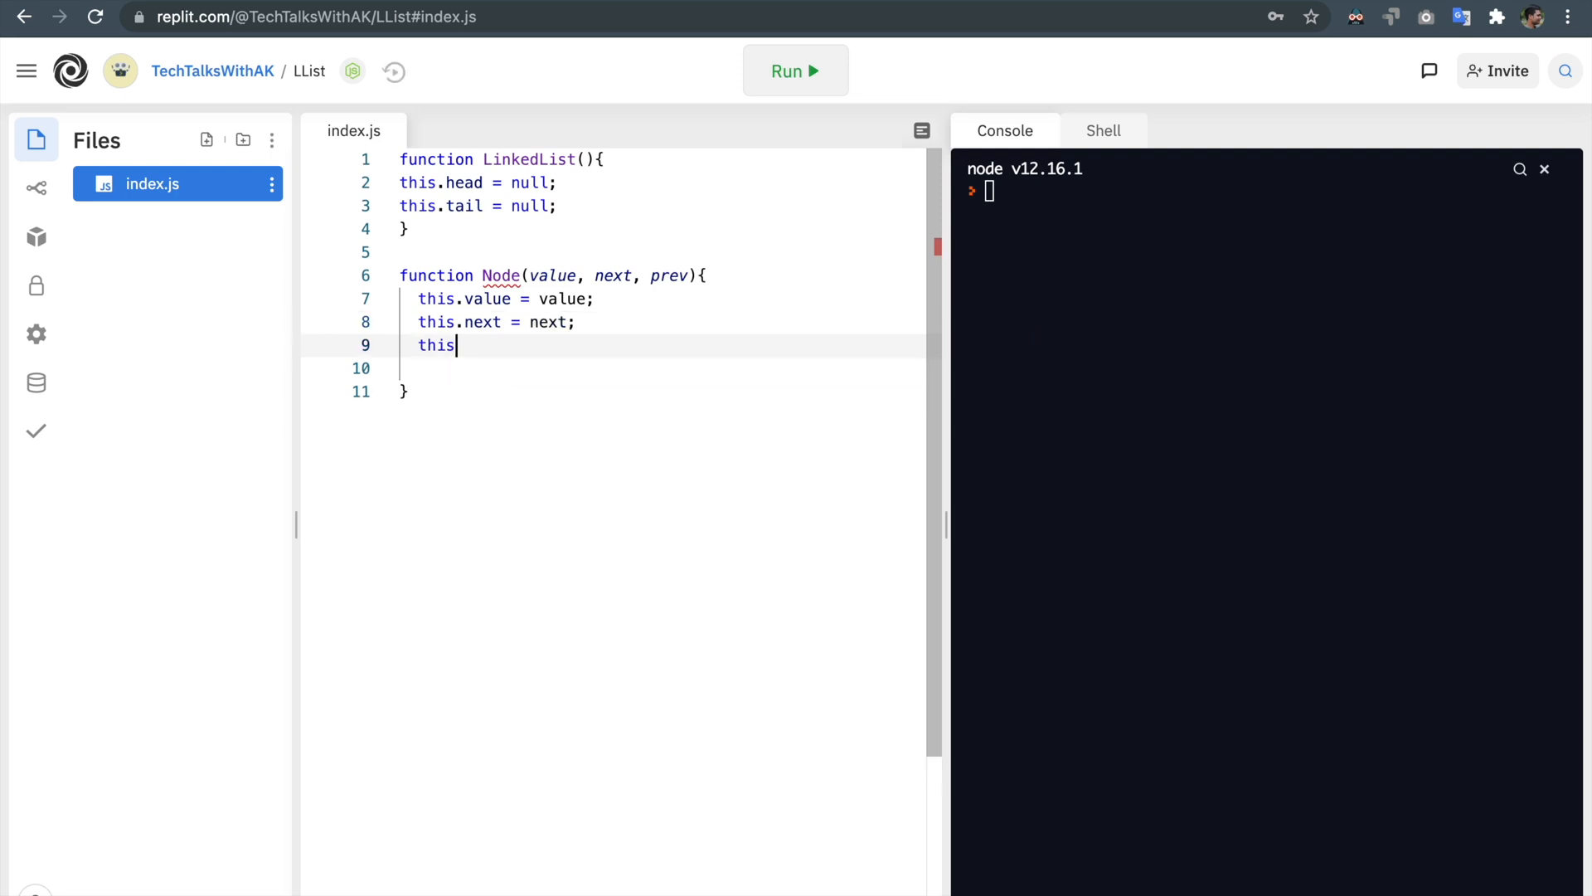
{"action": "type", "text": "prev"}
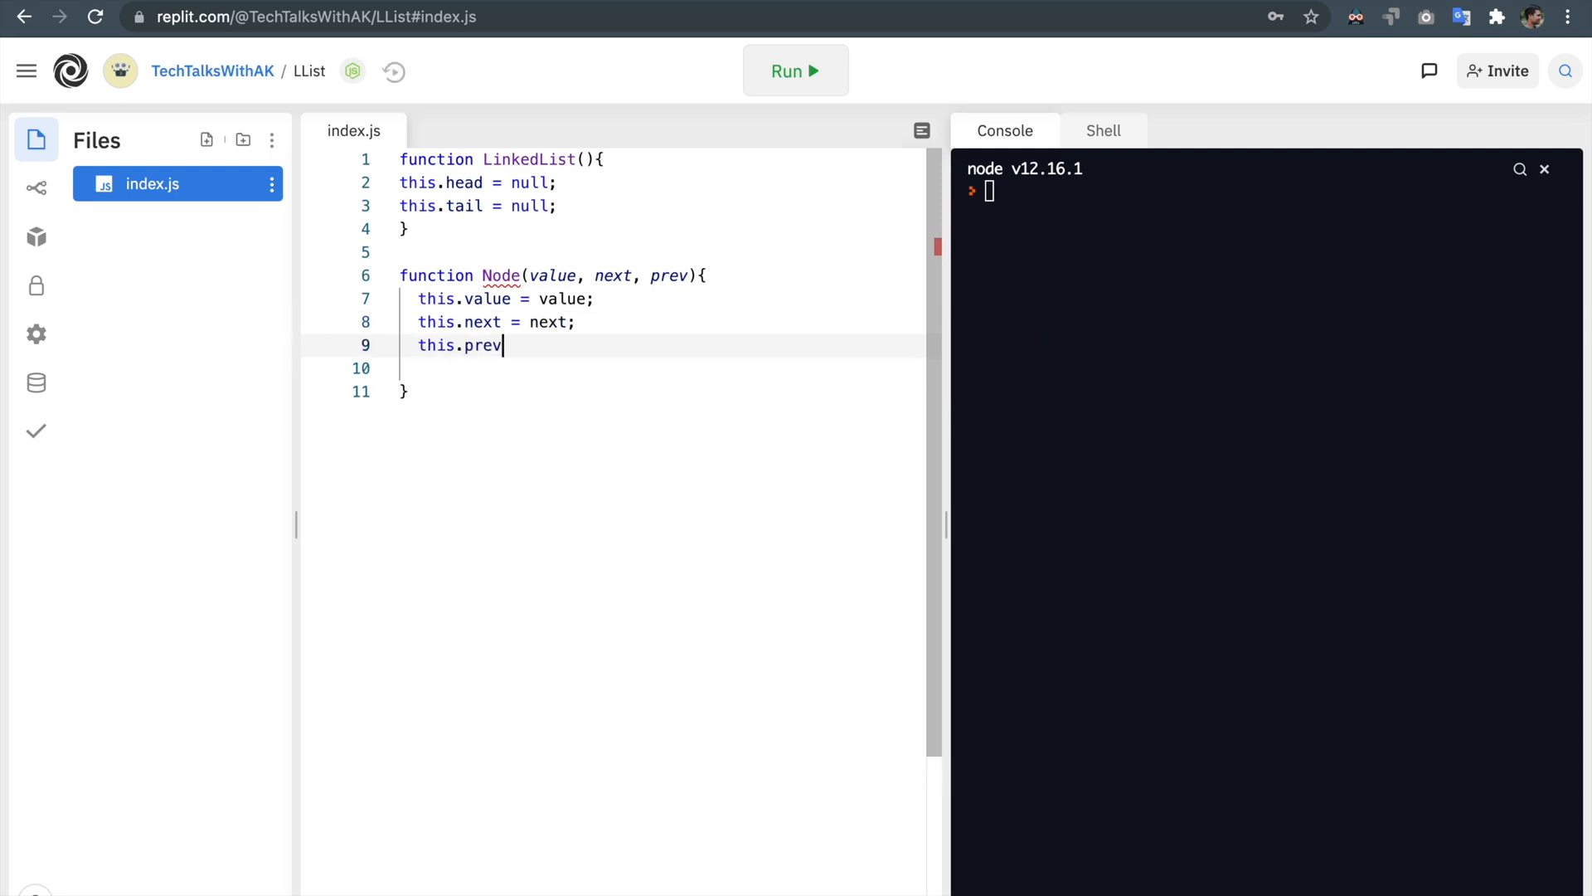
{"action": "type", "text": "="}
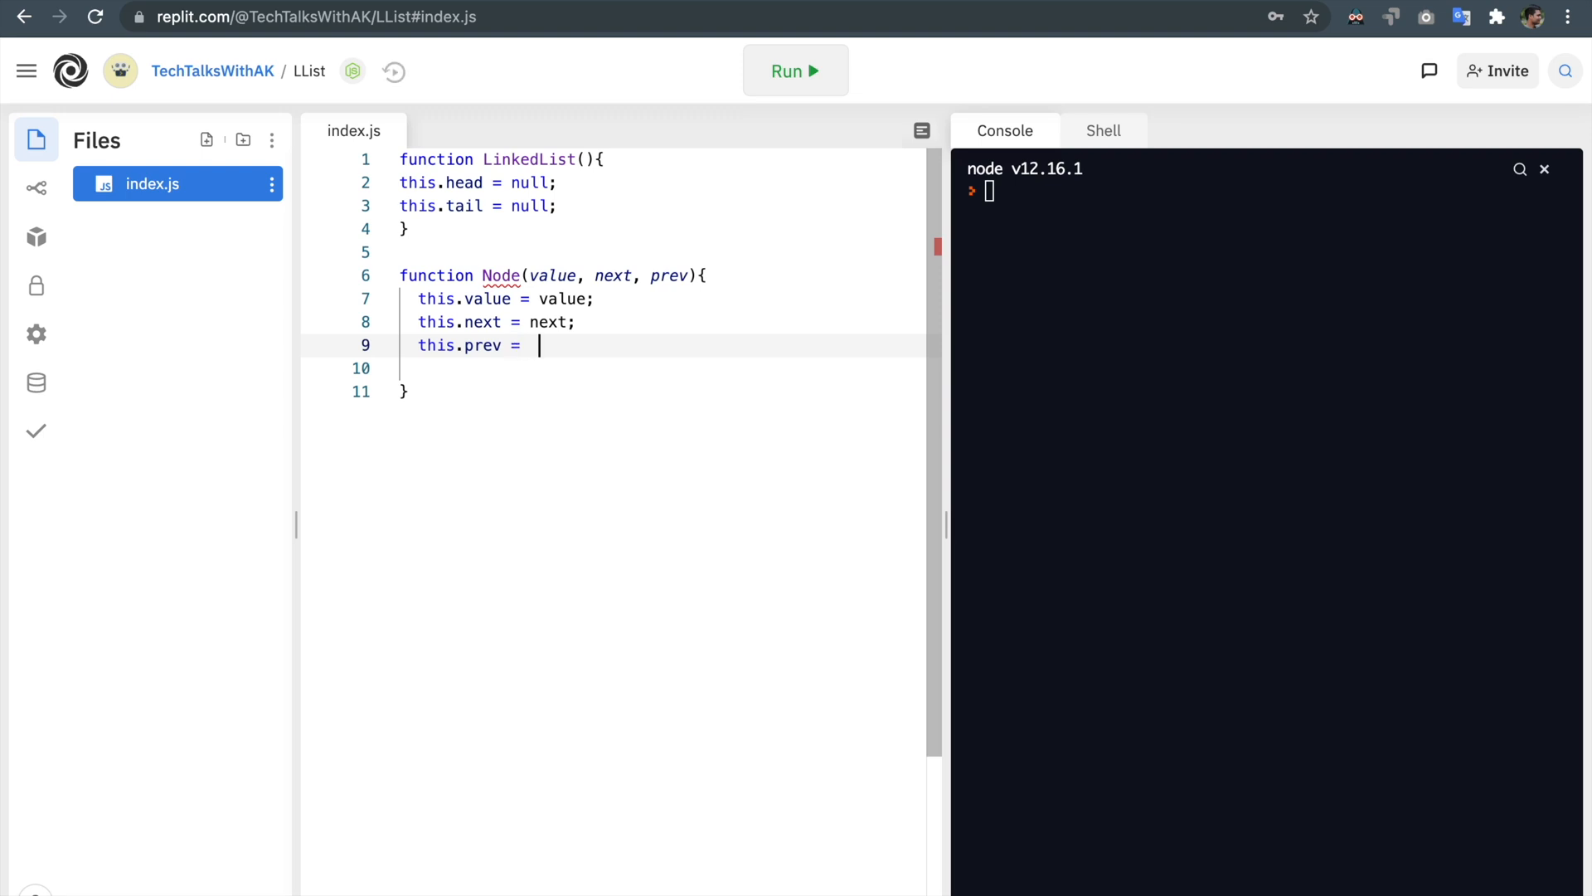
{"action": "type", "text": "prev;"}
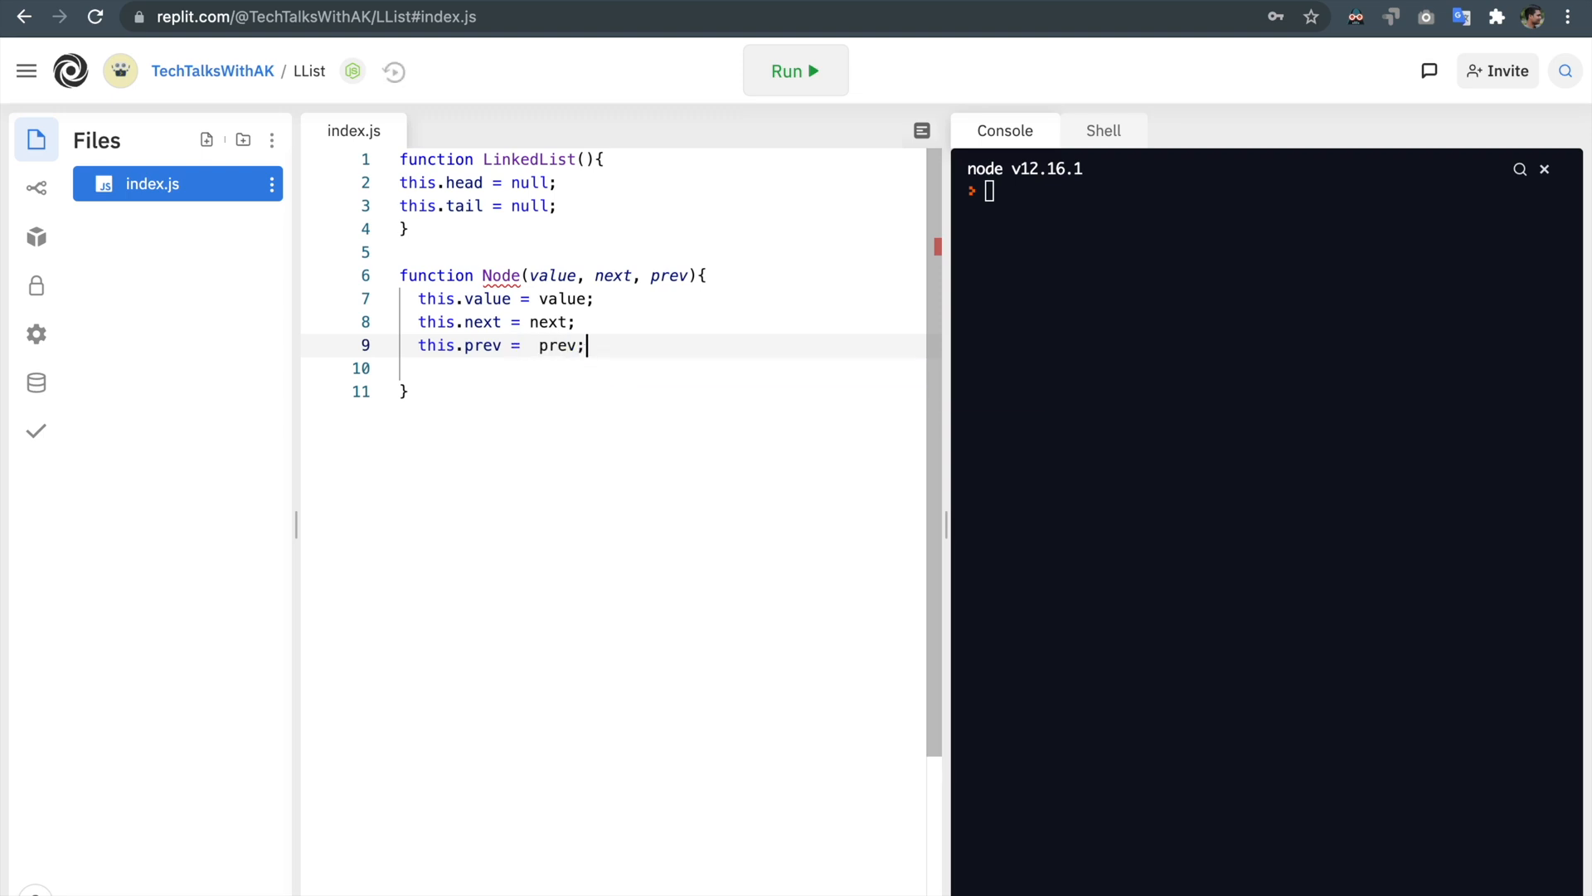
Step: Remove the blank line inside the Node constructor and review the body
{"action": "key", "text": "Backspace"}
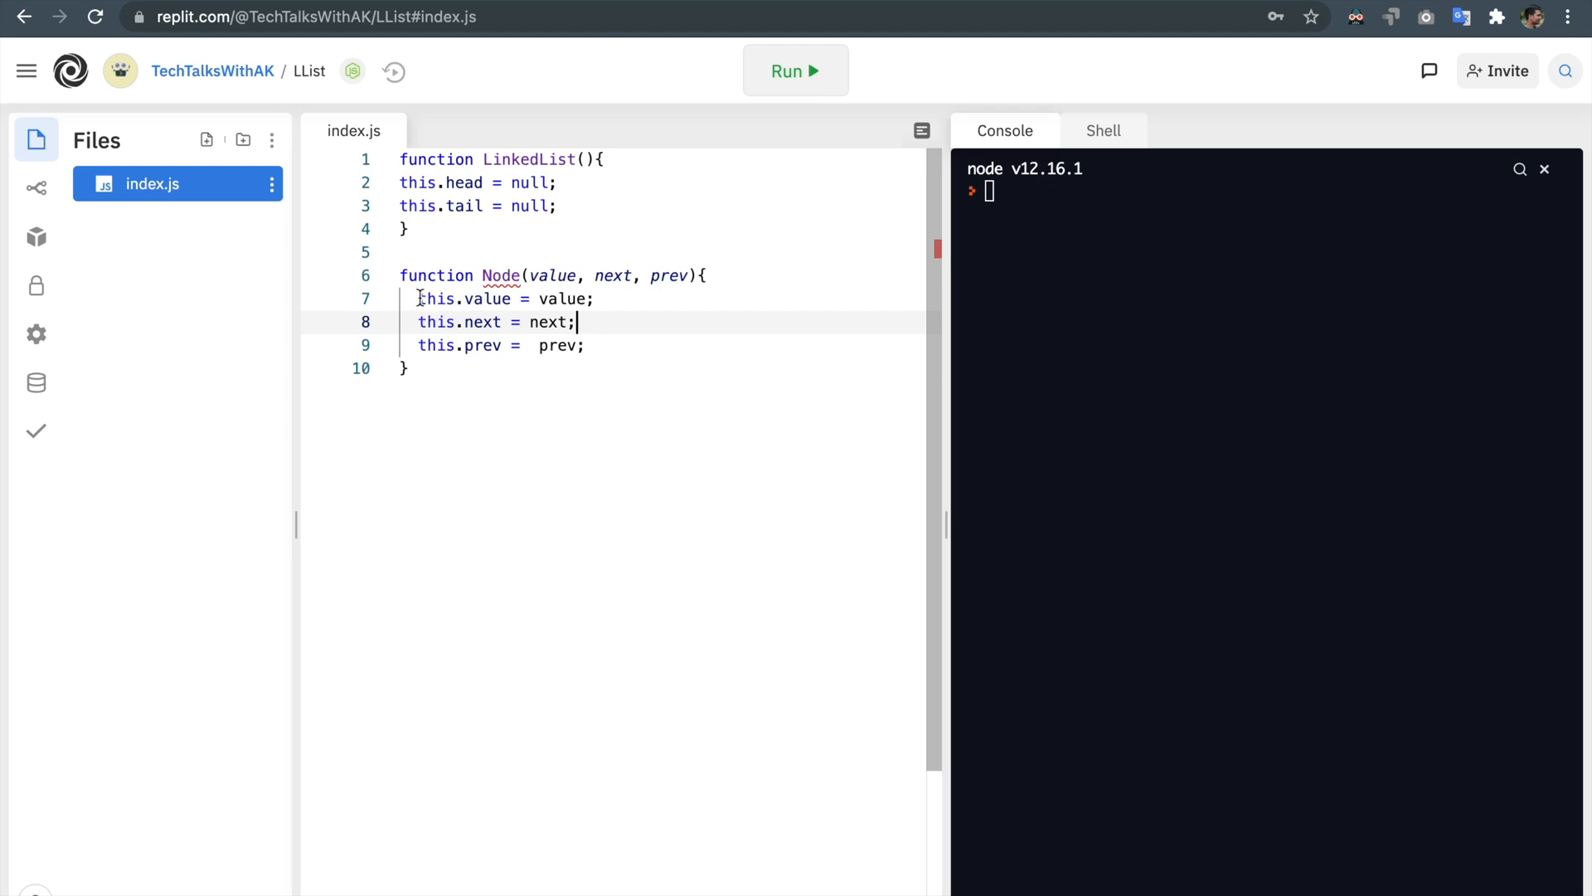
{"action": "left_click", "coordinate": [593, 299]}
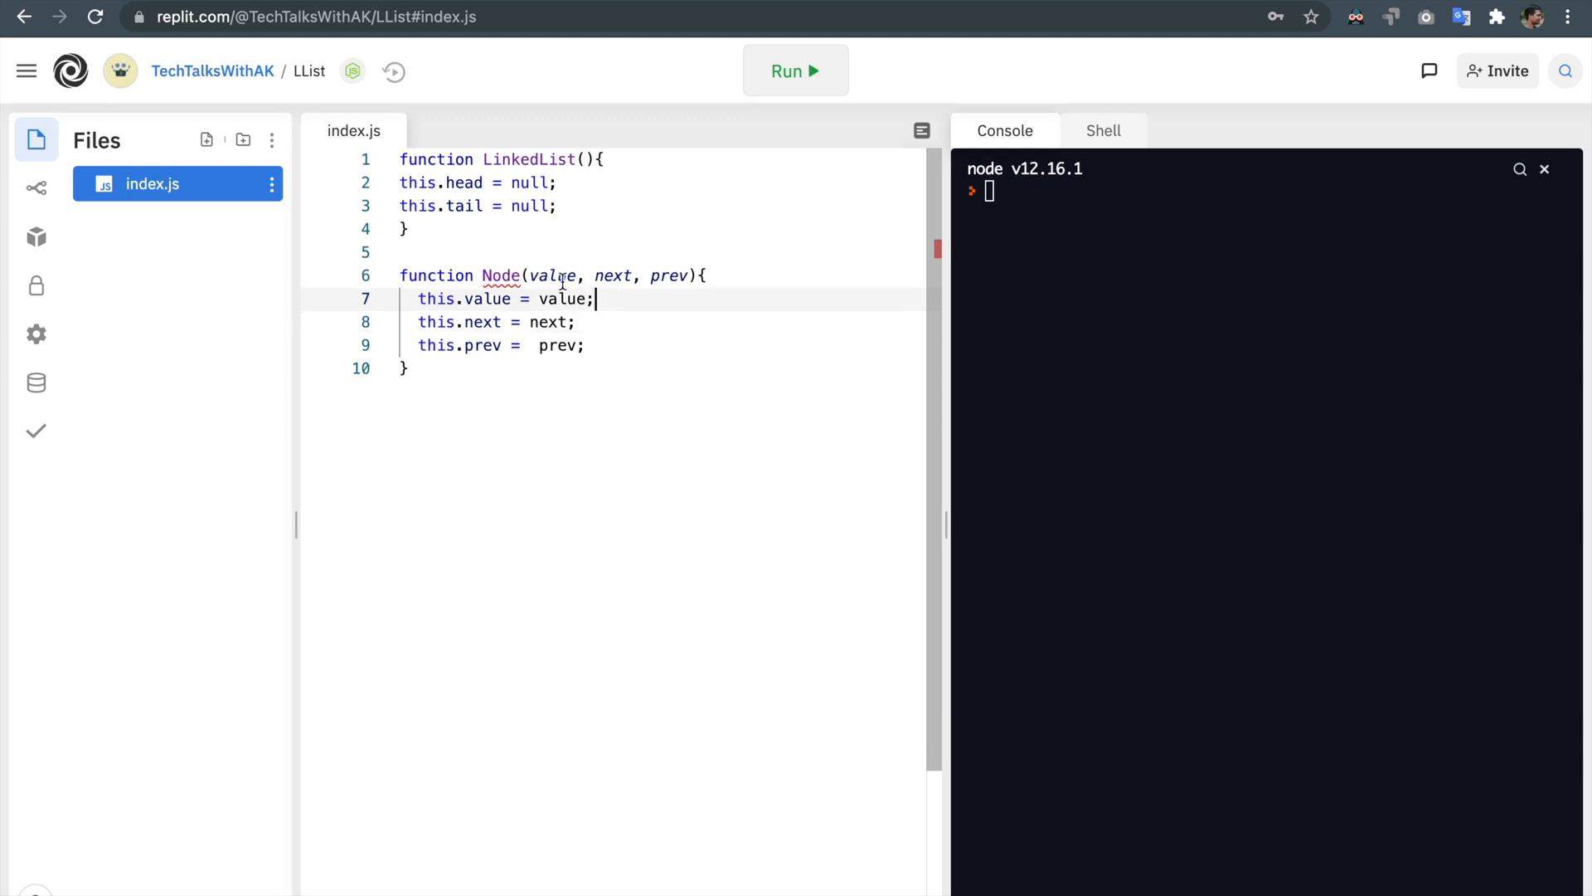
{"action": "double_click", "coordinate": [483, 321]}
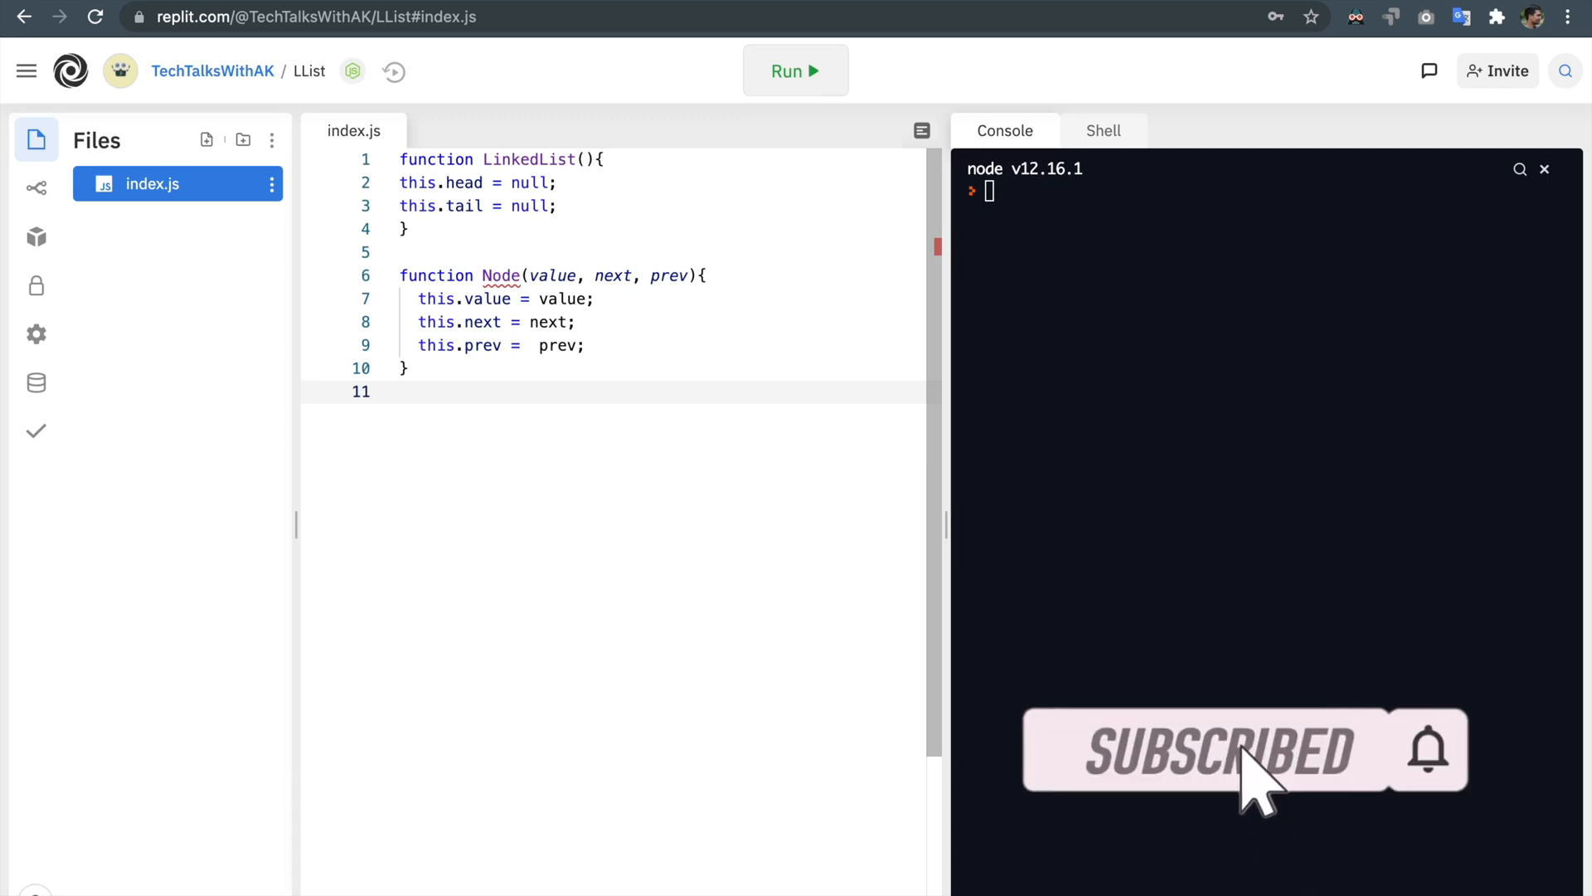
Step: Add var LL = new LinkedList(); and console.log(LL);, then run to print the empty list
{"action": "key", "text": "Return"}
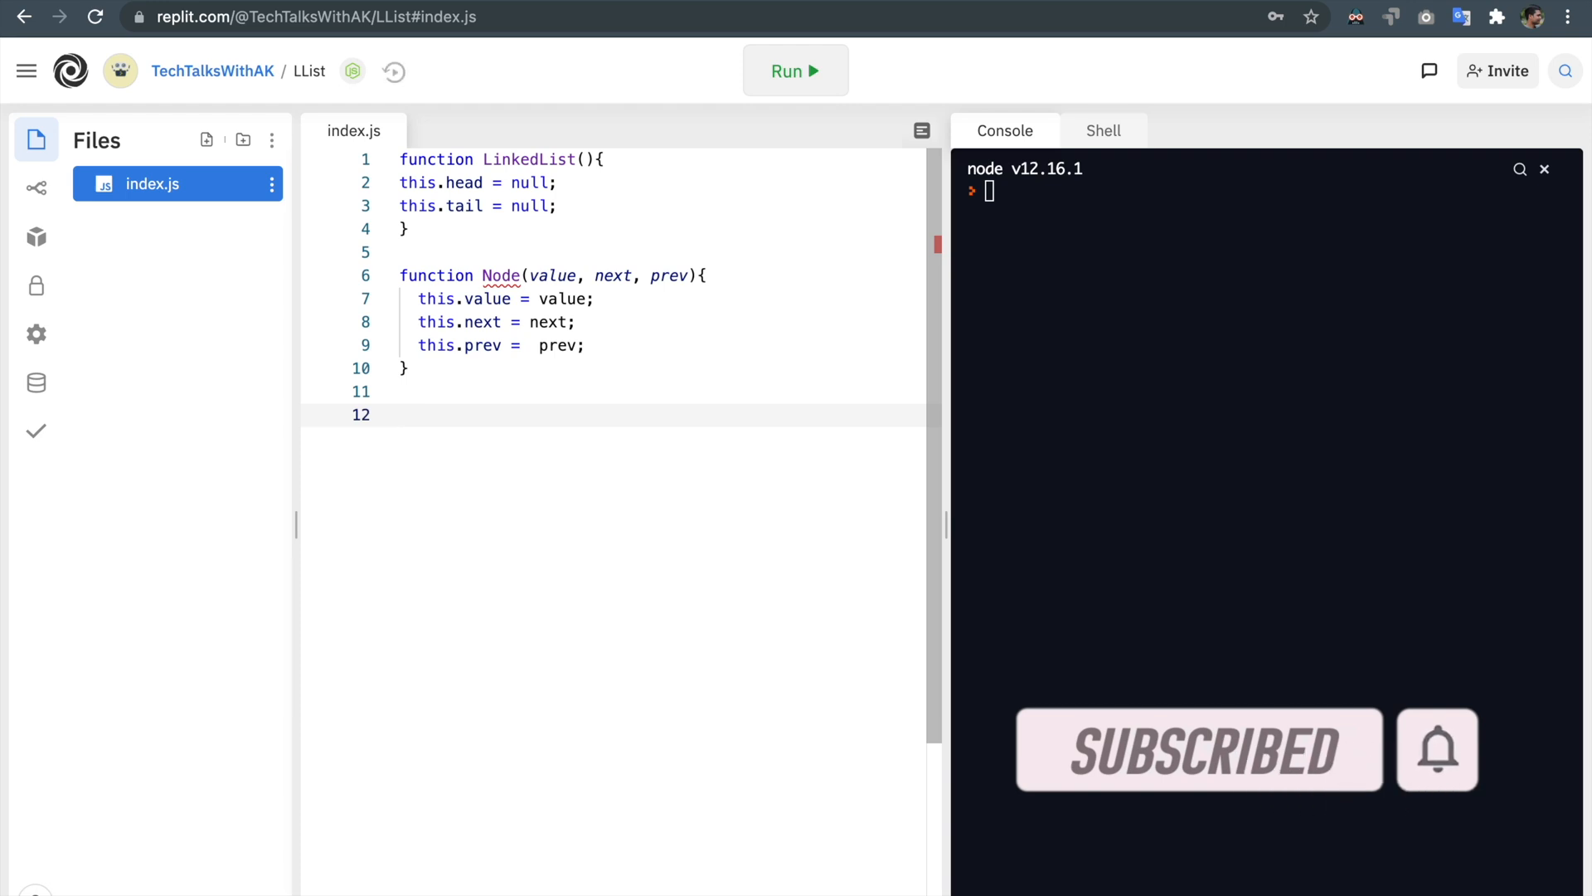
{"action": "type", "text": "var"}
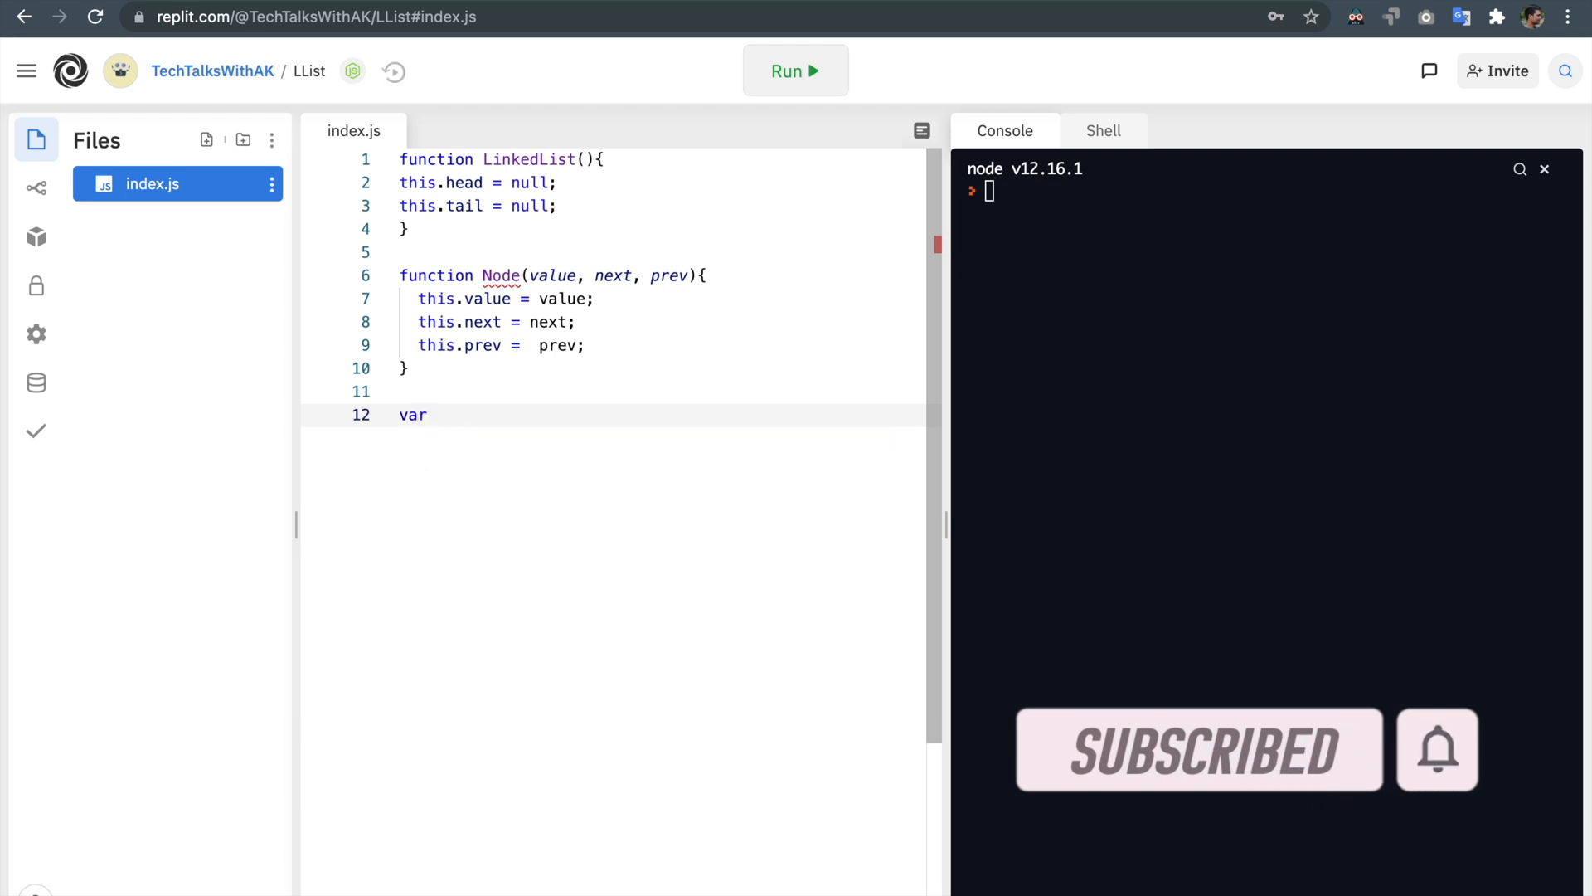
{"action": "type", "text": "LL = n"}
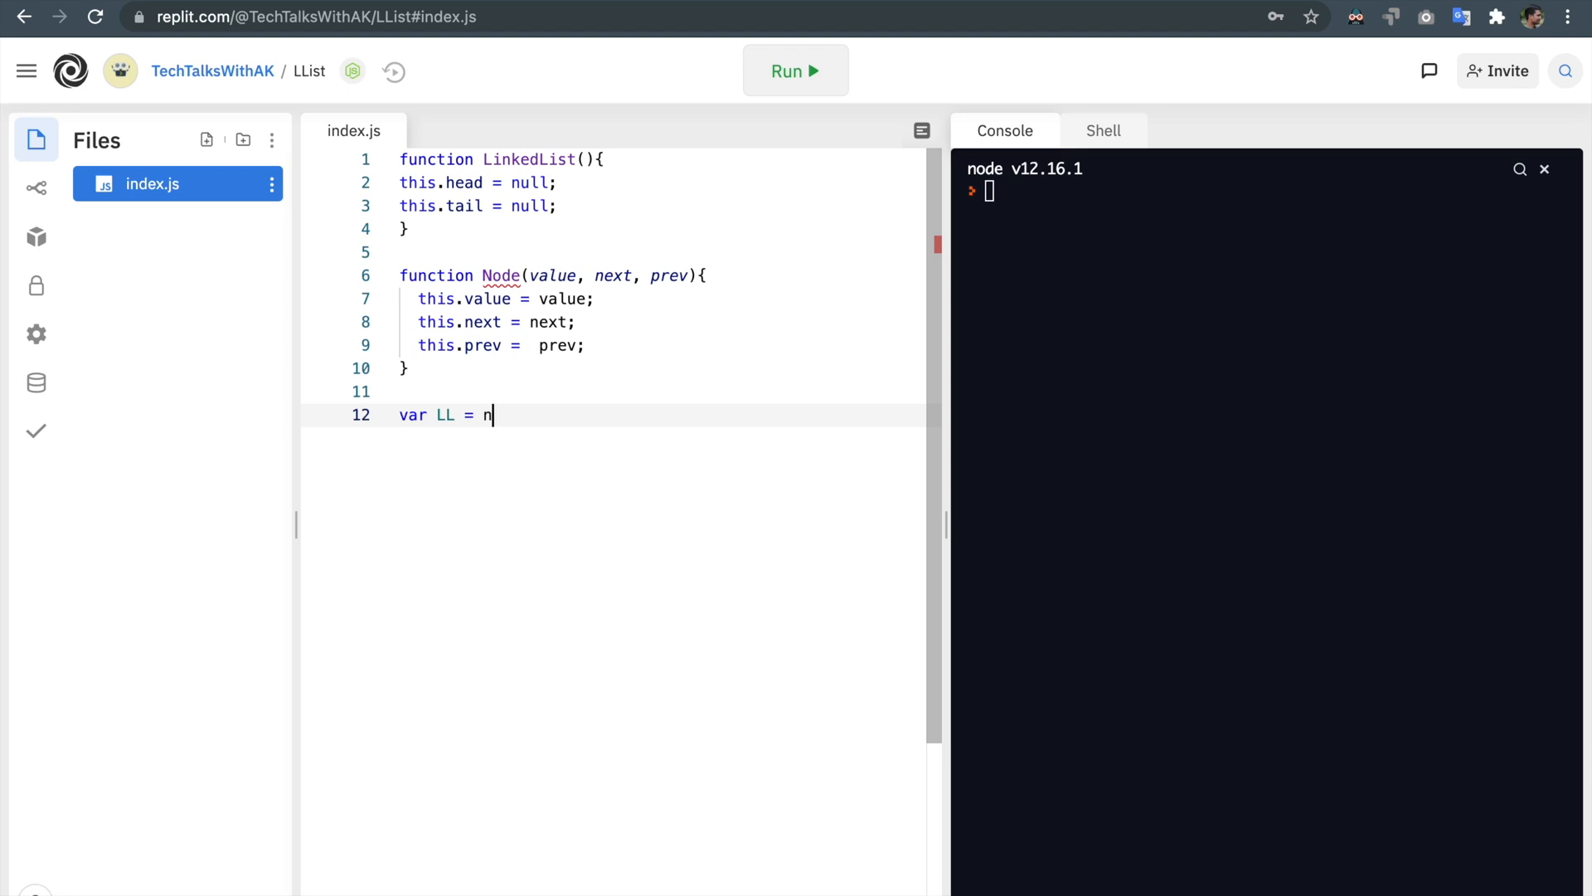
{"action": "type", "text": "ew LinkedList();"}
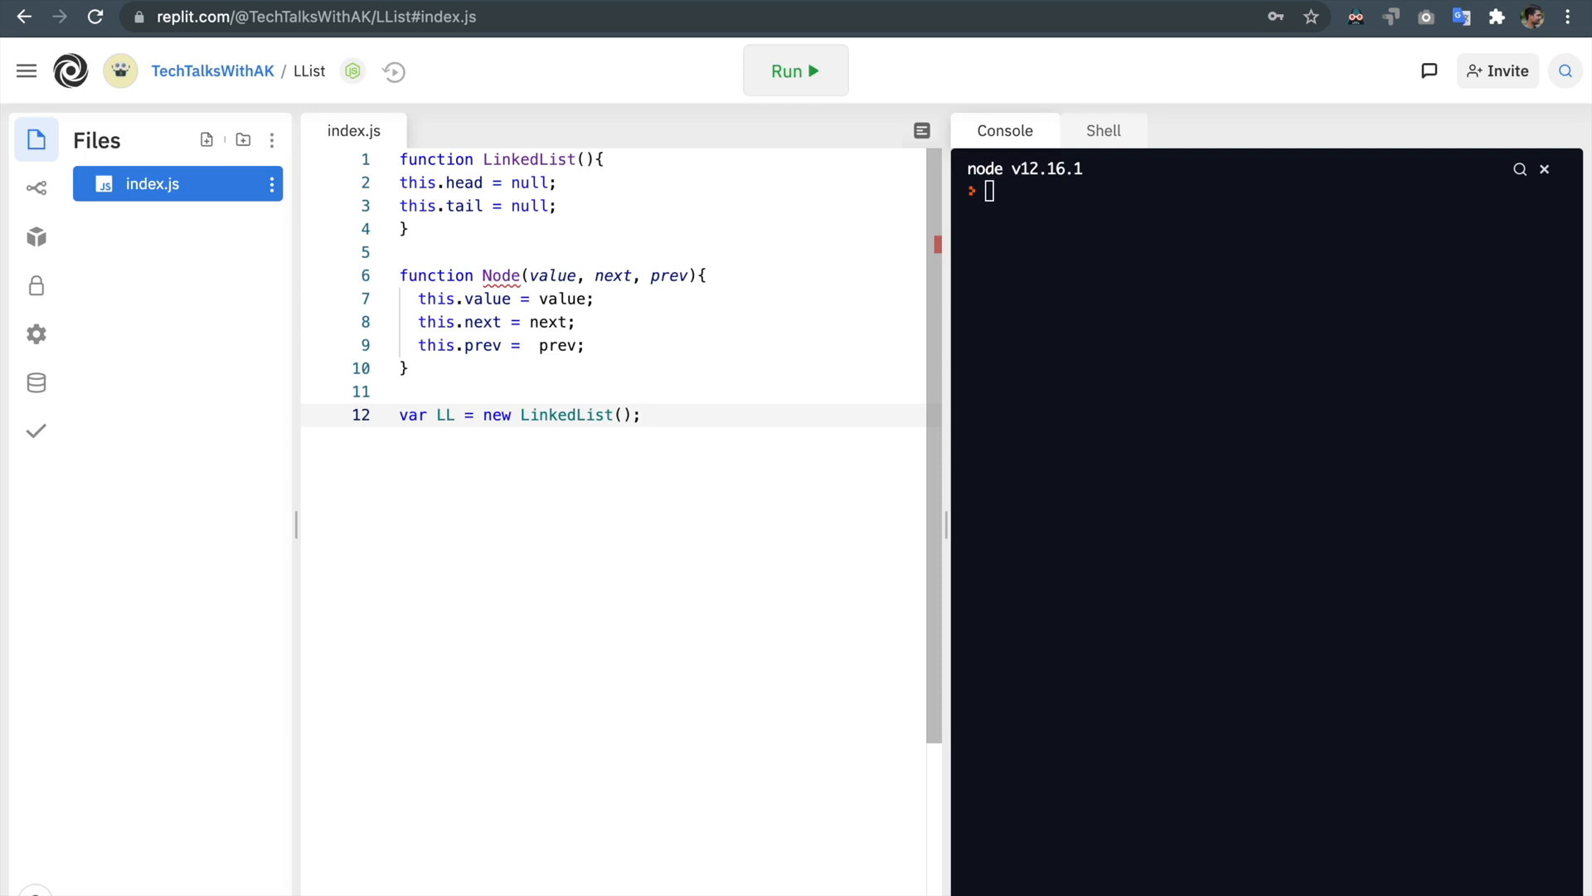
{"action": "type", "text": "co"}
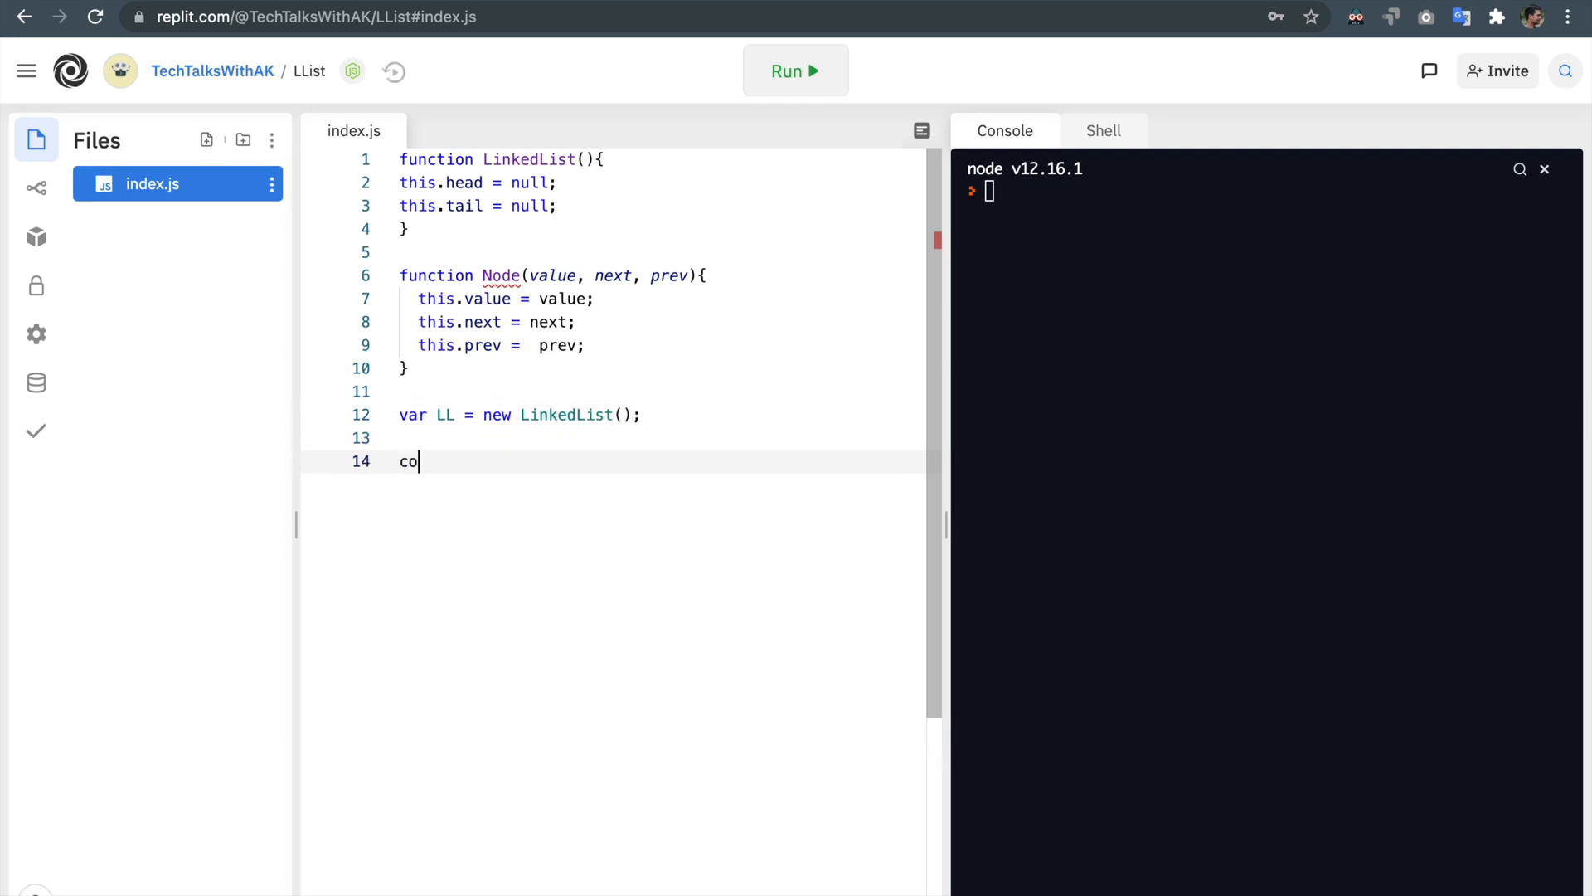
{"action": "type", "text": "nsole.log"}
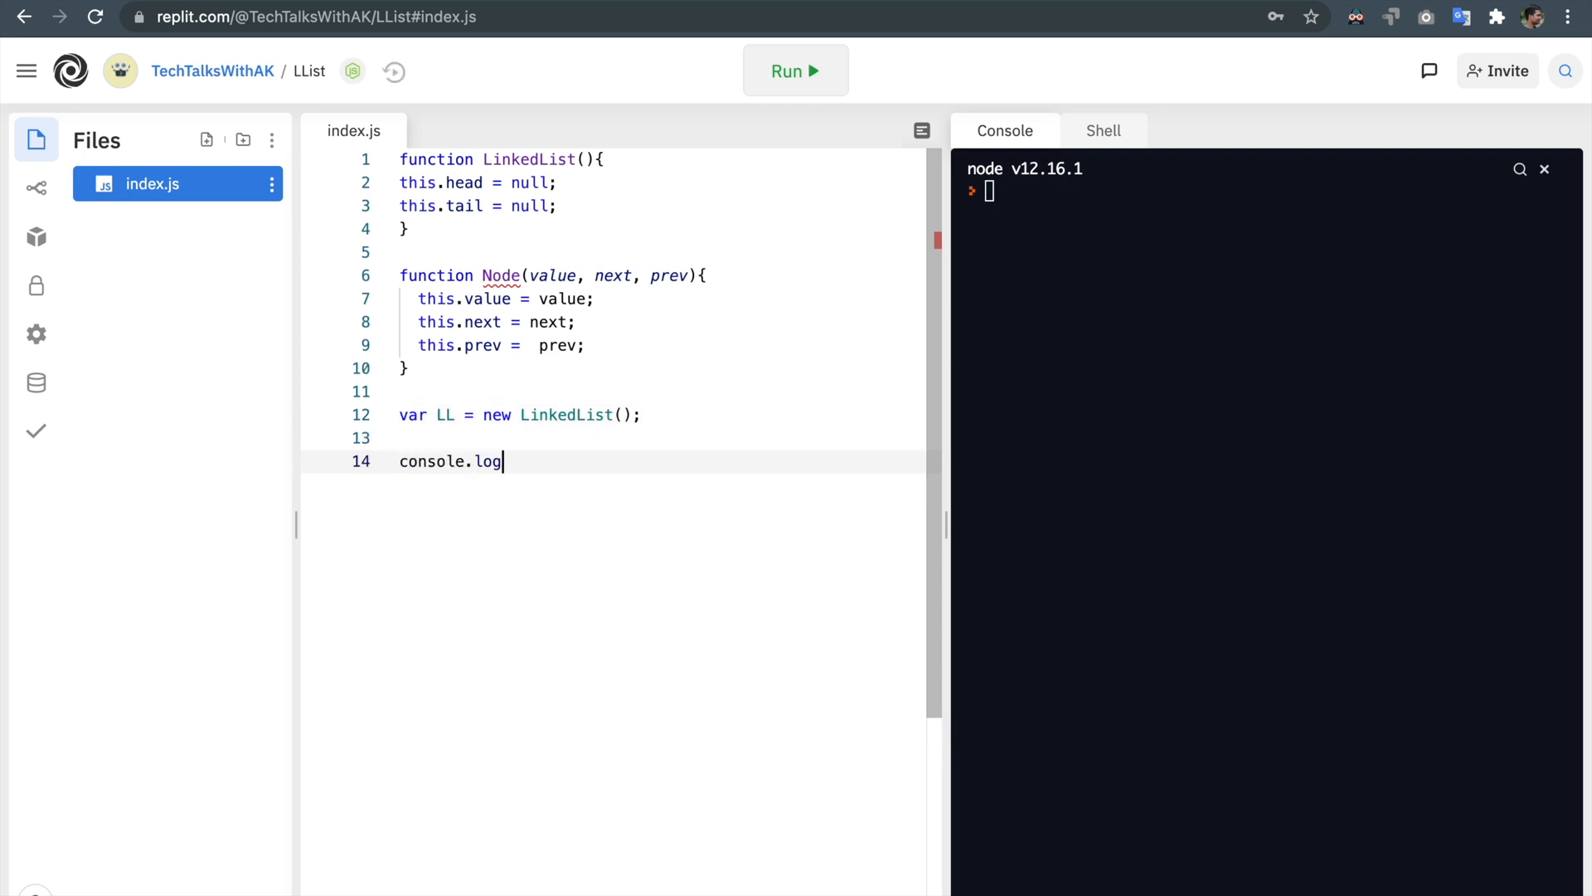
{"action": "type", "text": "(LL);"}
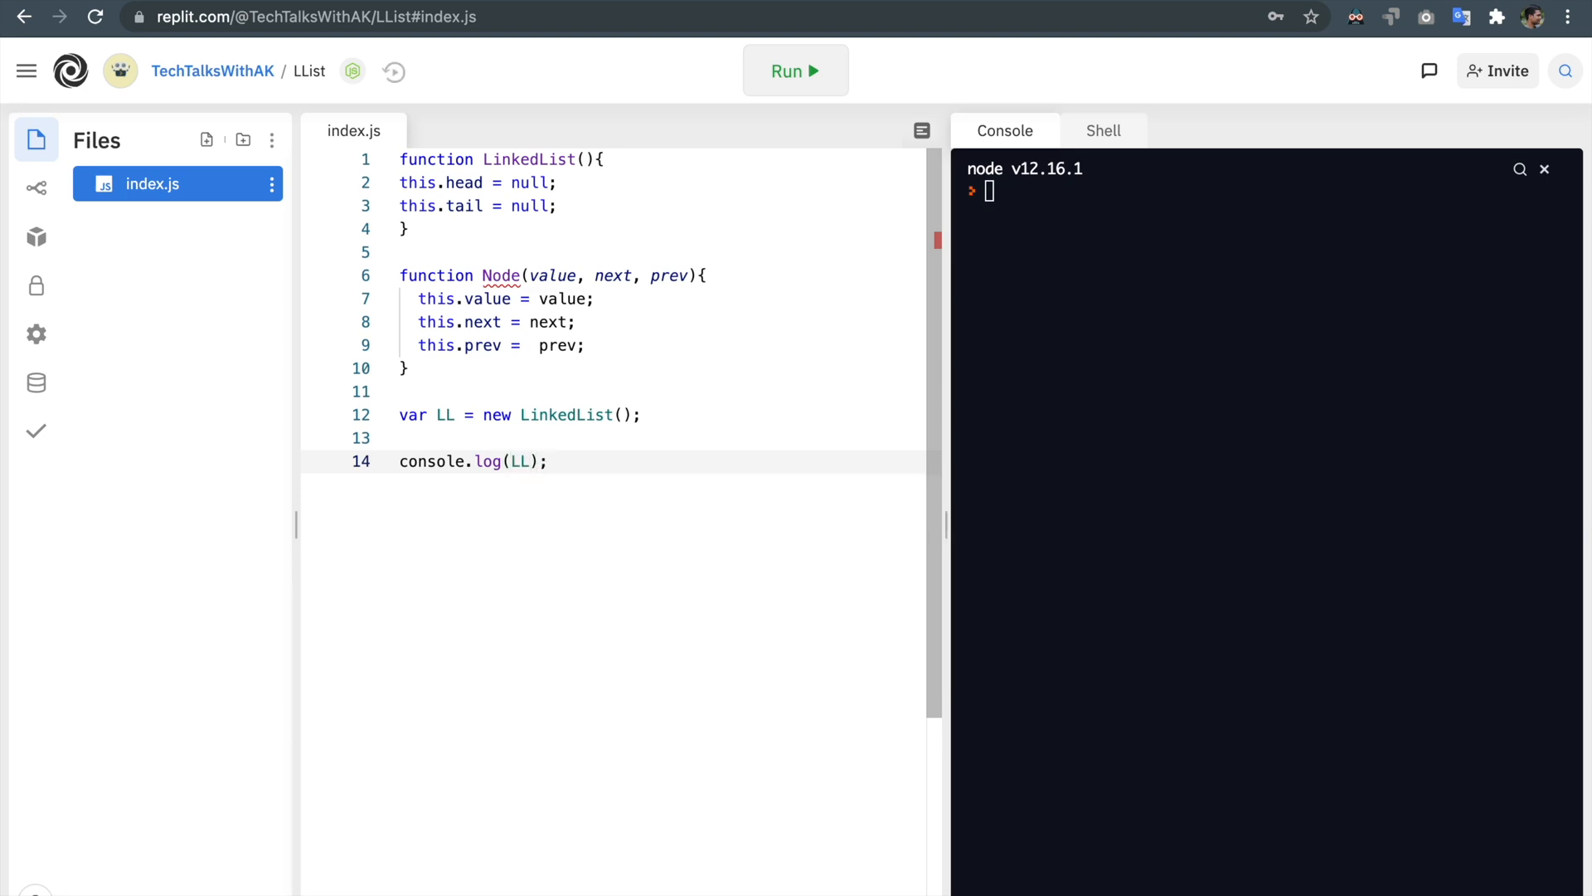
{"action": "left_click", "coordinate": [795, 69]}
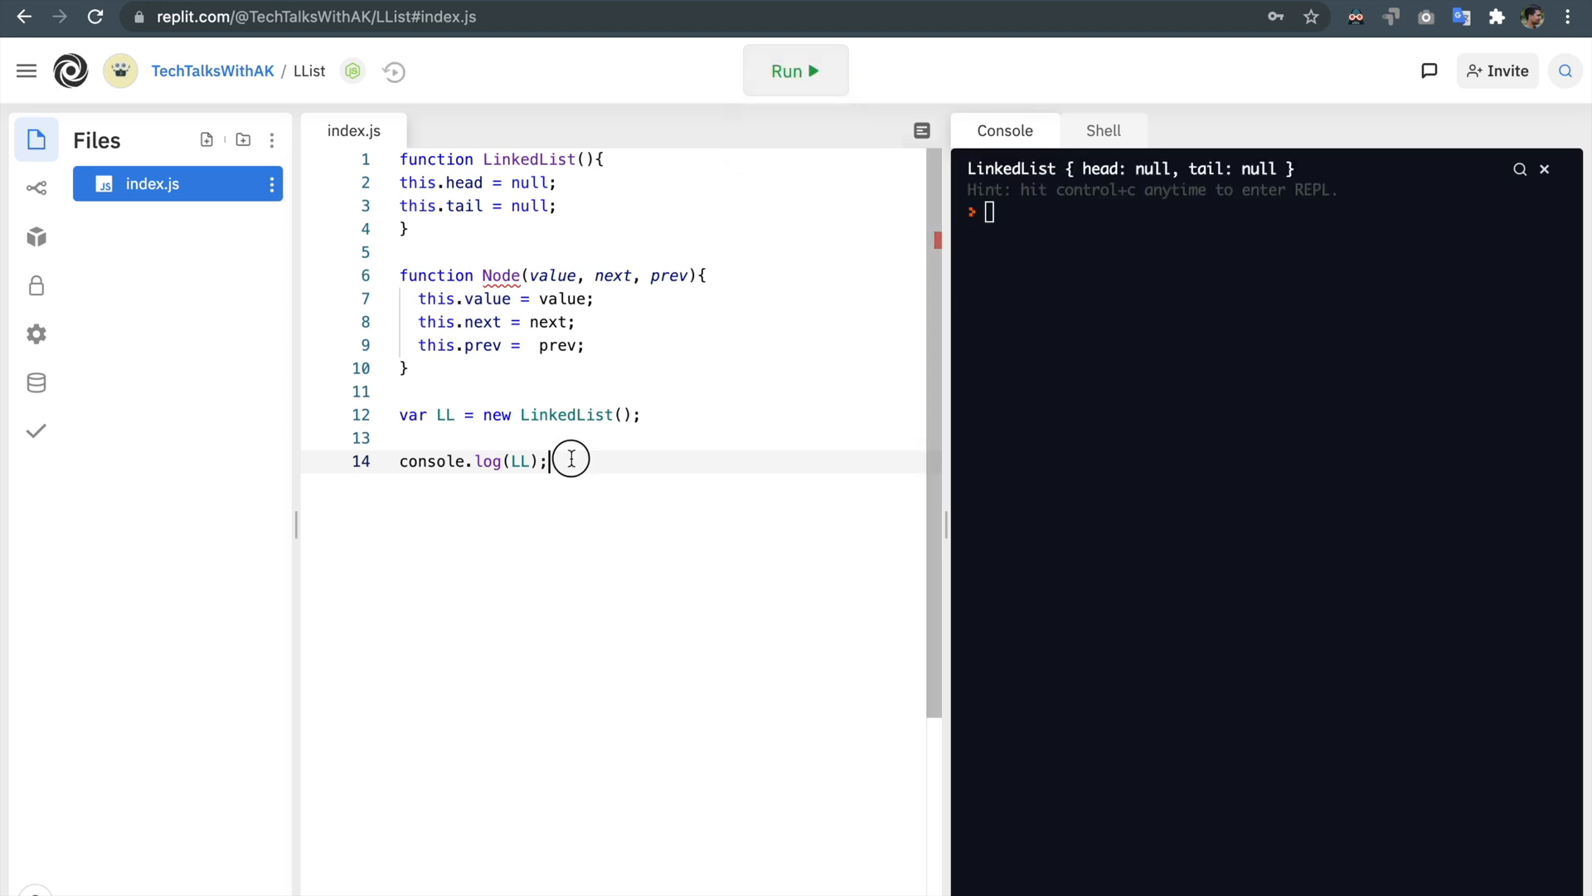
{"action": "mouse_move", "coordinate": [1014, 214]}
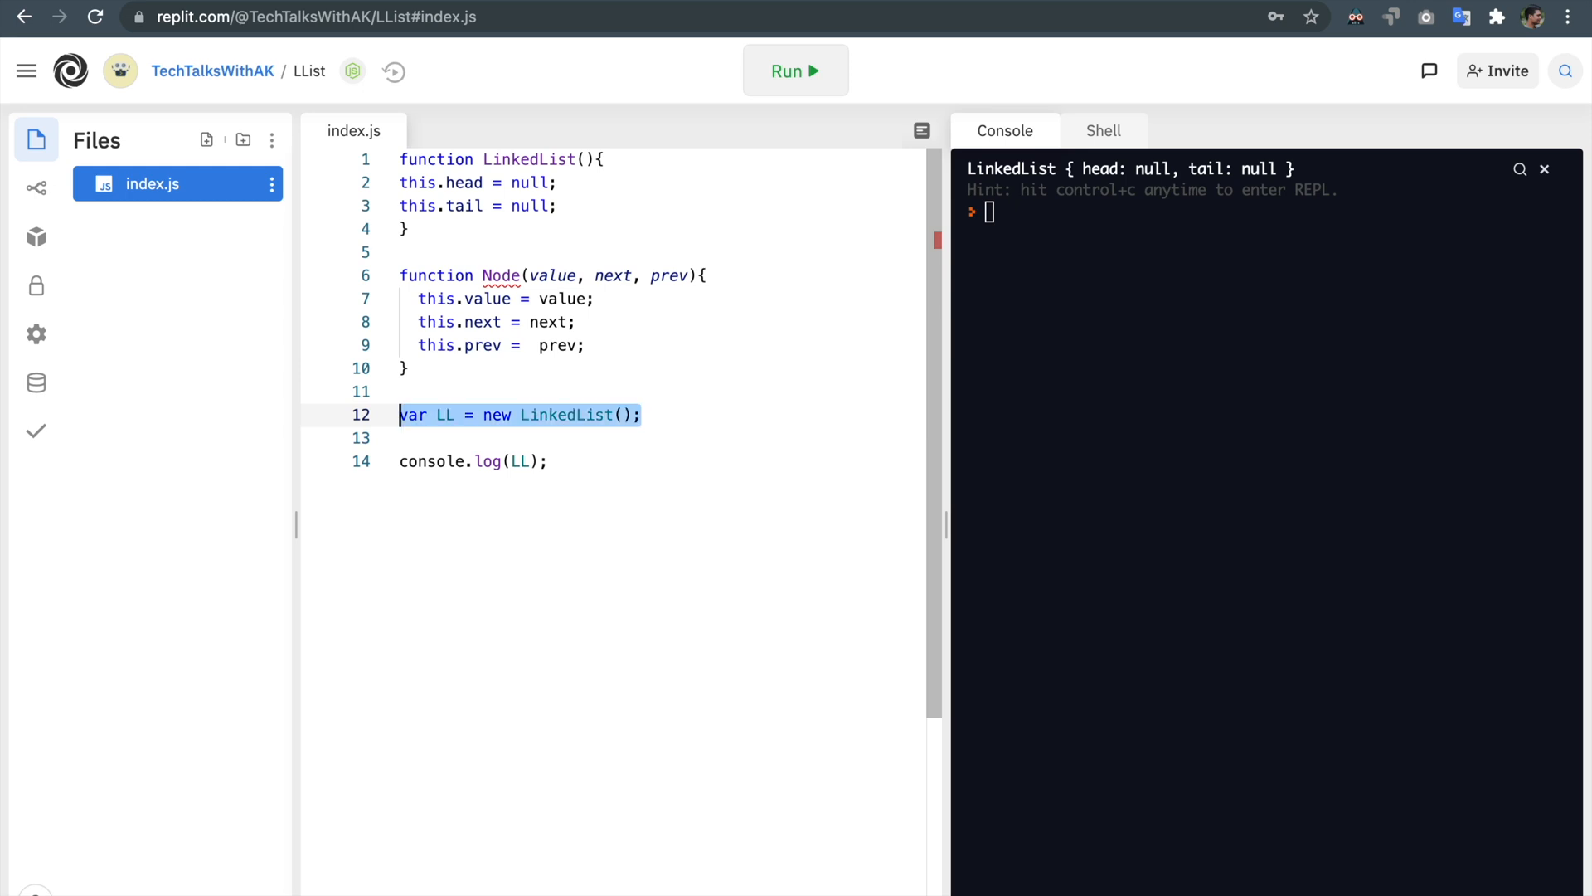
Step: Declare var userList = new LinkedList; below the LL declaration
{"action": "left_click", "coordinate": [642, 415]}
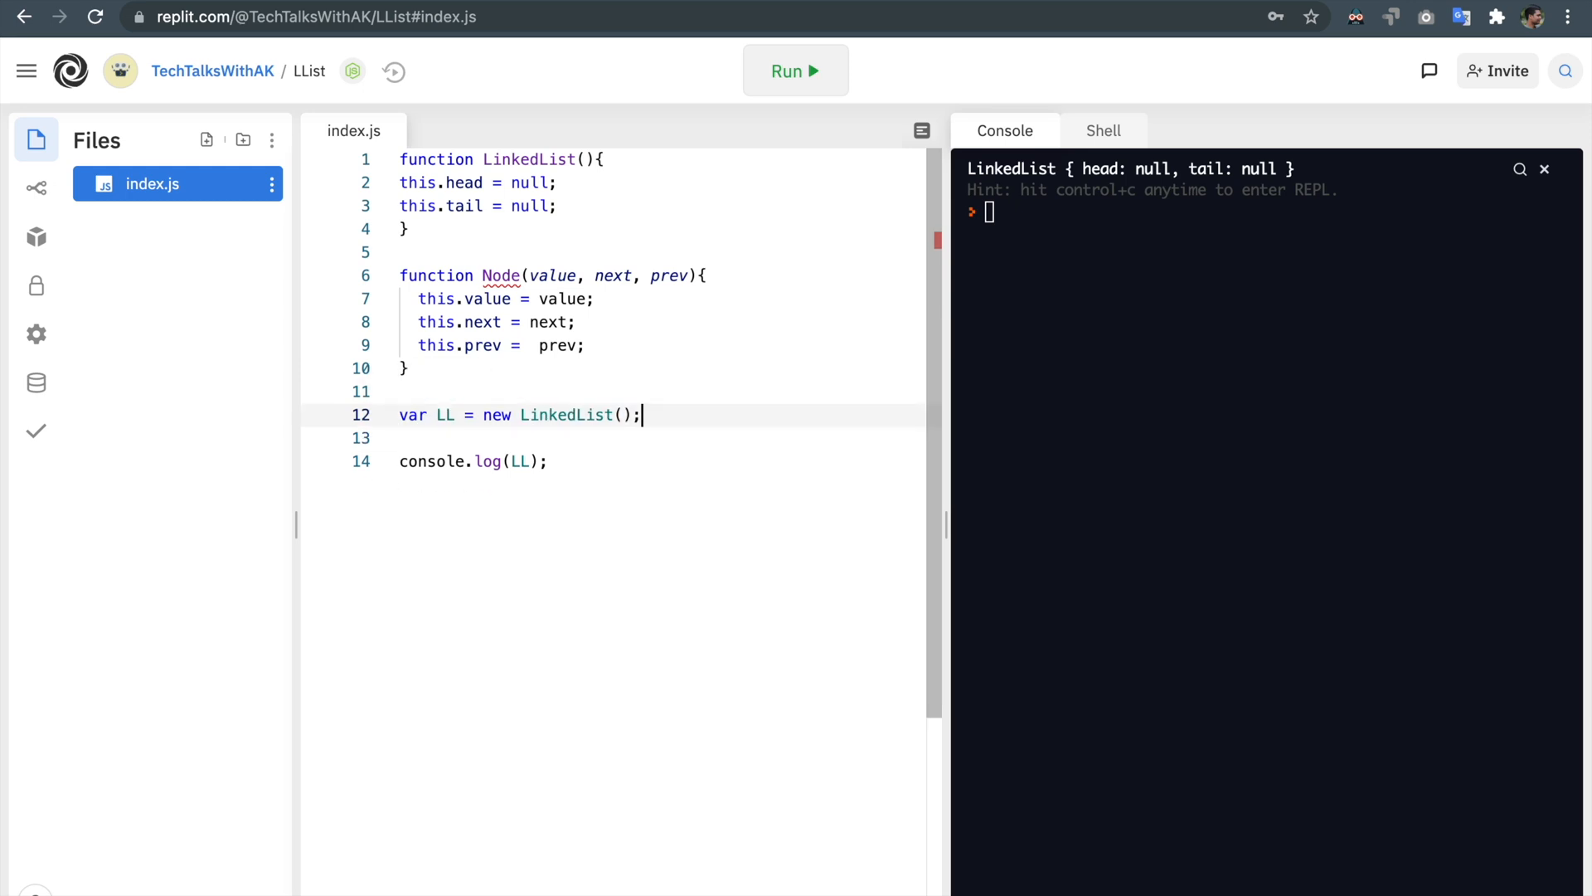
{"action": "type", "text": "var userList"}
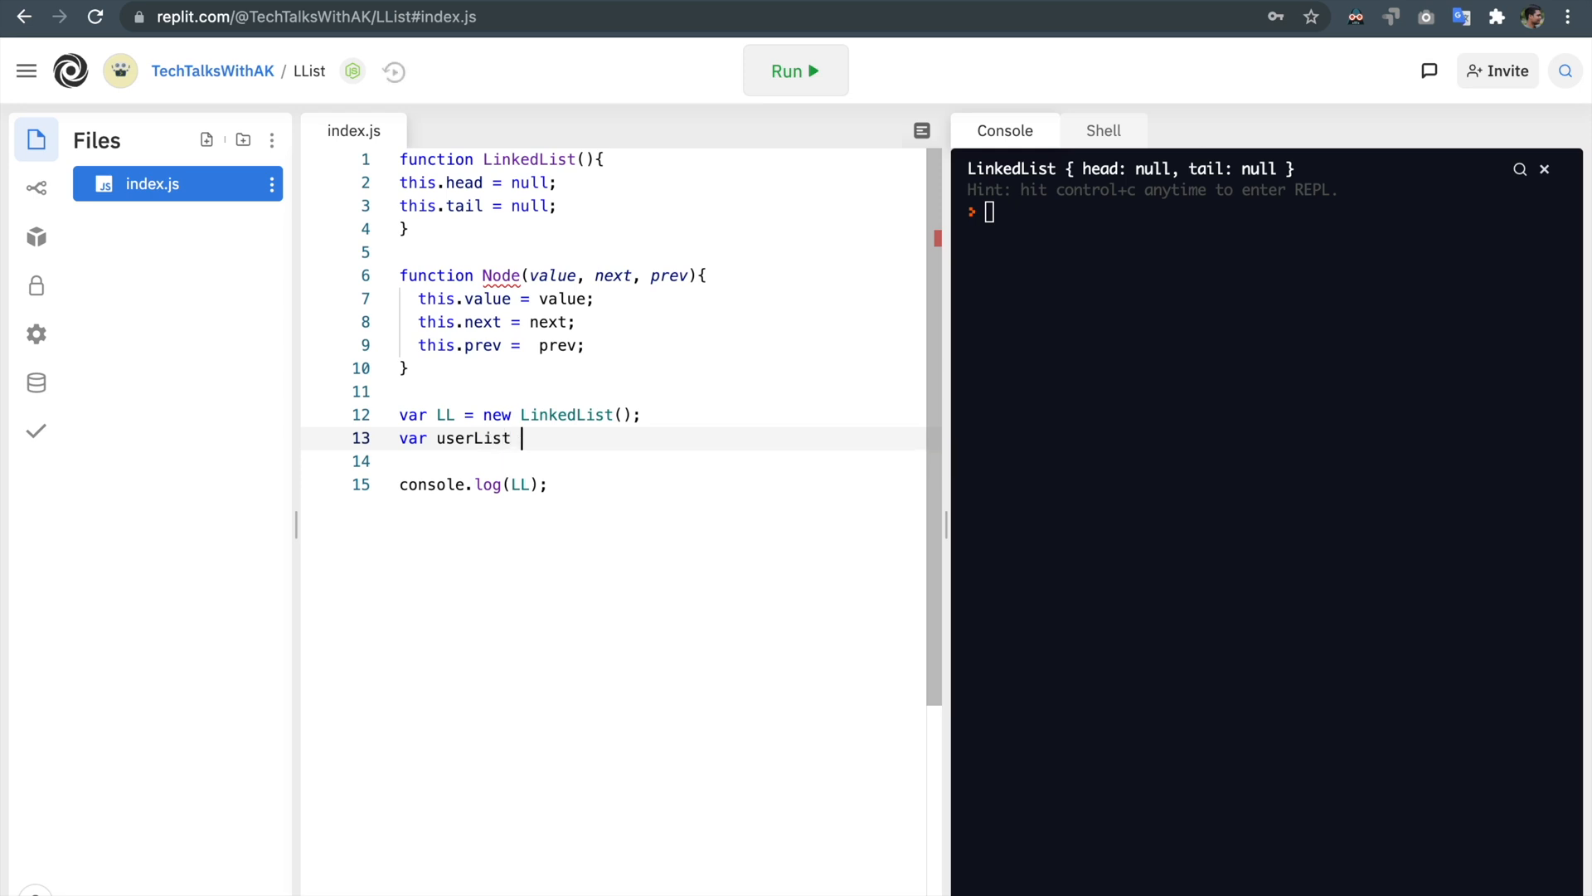
{"action": "type", "text": "="}
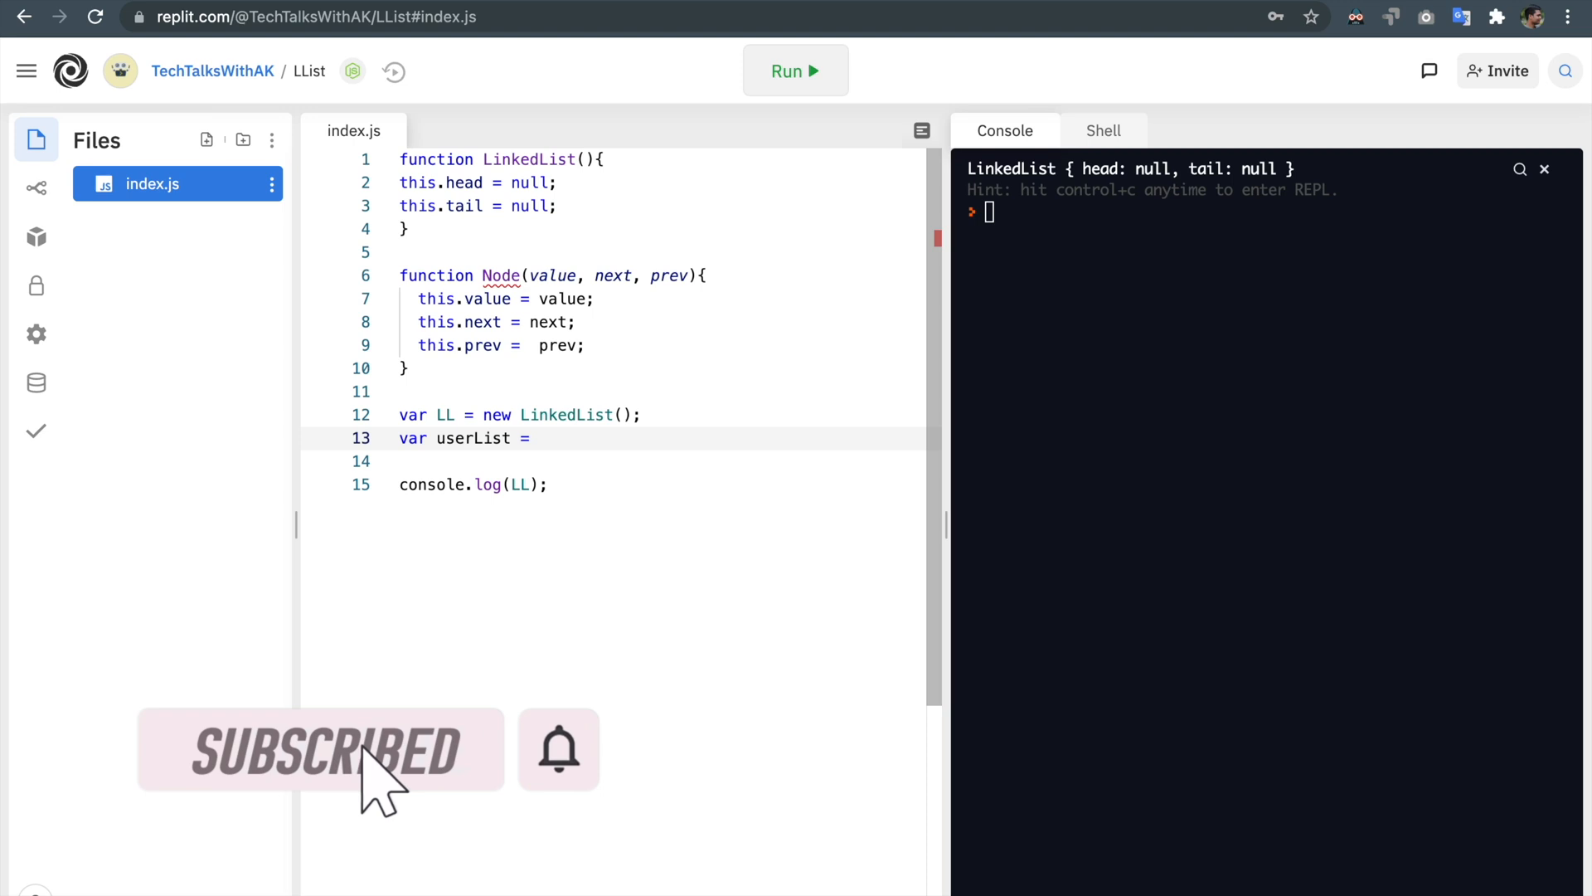
{"action": "type", "text": "new LinkedList("}
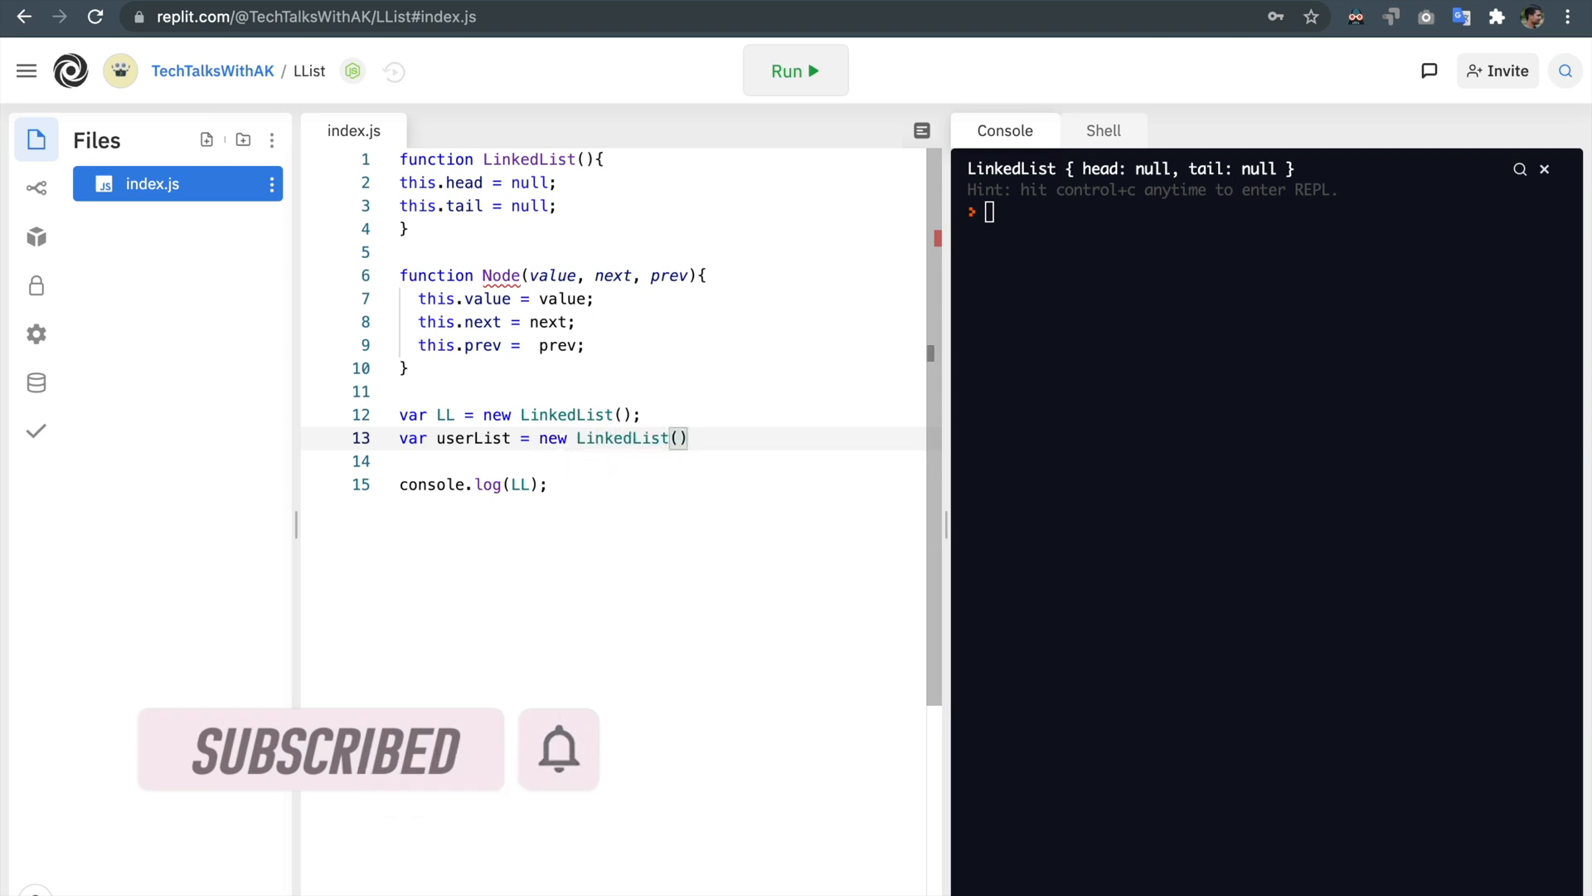
{"action": "type", "text": ";"}
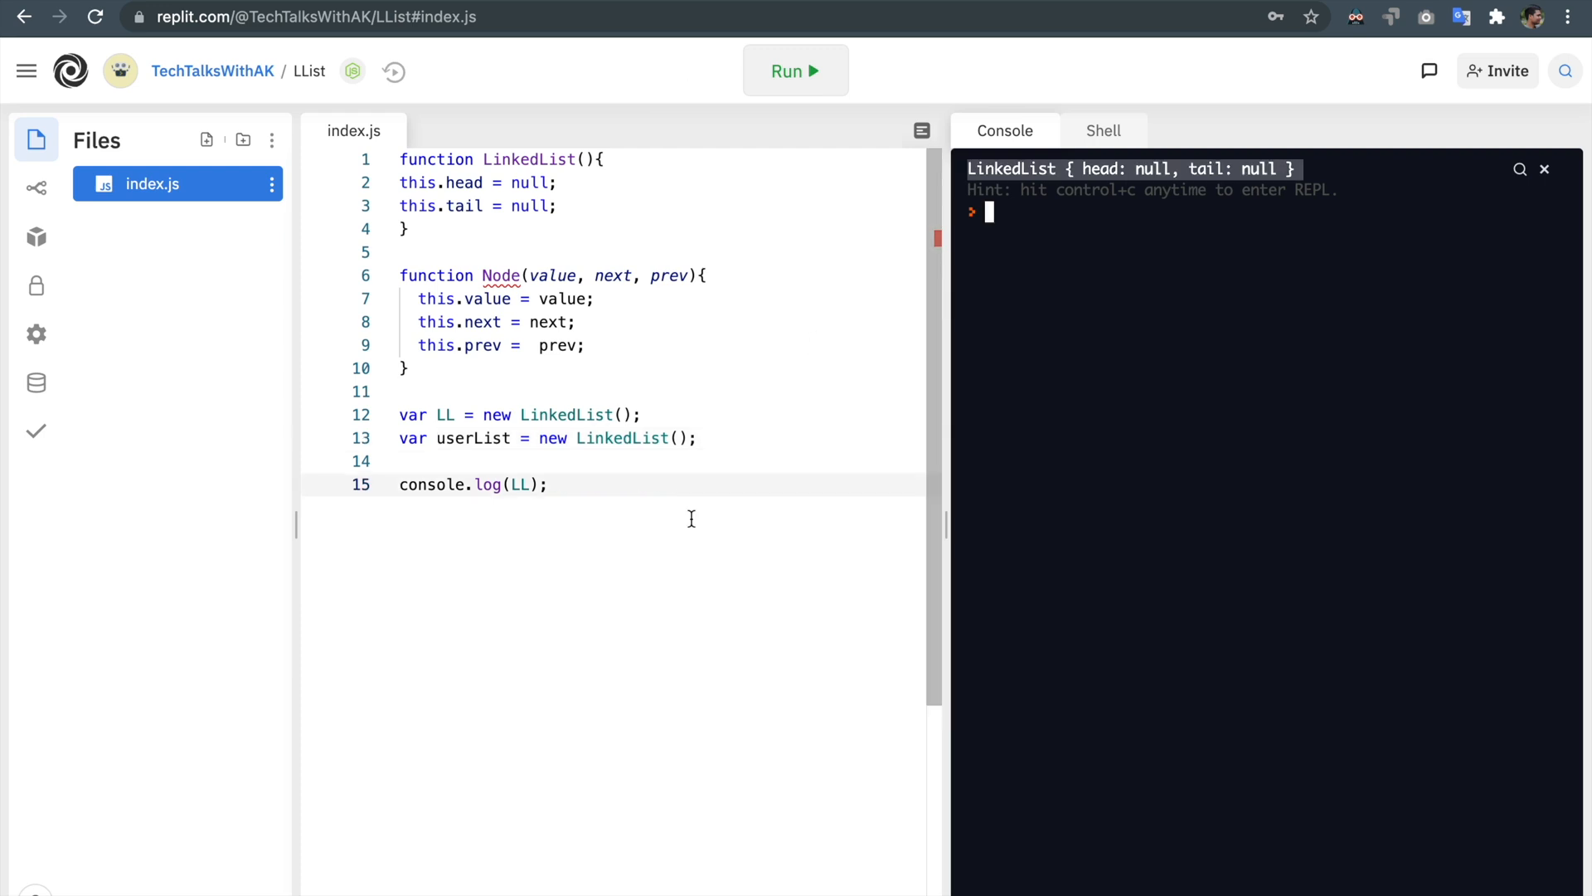
{"action": "mouse_move", "coordinate": [1003, 319]}
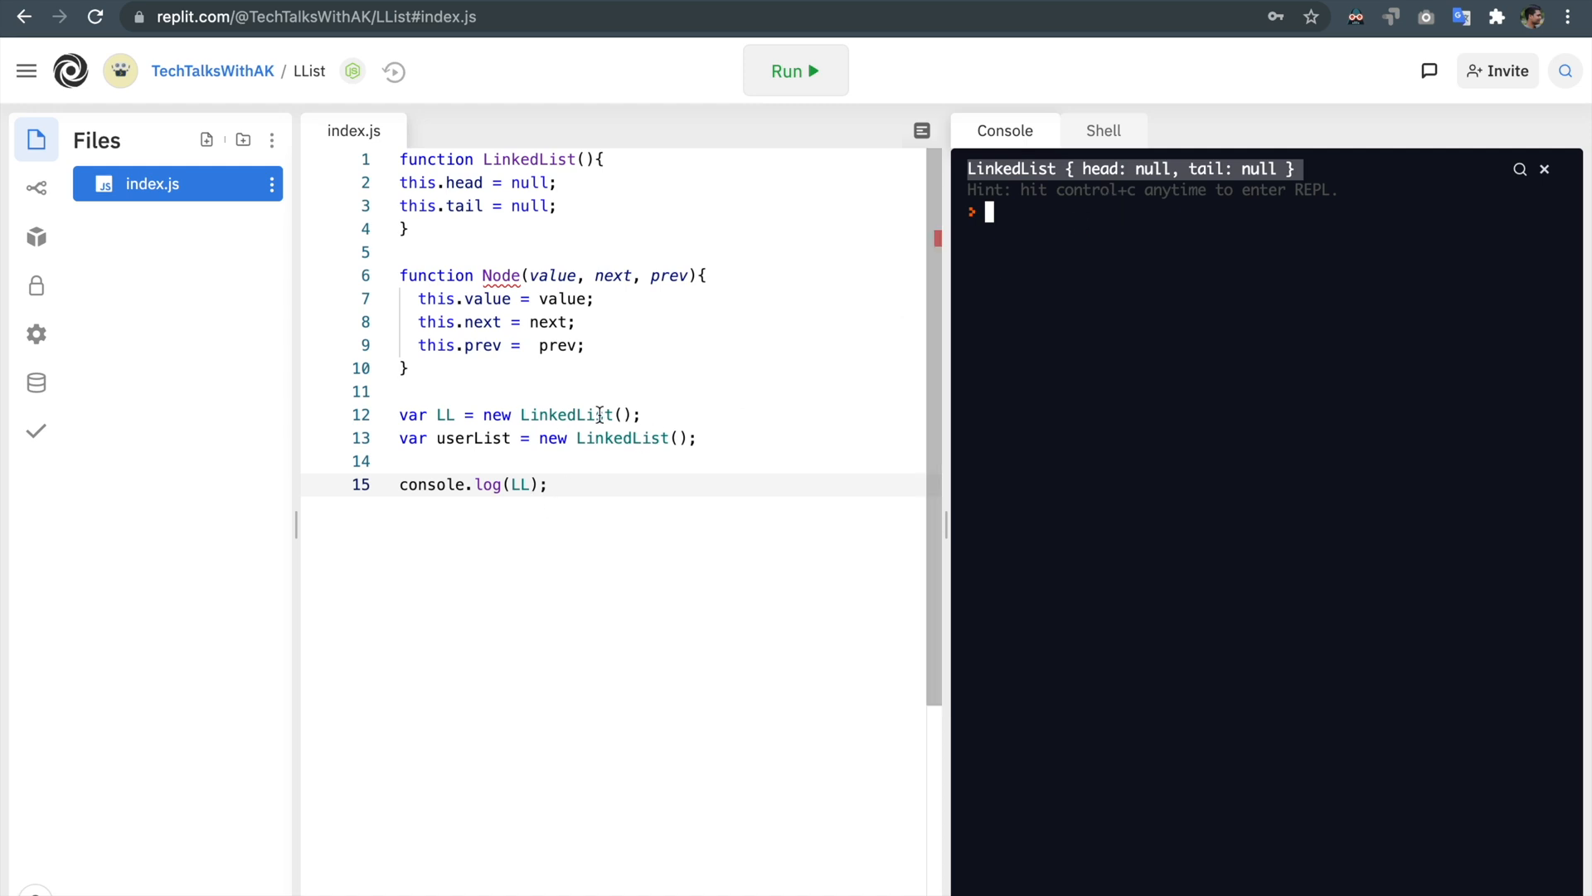
{"action": "mouse_move", "coordinate": [1124, 232]}
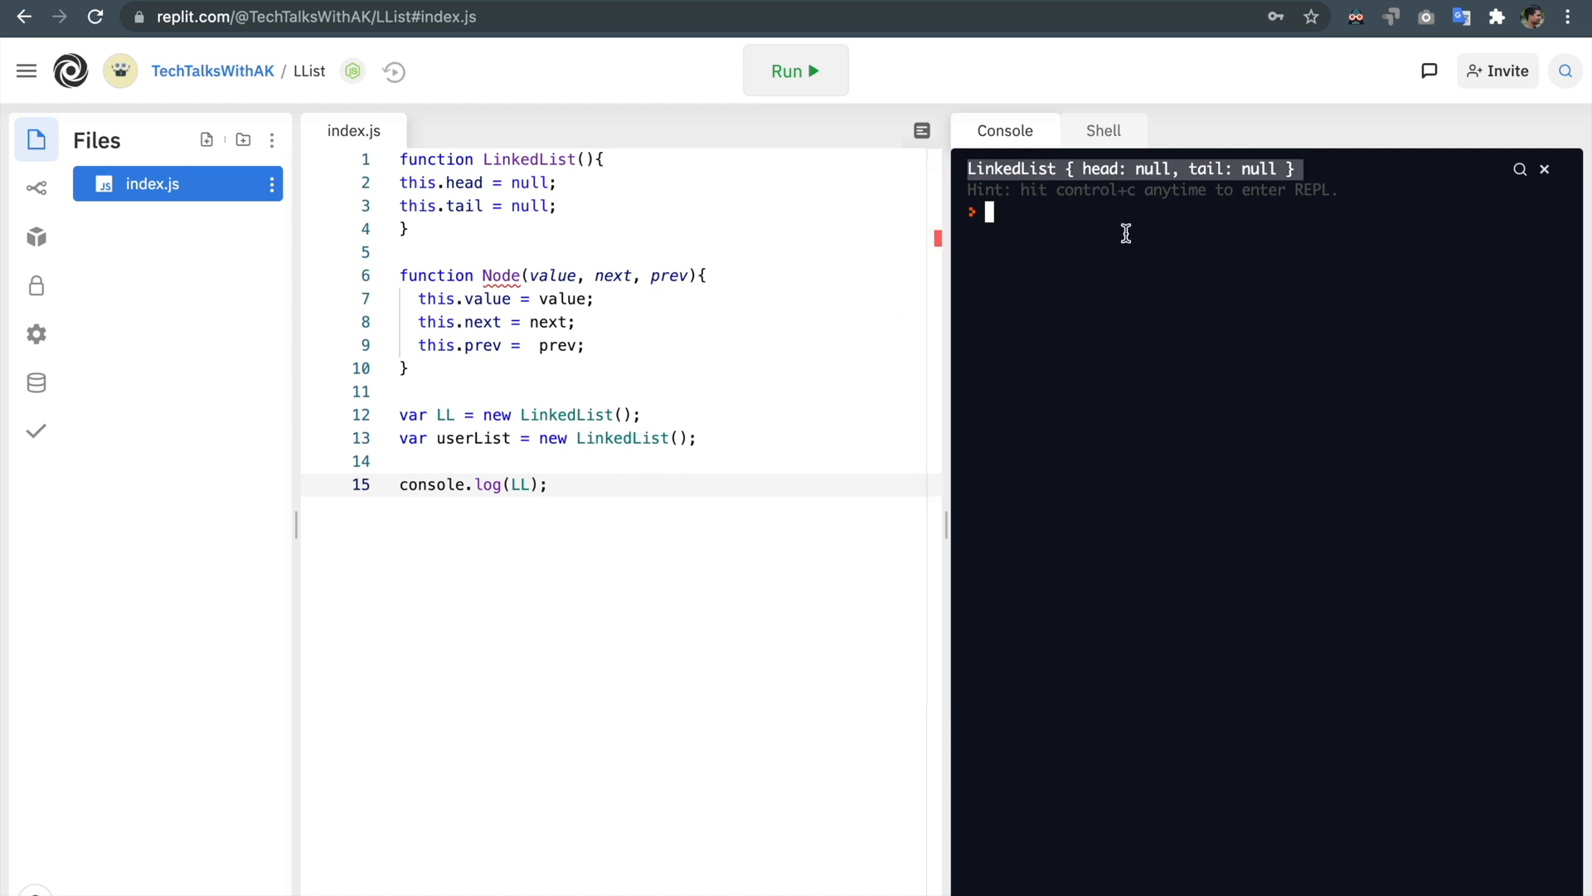
{"action": "mouse_move", "coordinate": [634, 474]}
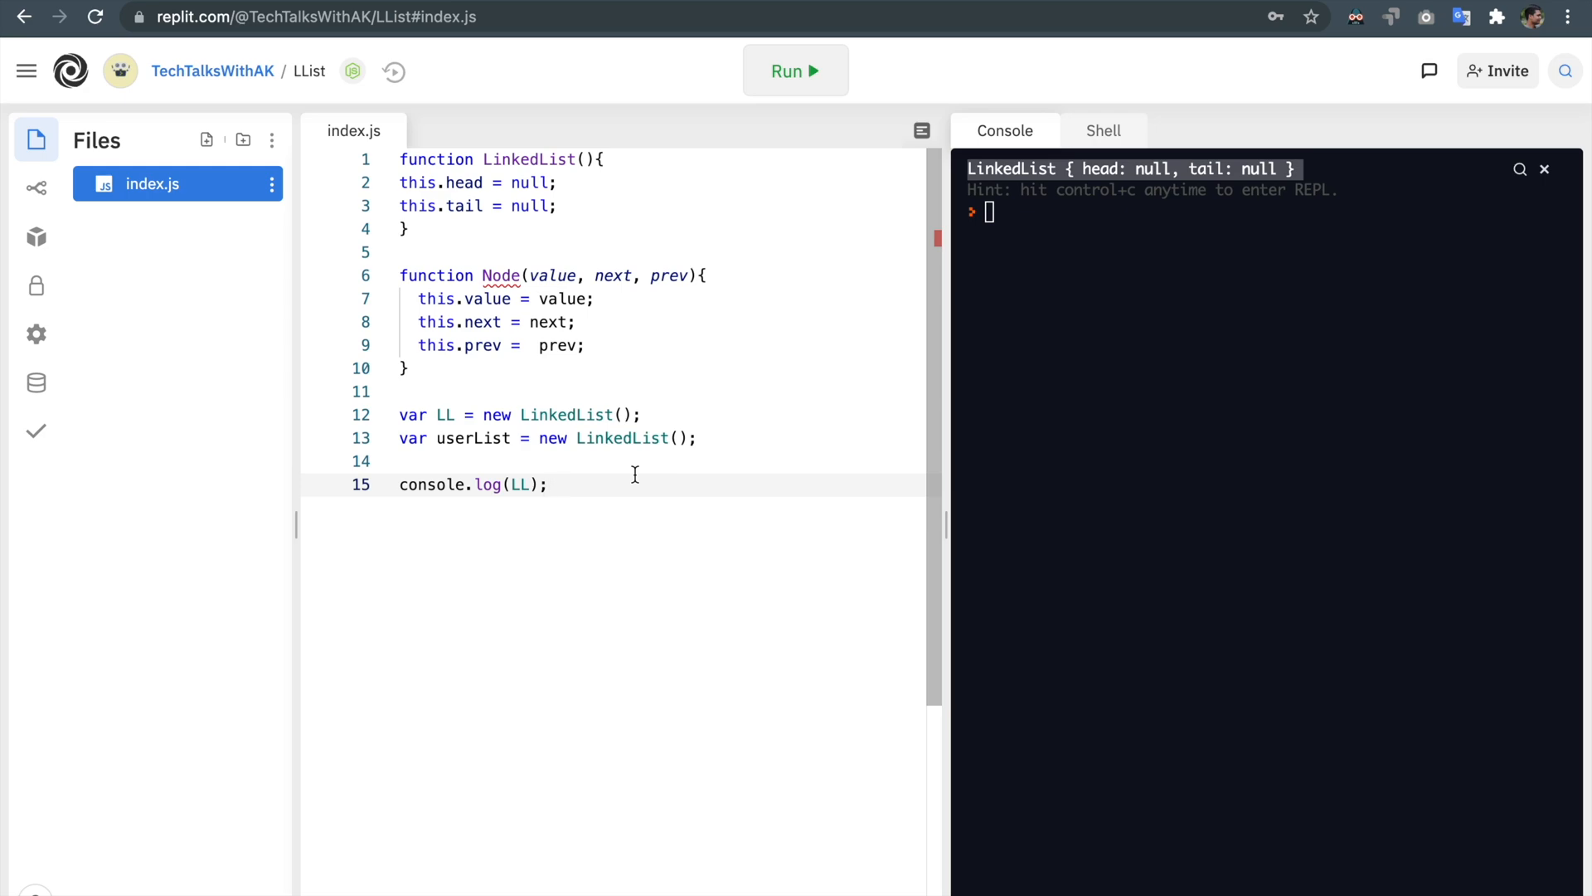
{"action": "left_click", "coordinate": [723, 391]}
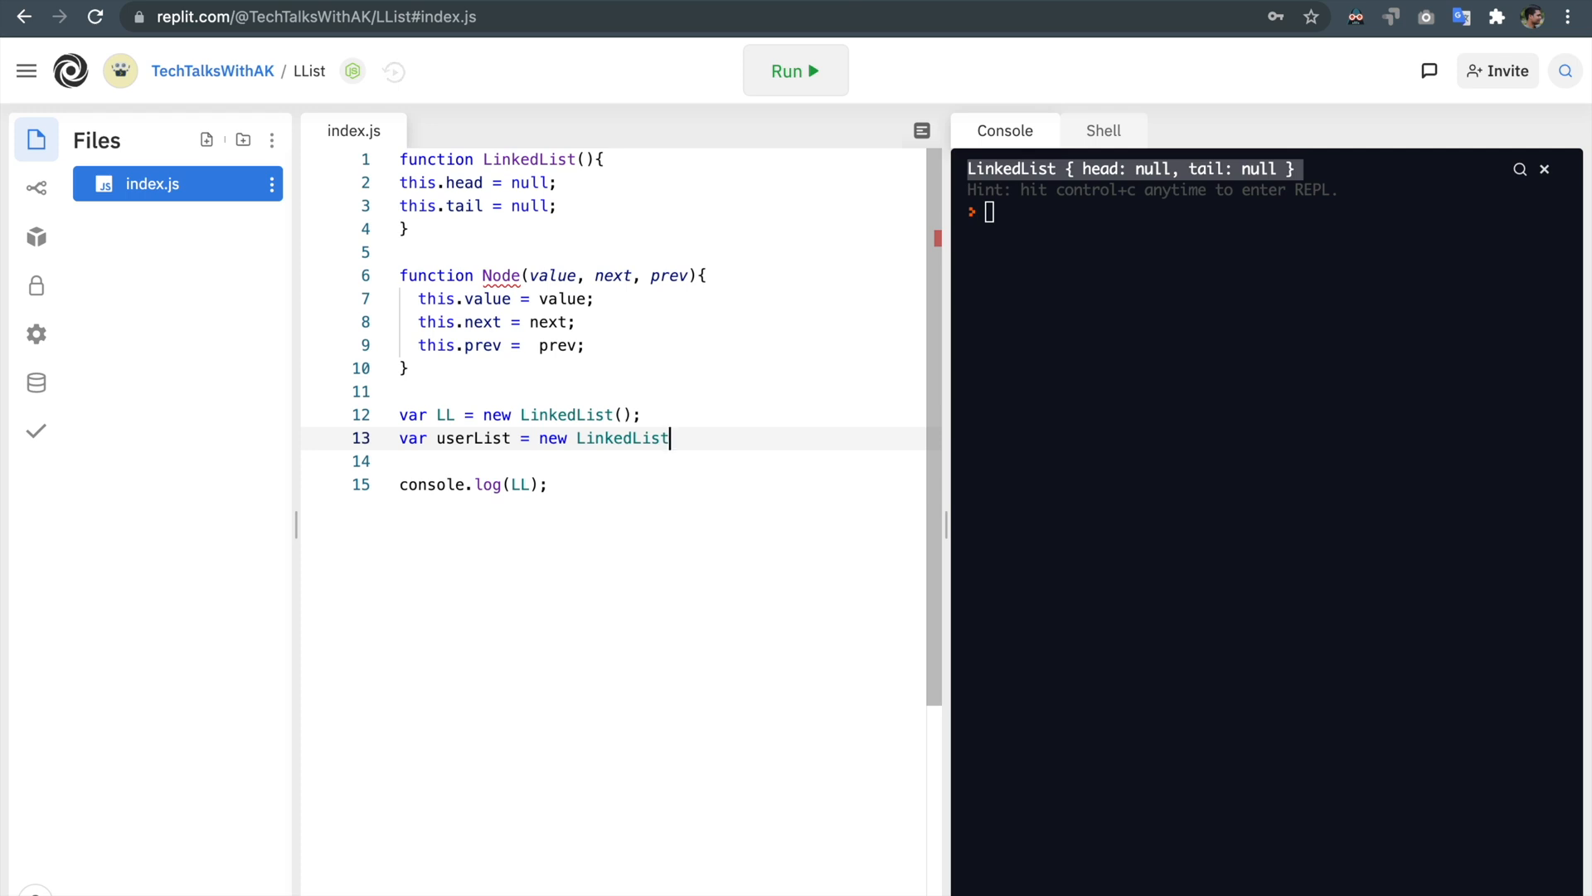
Step: Replace the LL lines with var node1 = new Node('100', 'node2', null);
{"action": "left_click", "coordinate": [642, 414]}
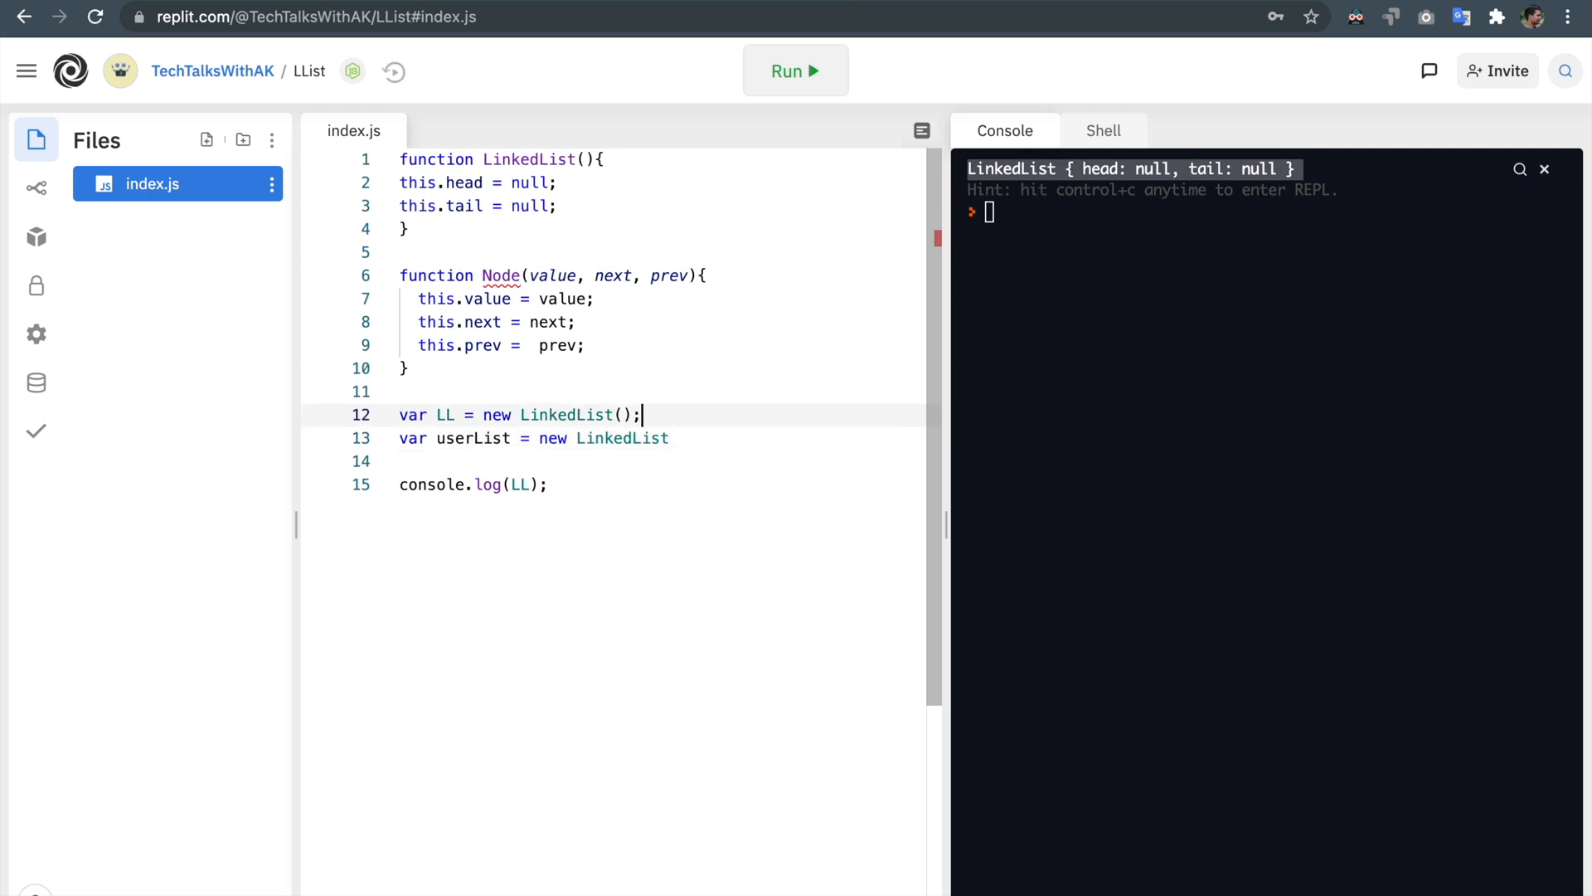
{"action": "key", "text": "Backspace"}
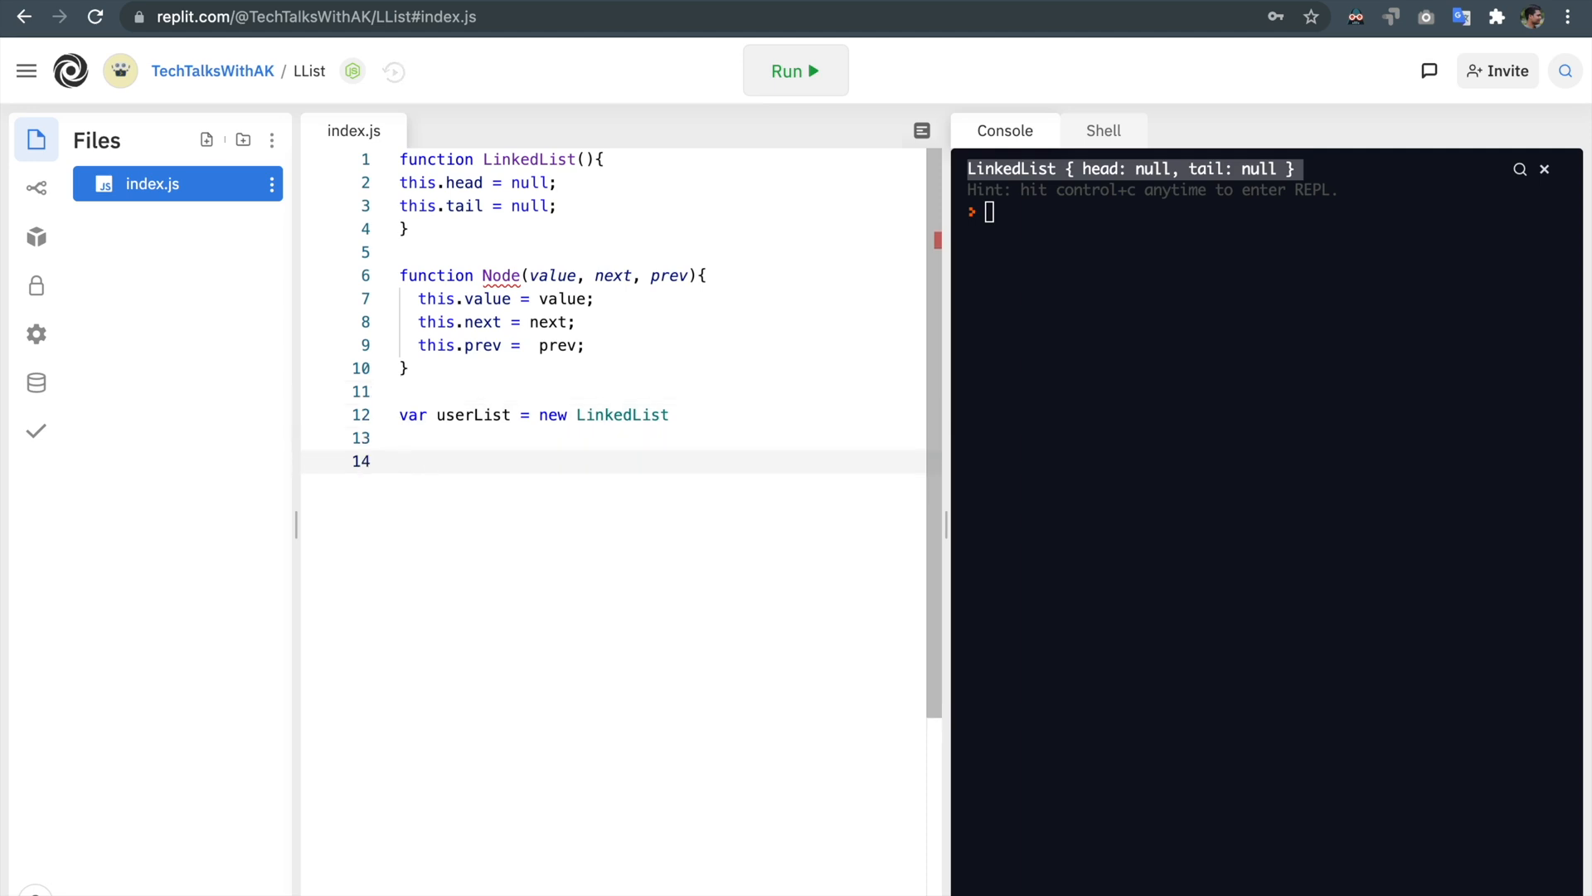
{"action": "type", "text": "var node"}
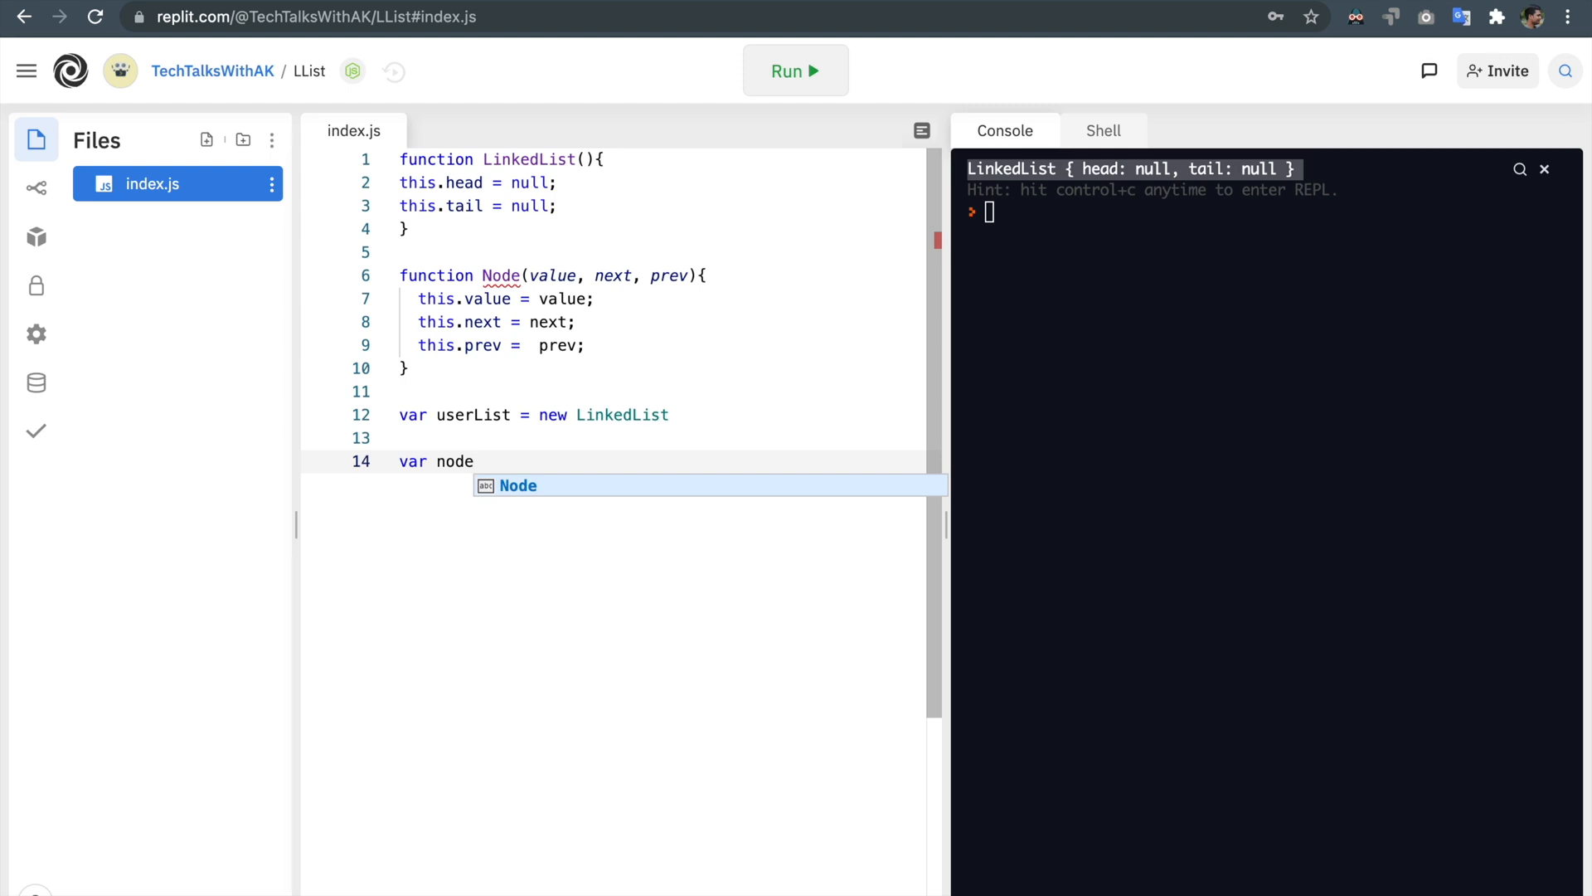
{"action": "type", "text": "1 = new"}
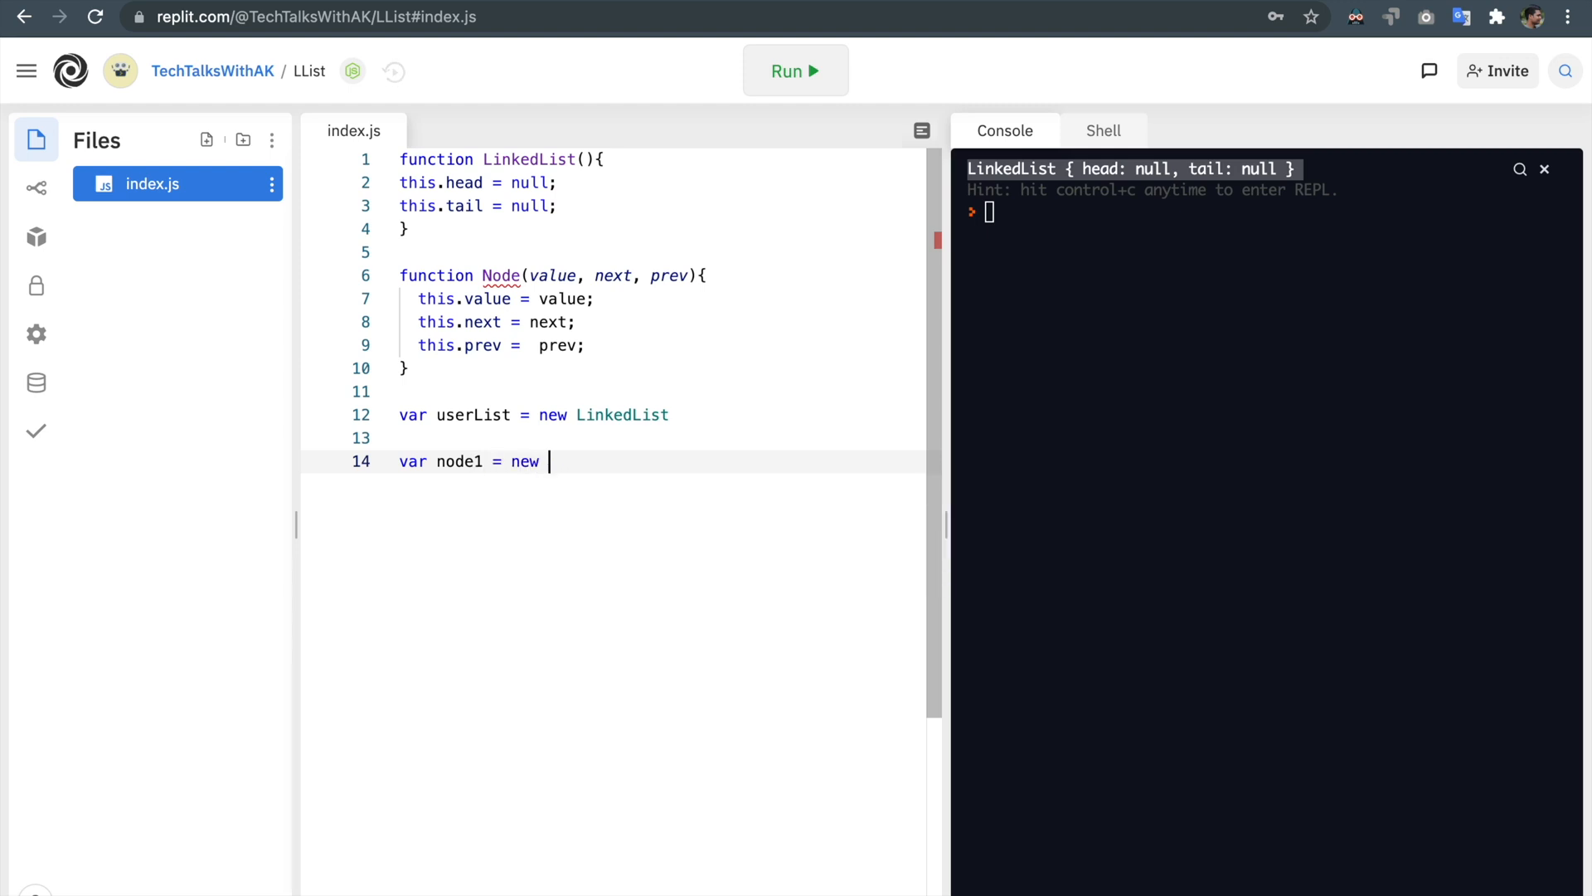
{"action": "type", "text": "Node("}
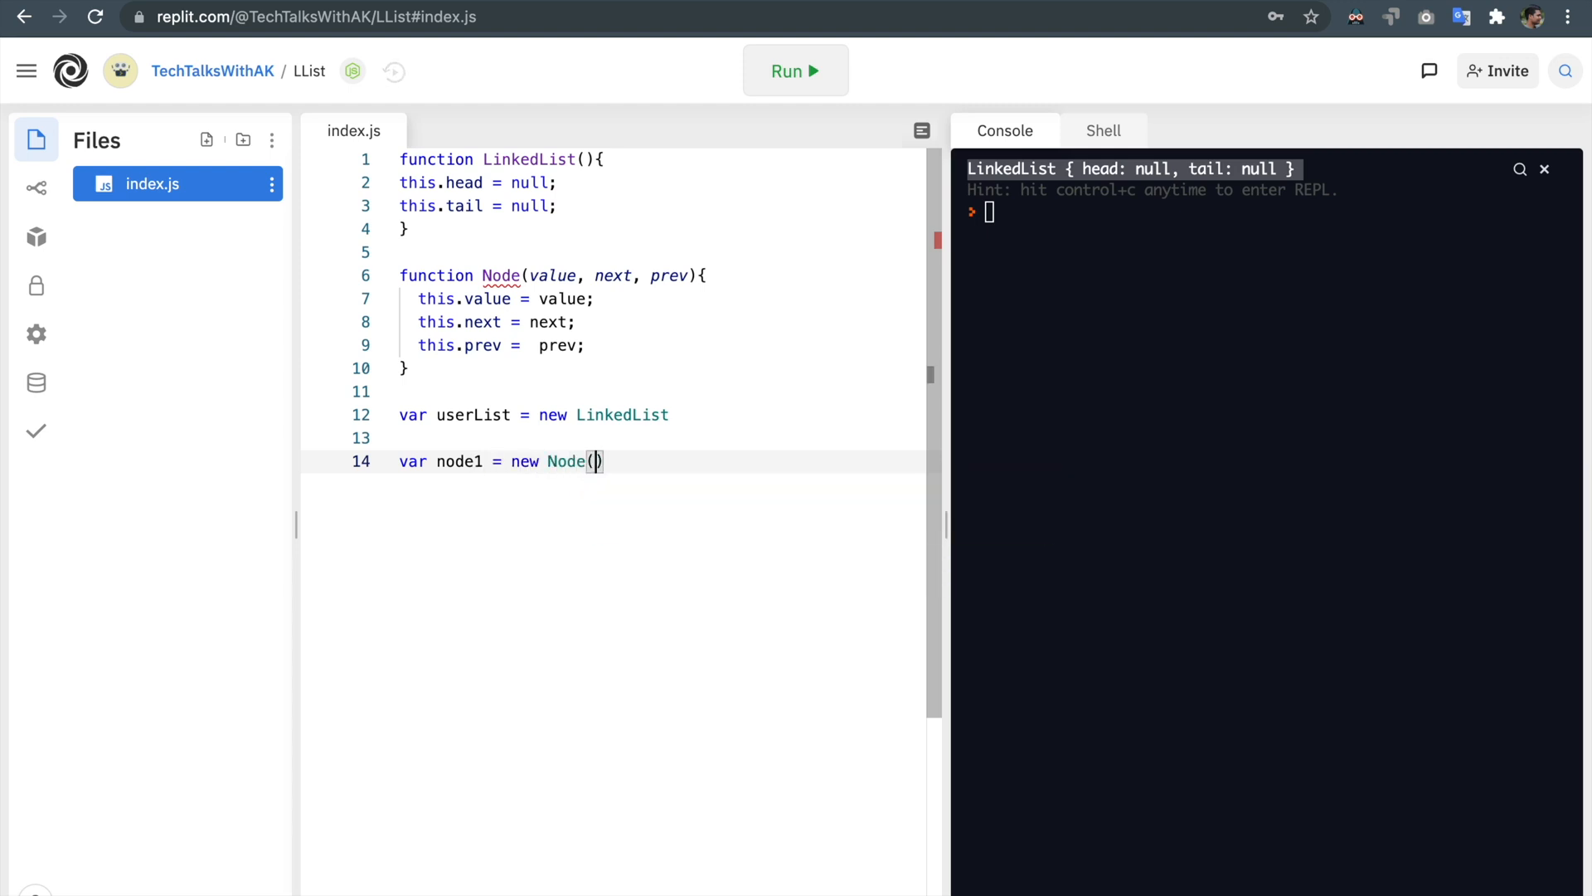
{"action": "type", "text": "'100',"}
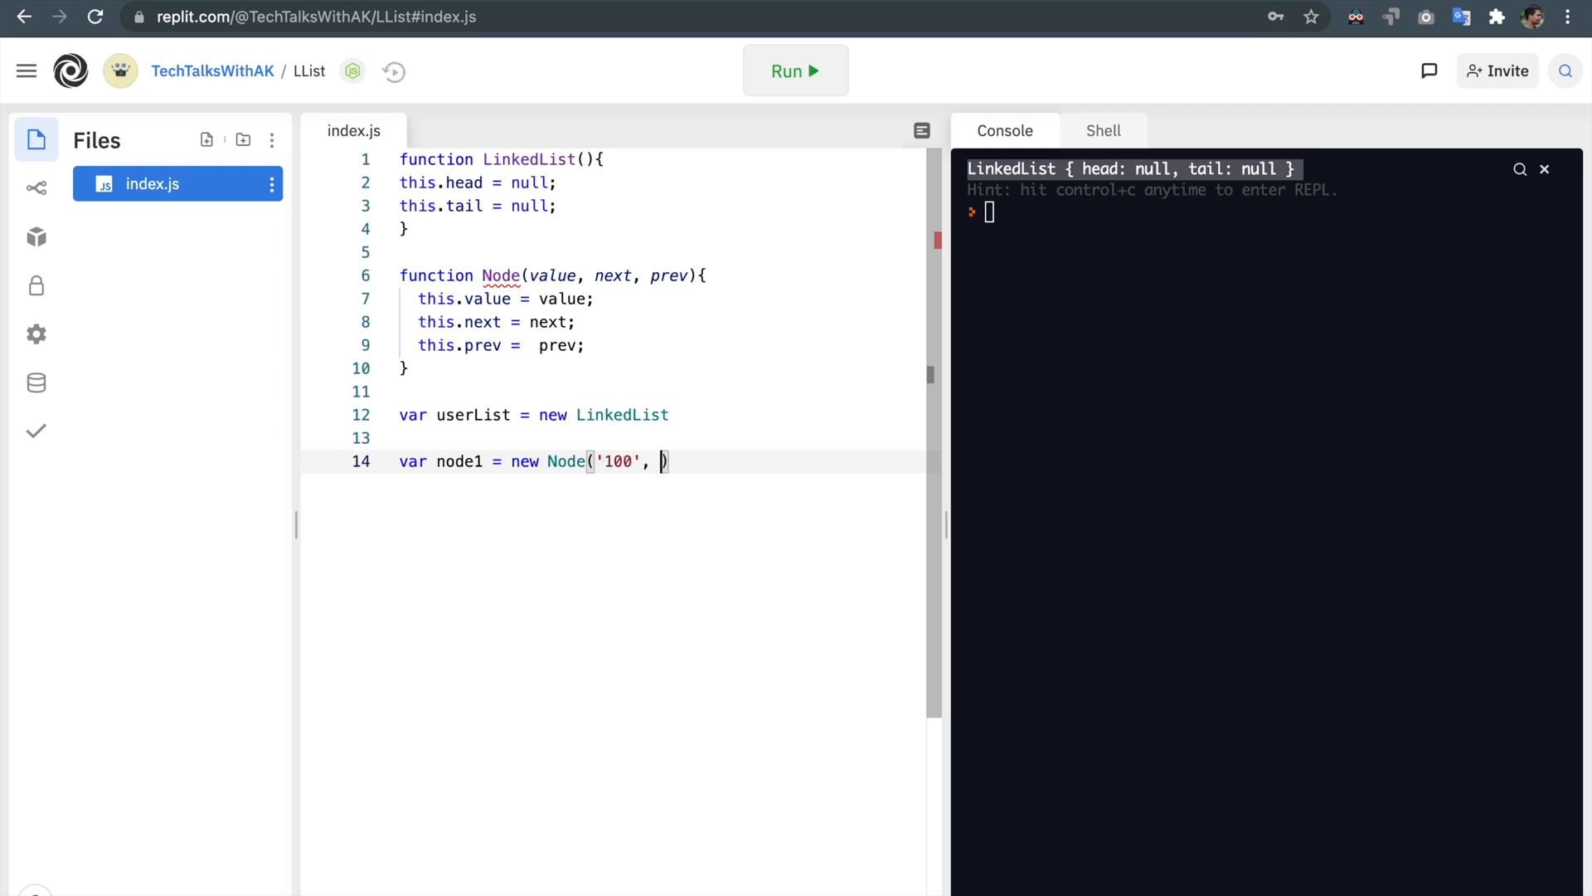
{"action": "type", "text": "''"}
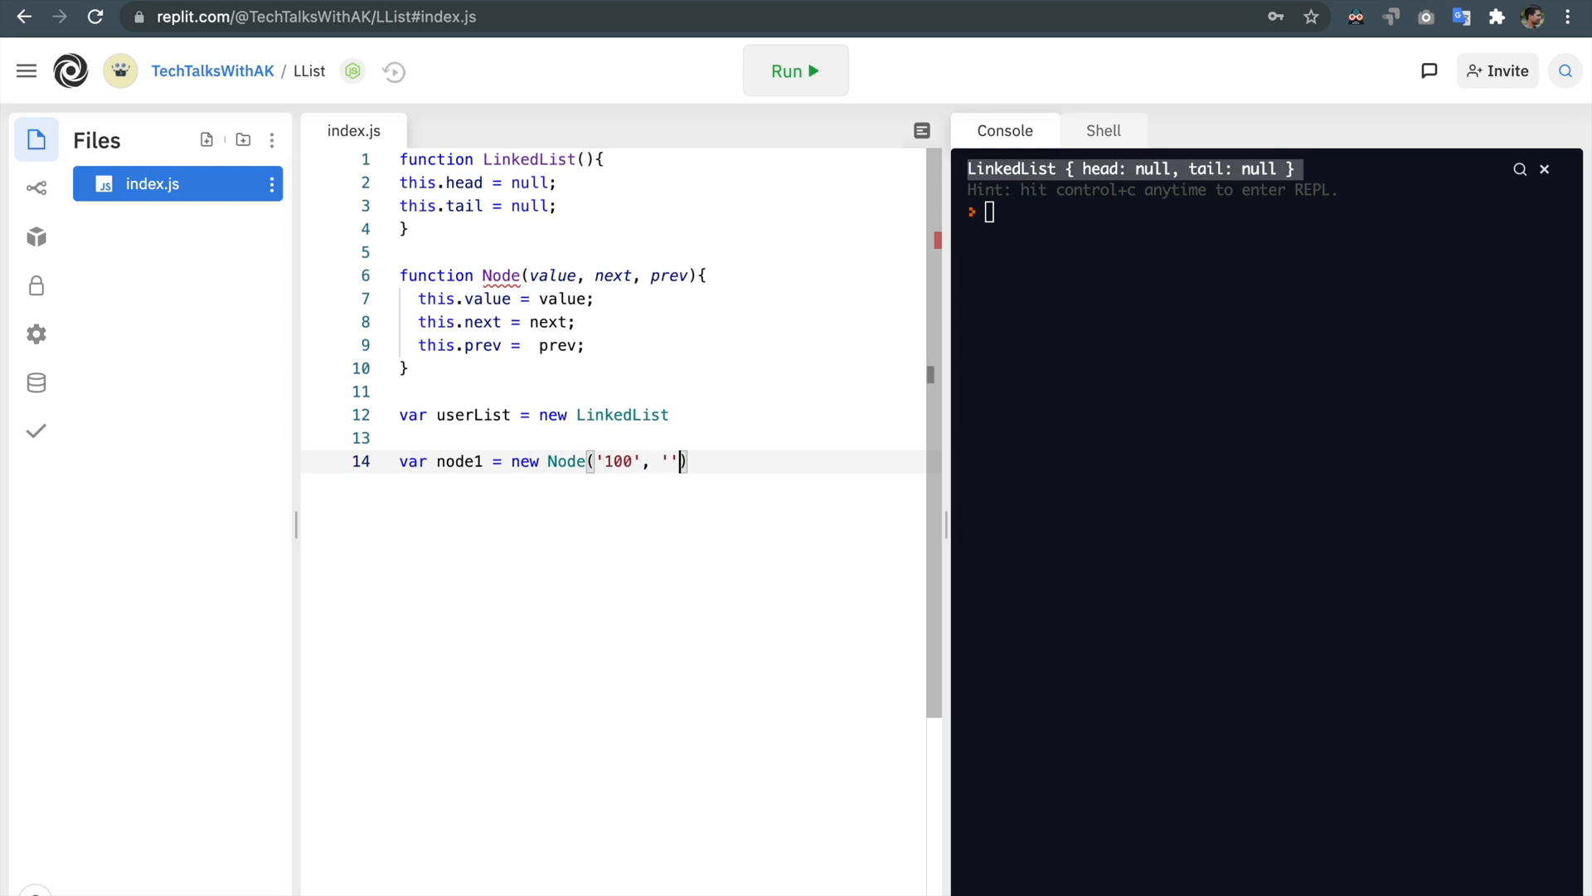
{"action": "type", "text": "node2"}
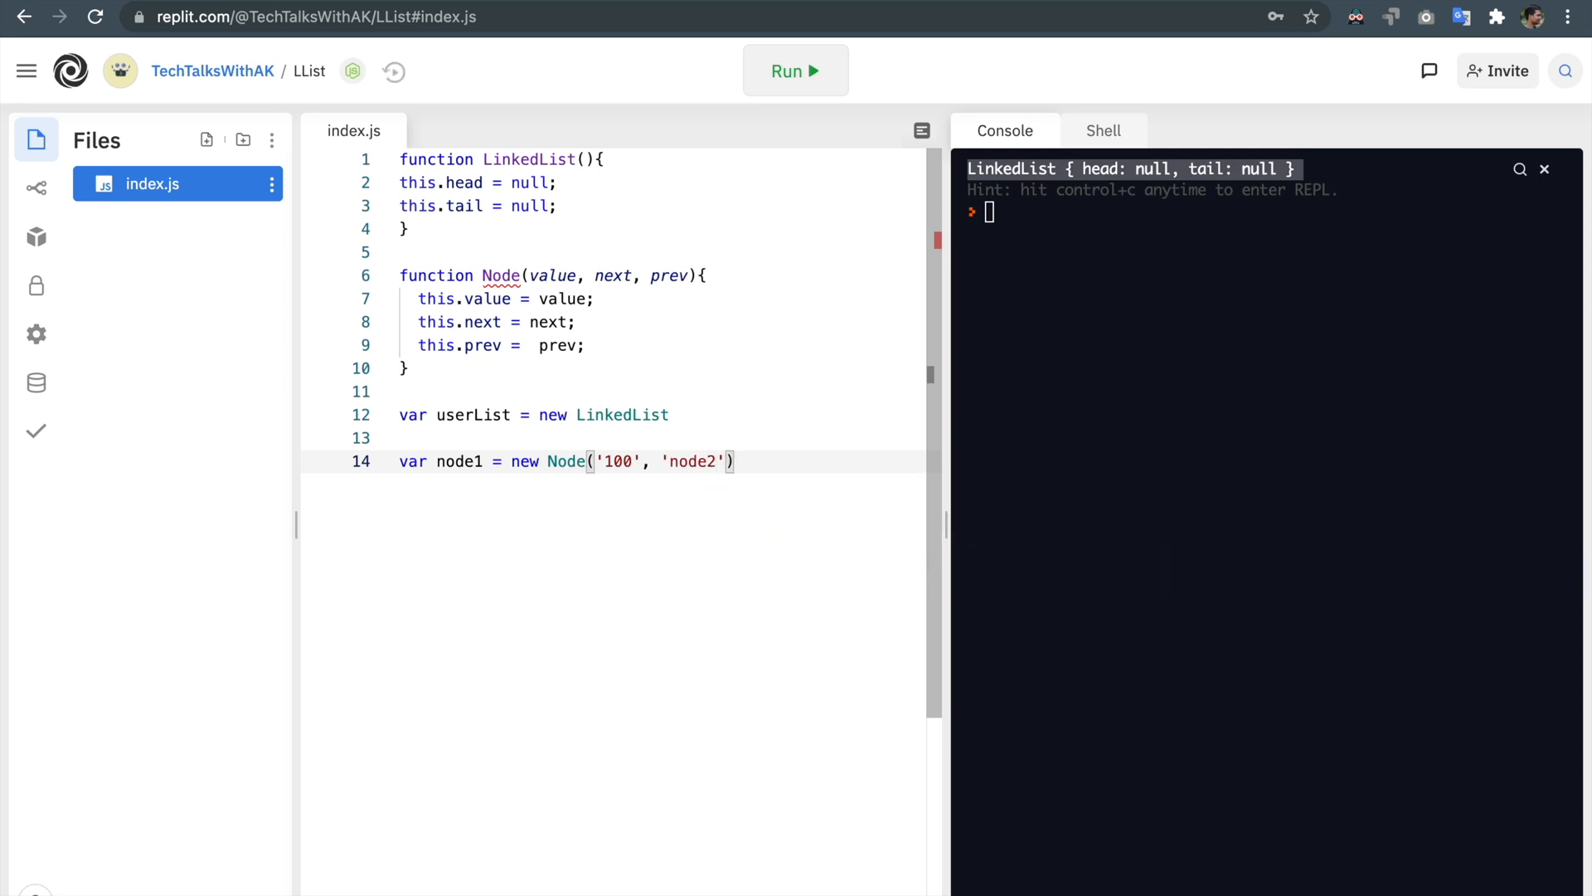
{"action": "type", "text": ","}
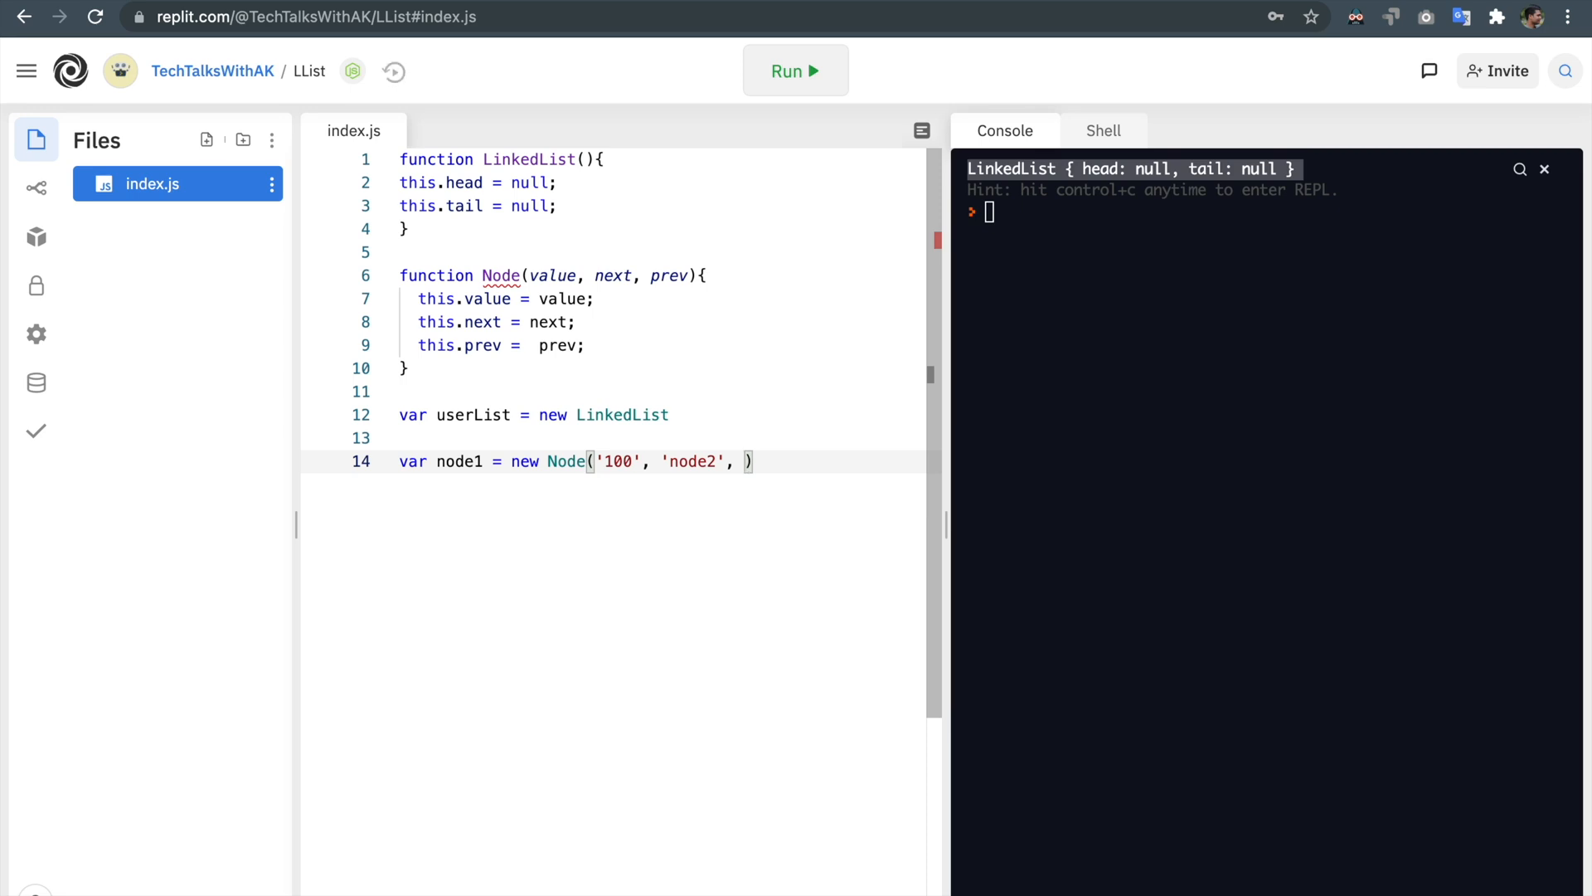
{"action": "type", "text": "null"}
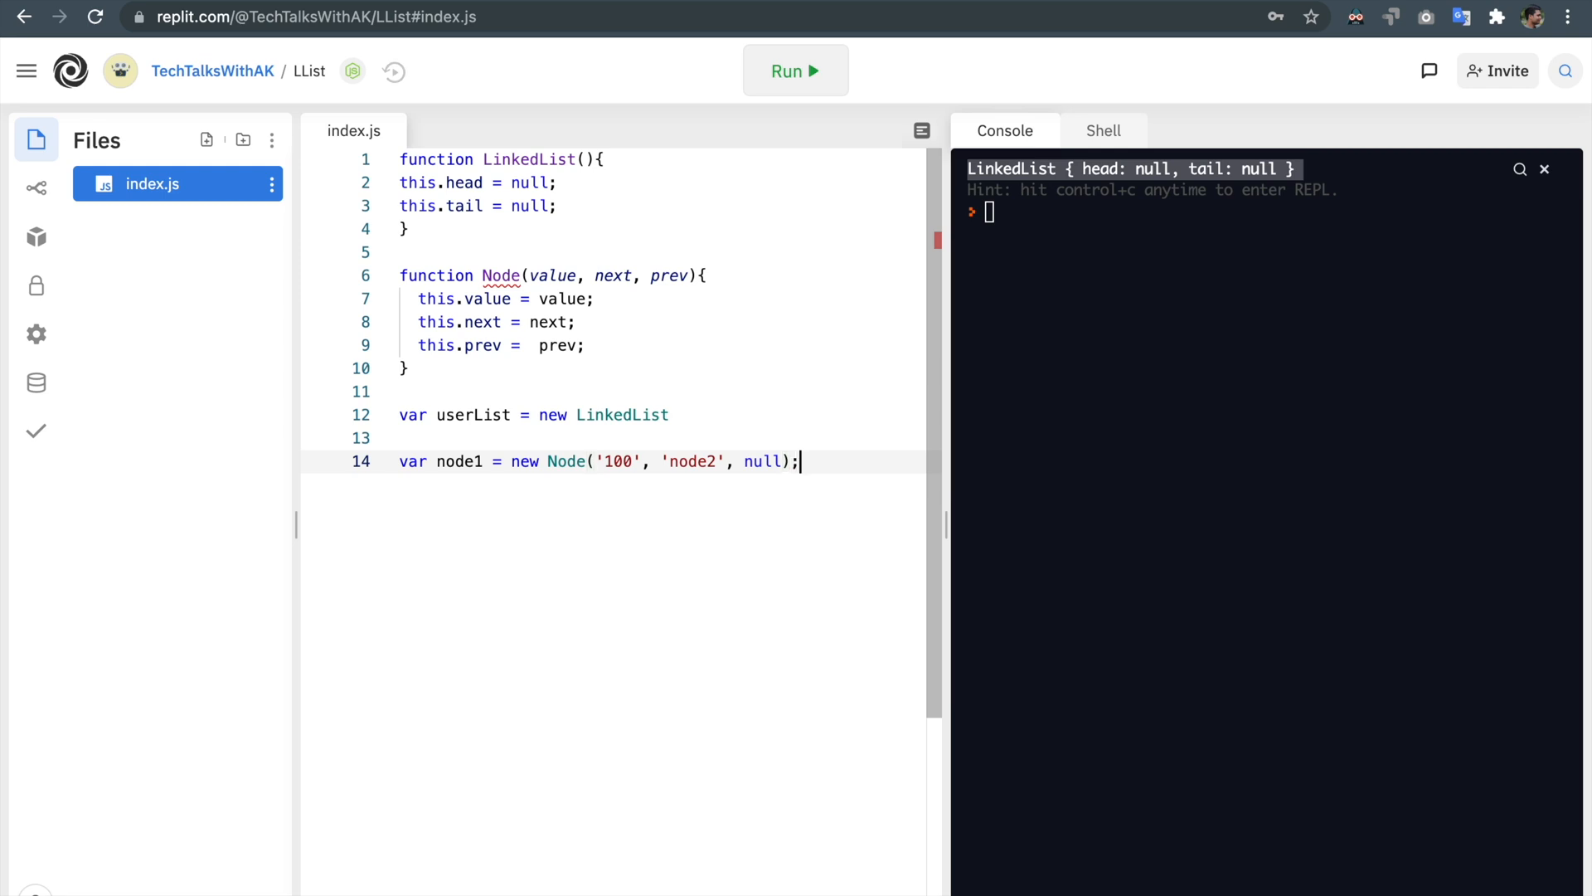
Step: Add console.log(node1); on a new line and run the program
{"action": "key", "text": "Return"}
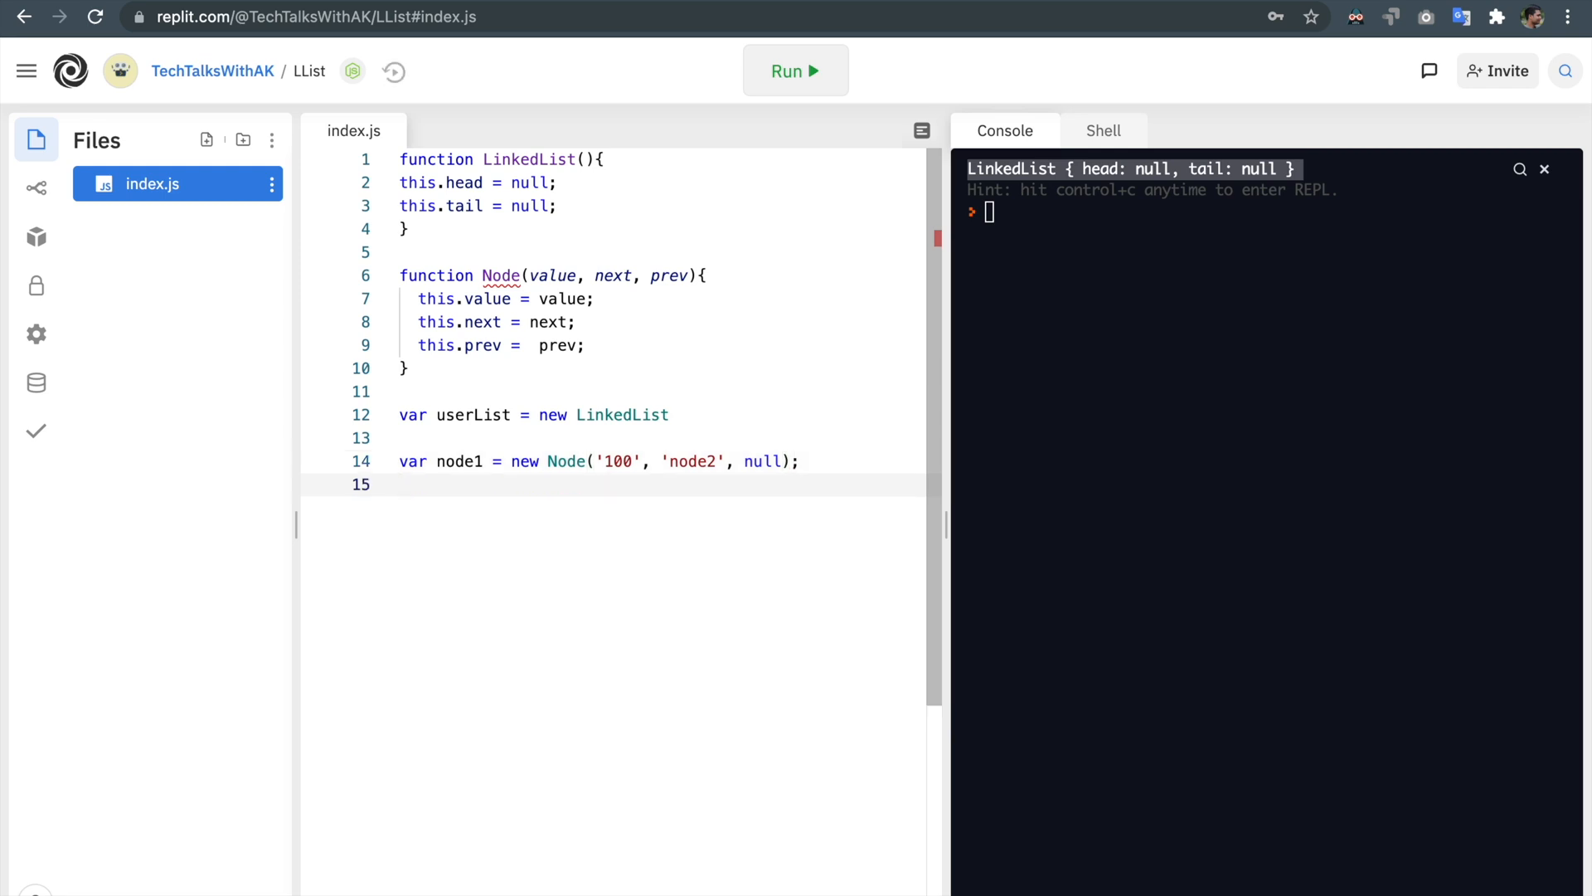
{"action": "left_click", "coordinate": [402, 485]}
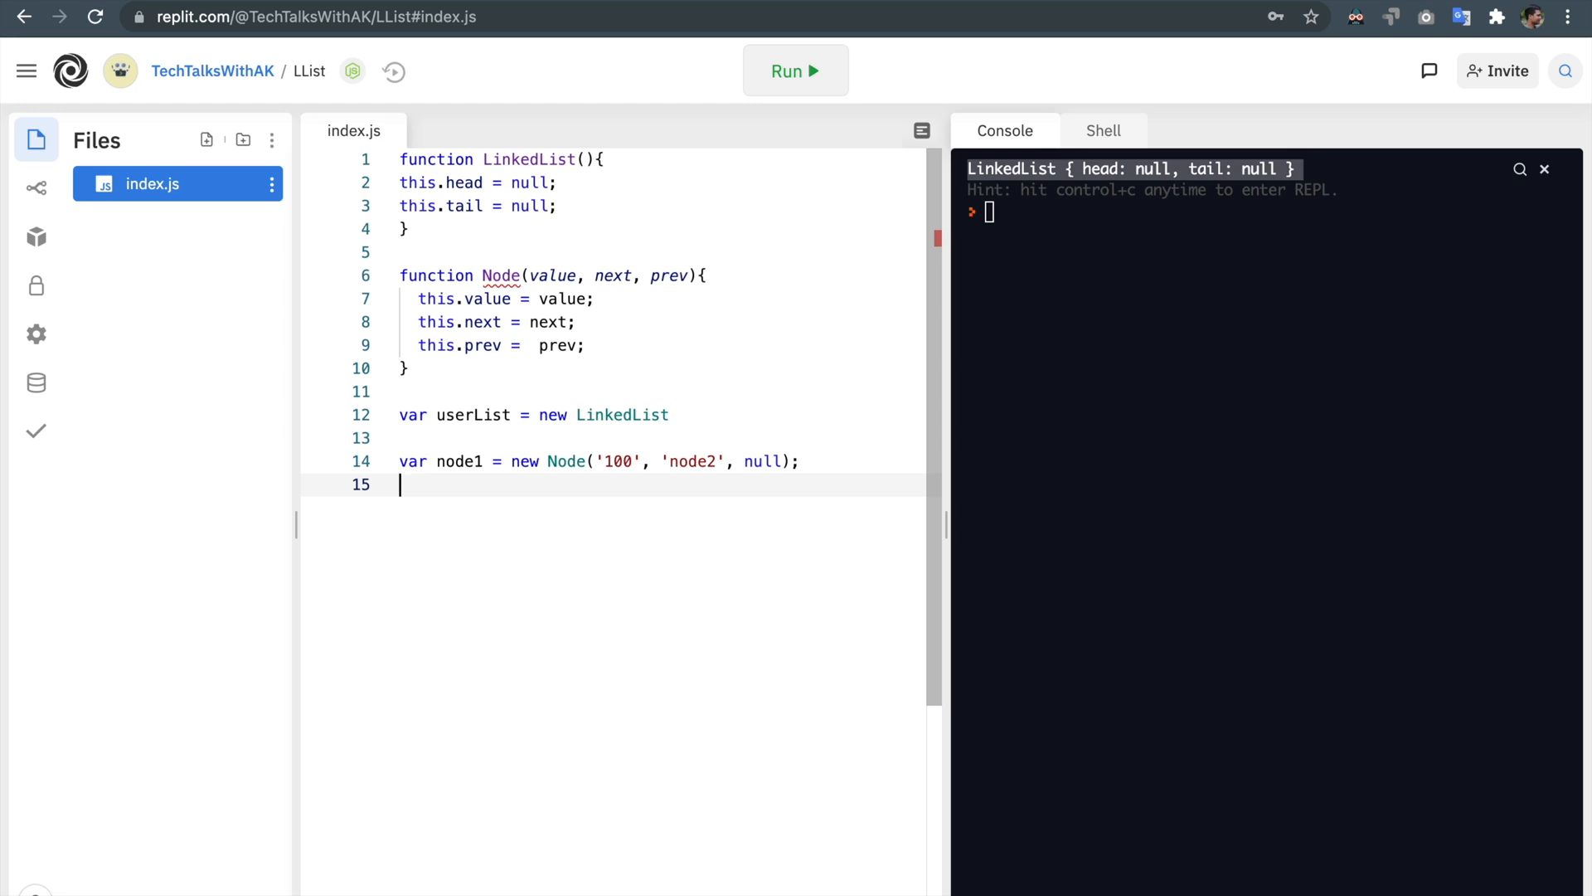
{"action": "double_click", "coordinate": [761, 462]}
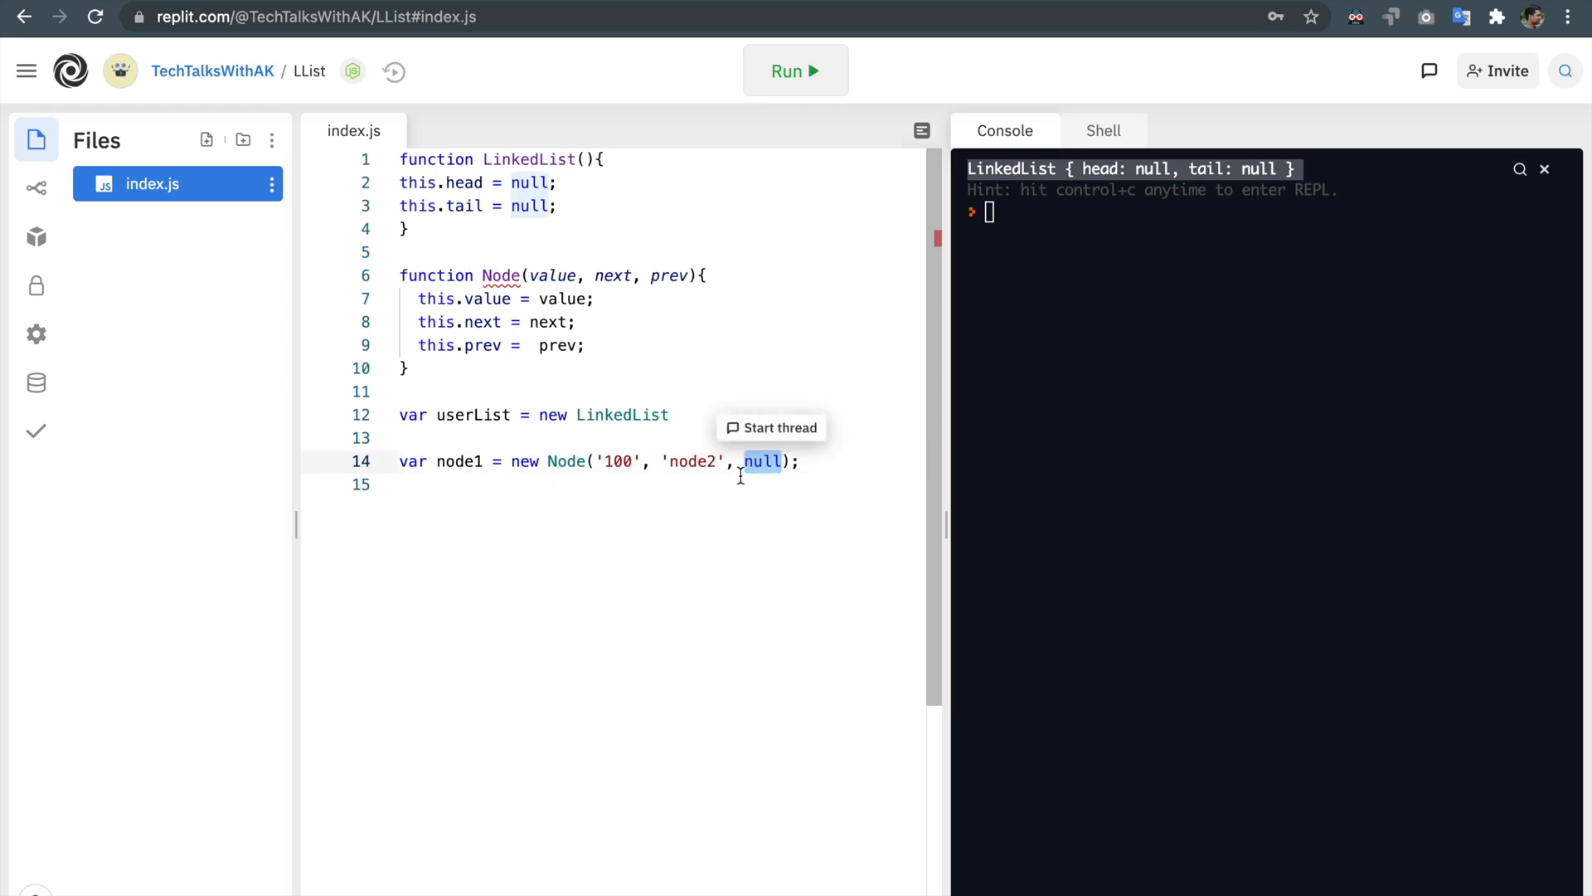
{"action": "key", "text": "Enter"}
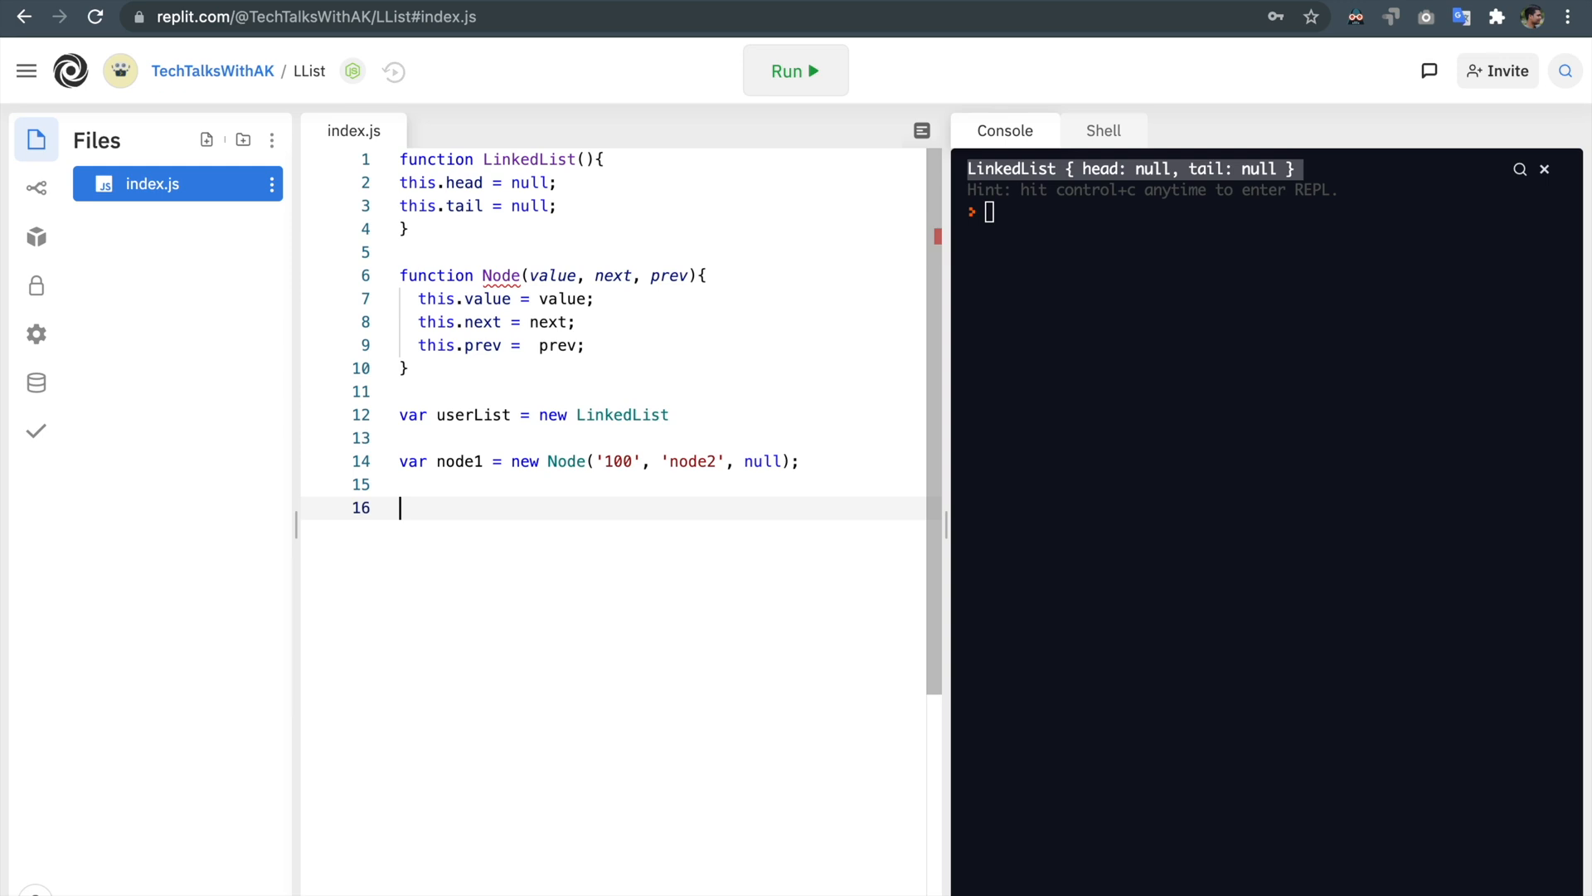
{"action": "type", "text": "con"}
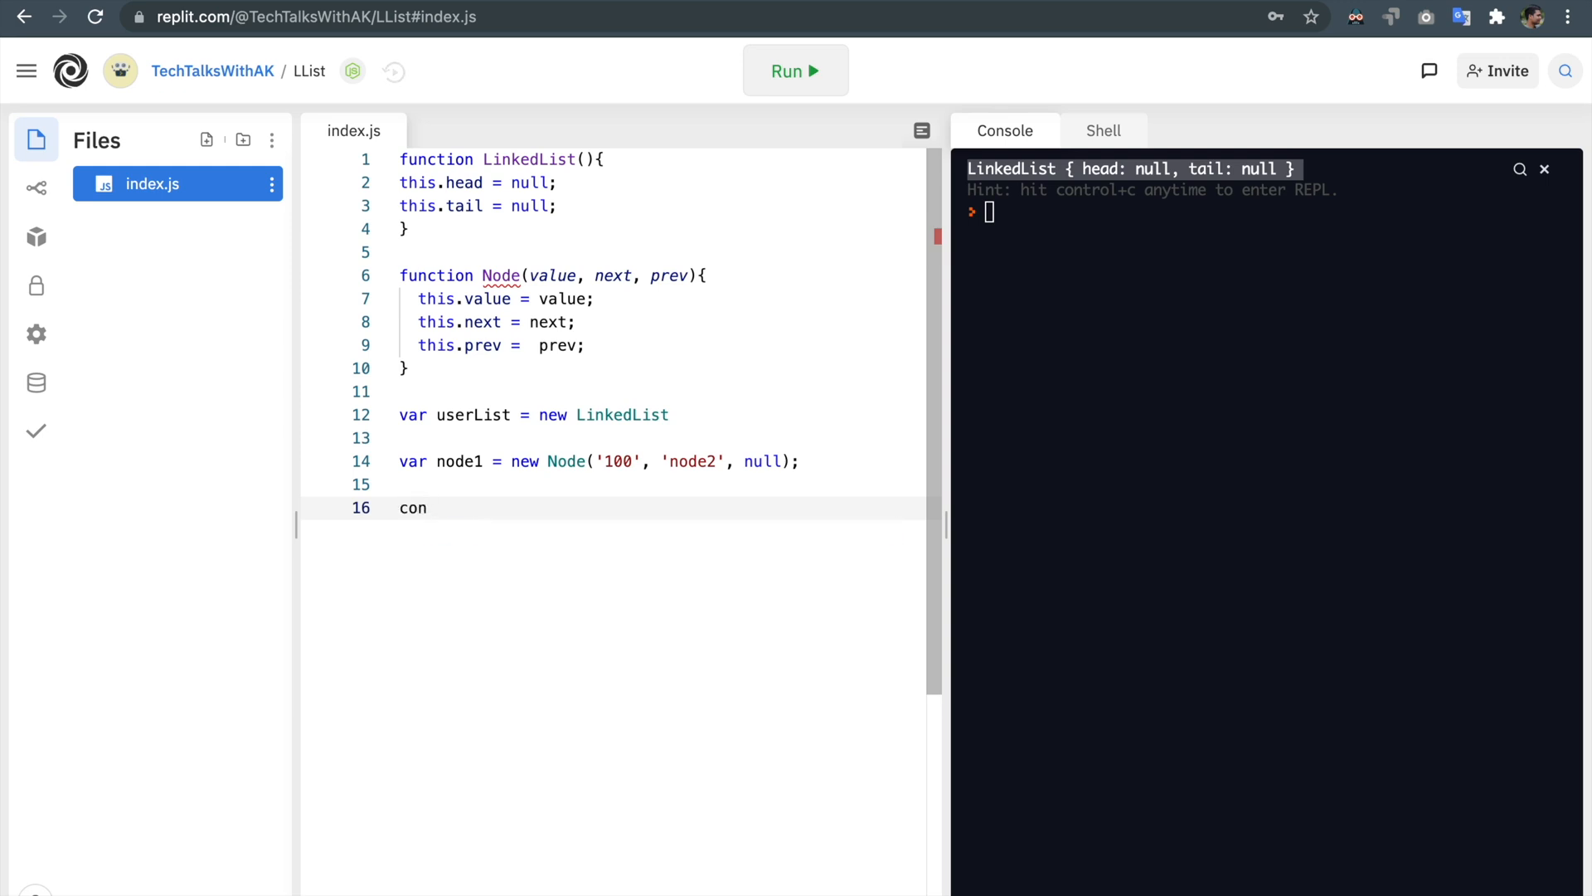
{"action": "type", "text": "sole.l"}
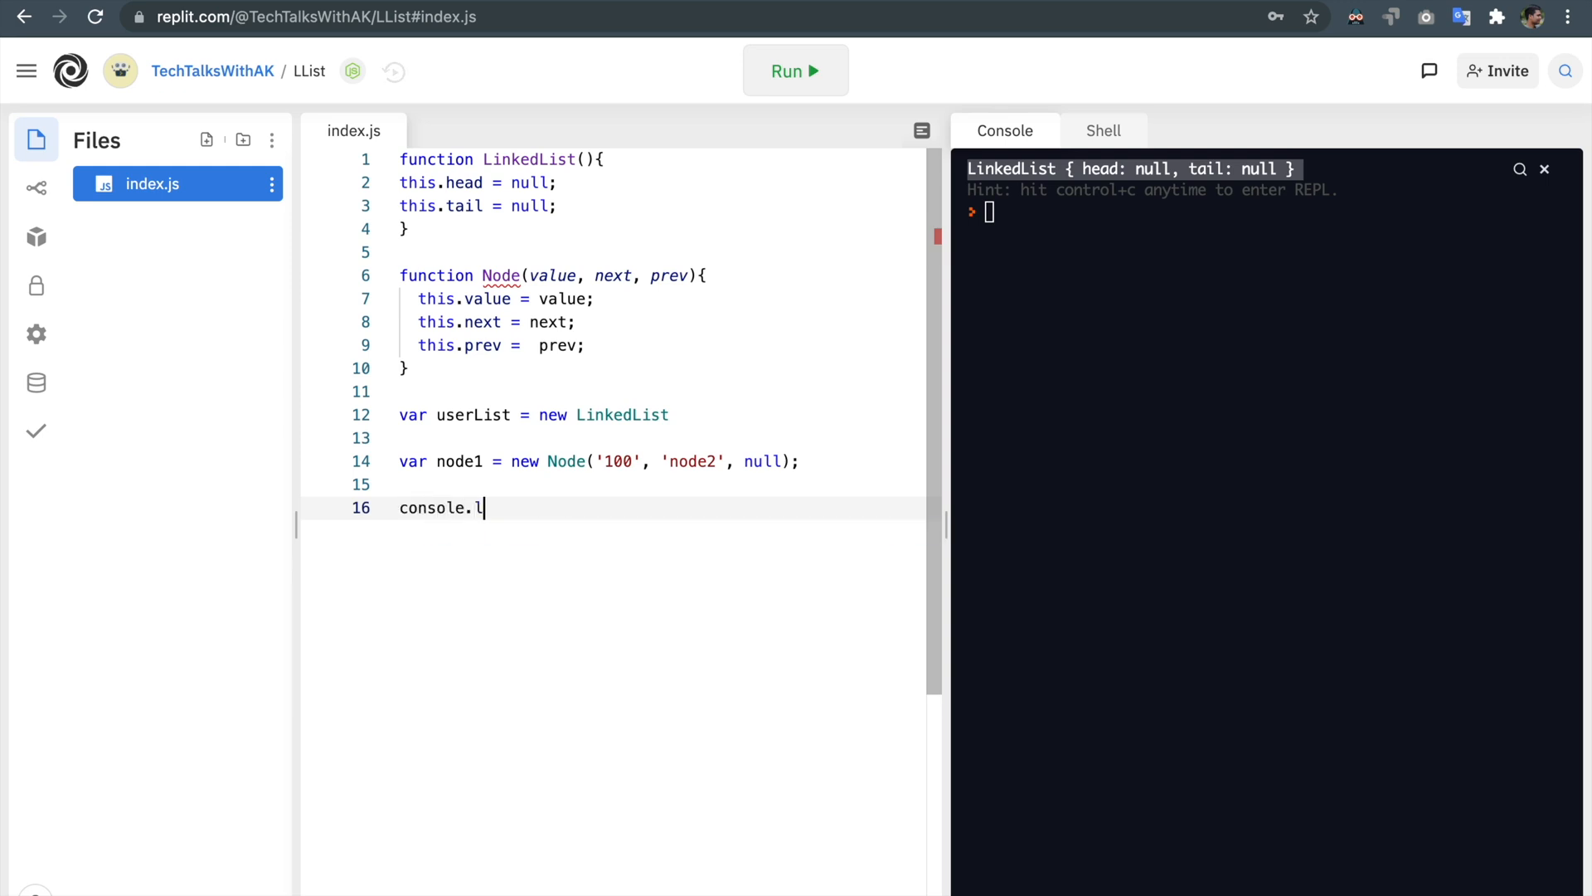
{"action": "type", "text": "og(node1);"}
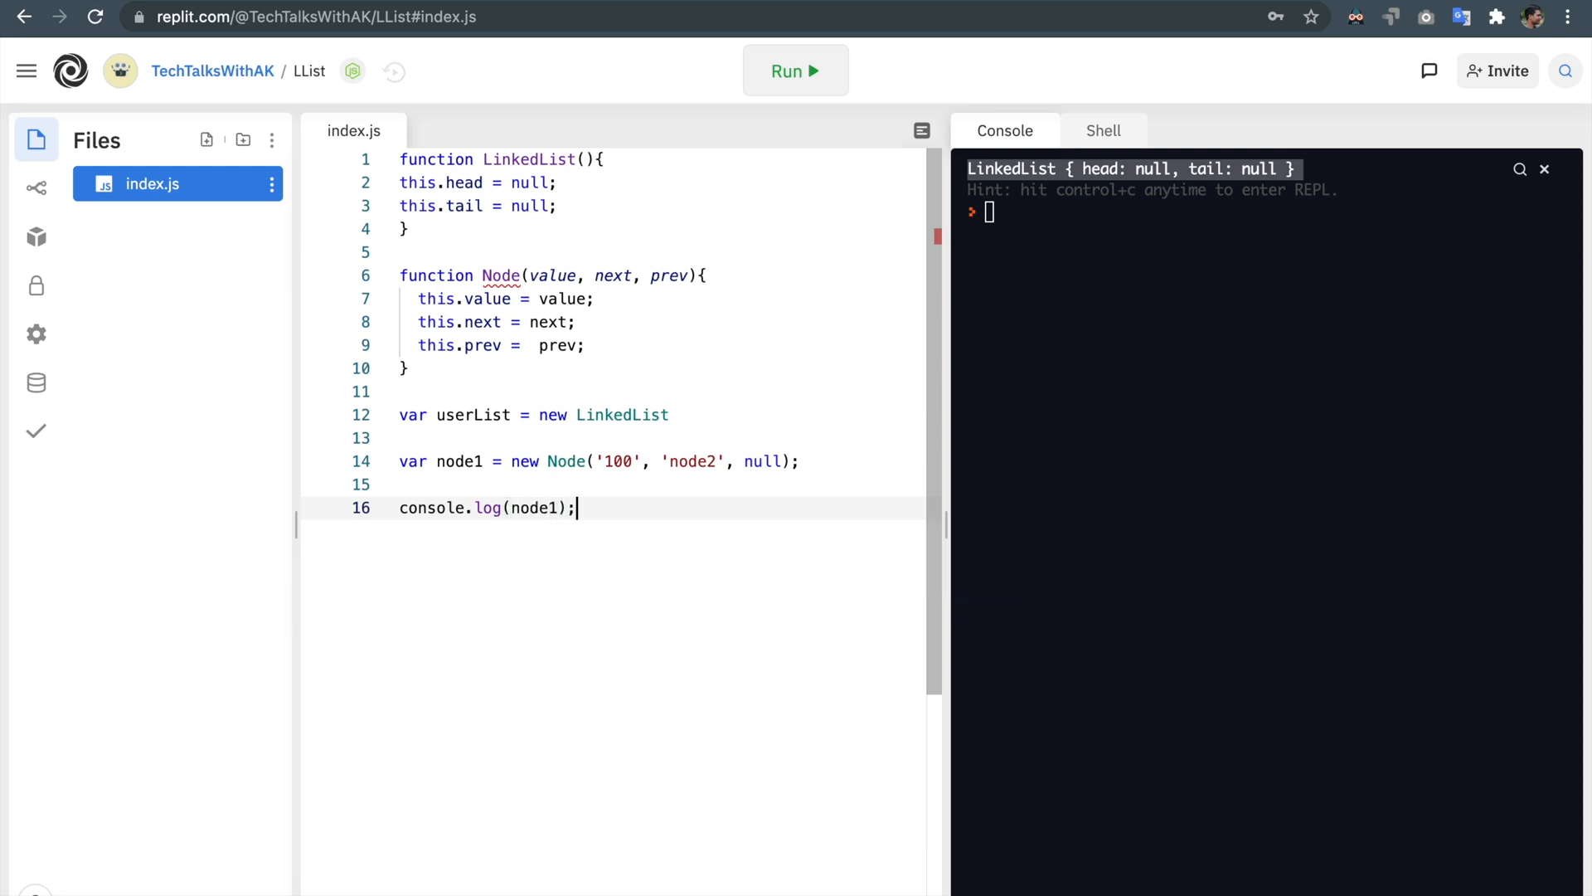
{"action": "left_click", "coordinate": [794, 70]}
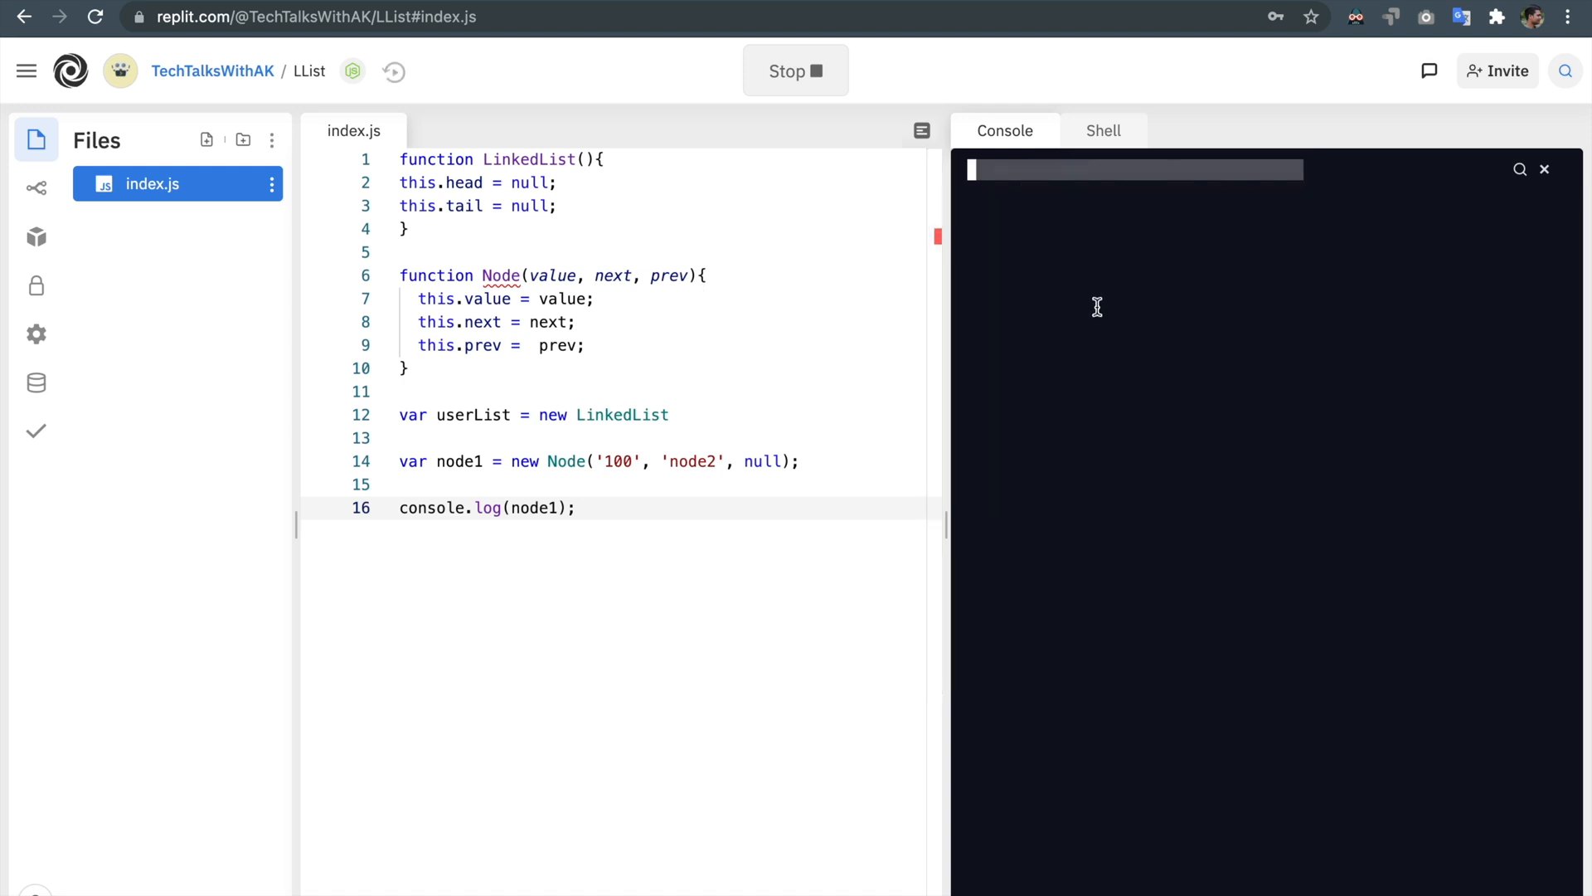
Step: Run again so the console prints Node { value: '100', next: 'node2', prev: null }
{"action": "left_click", "coordinate": [794, 71]}
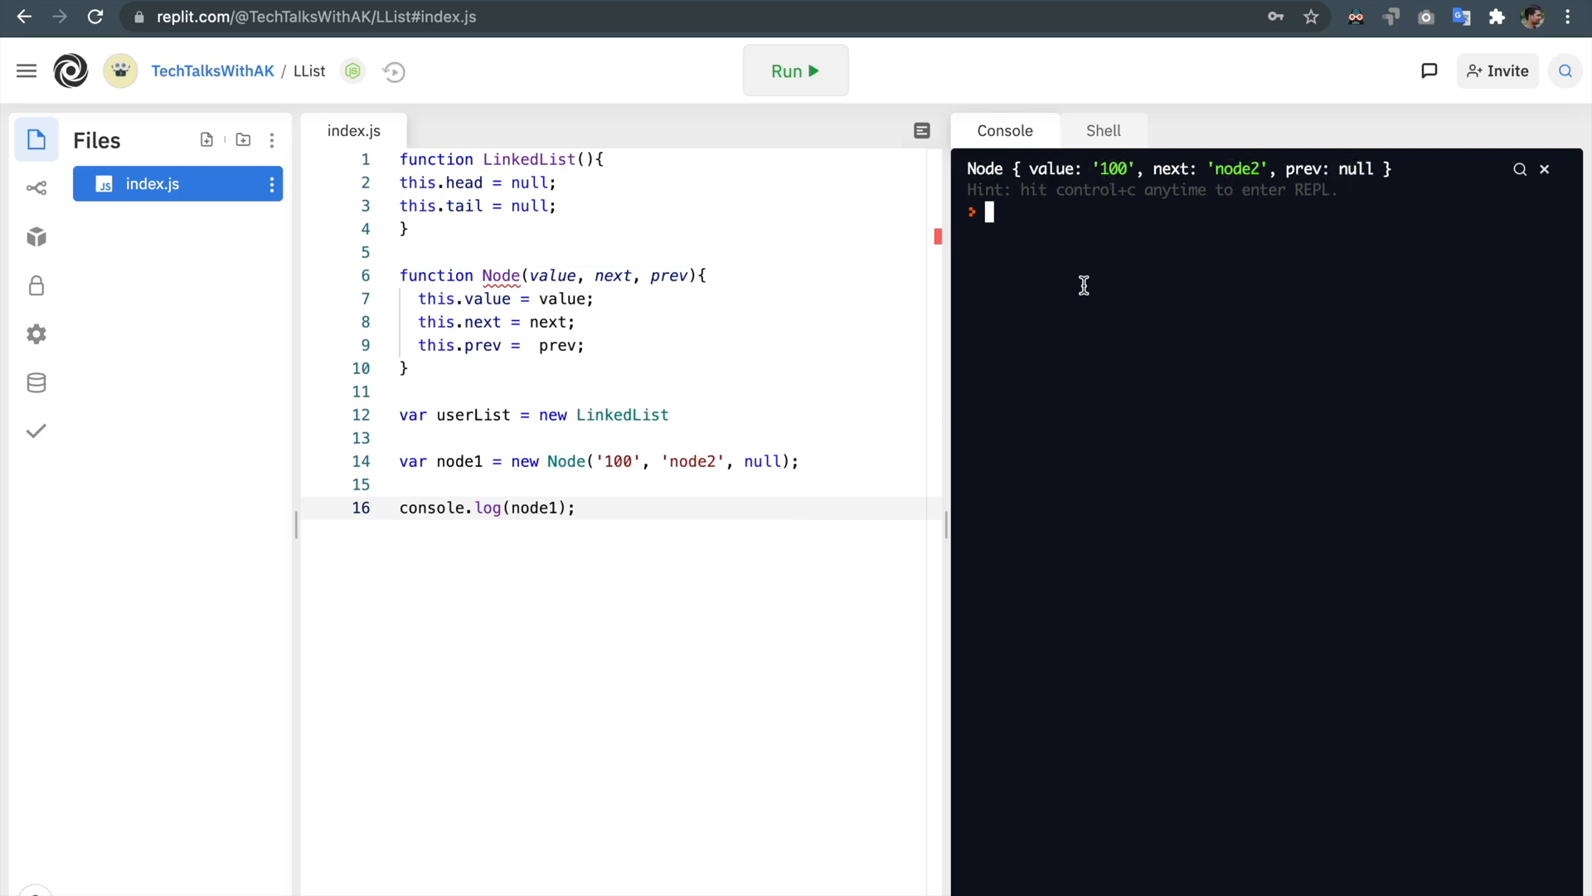
{"action": "mouse_move", "coordinate": [1071, 197]}
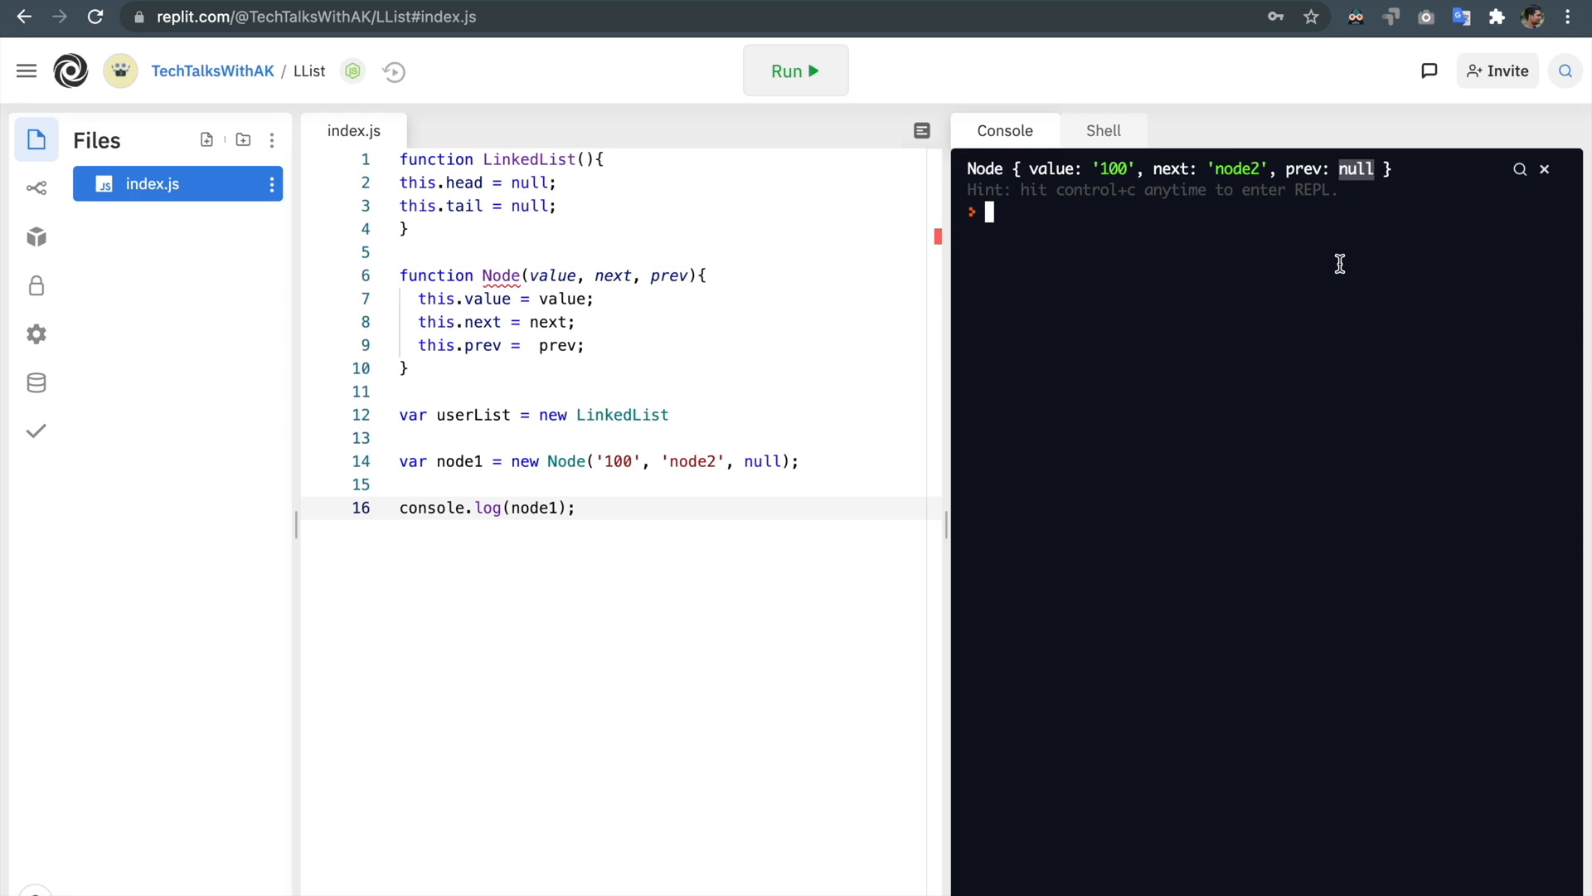
{"action": "mouse_move", "coordinate": [1033, 167]}
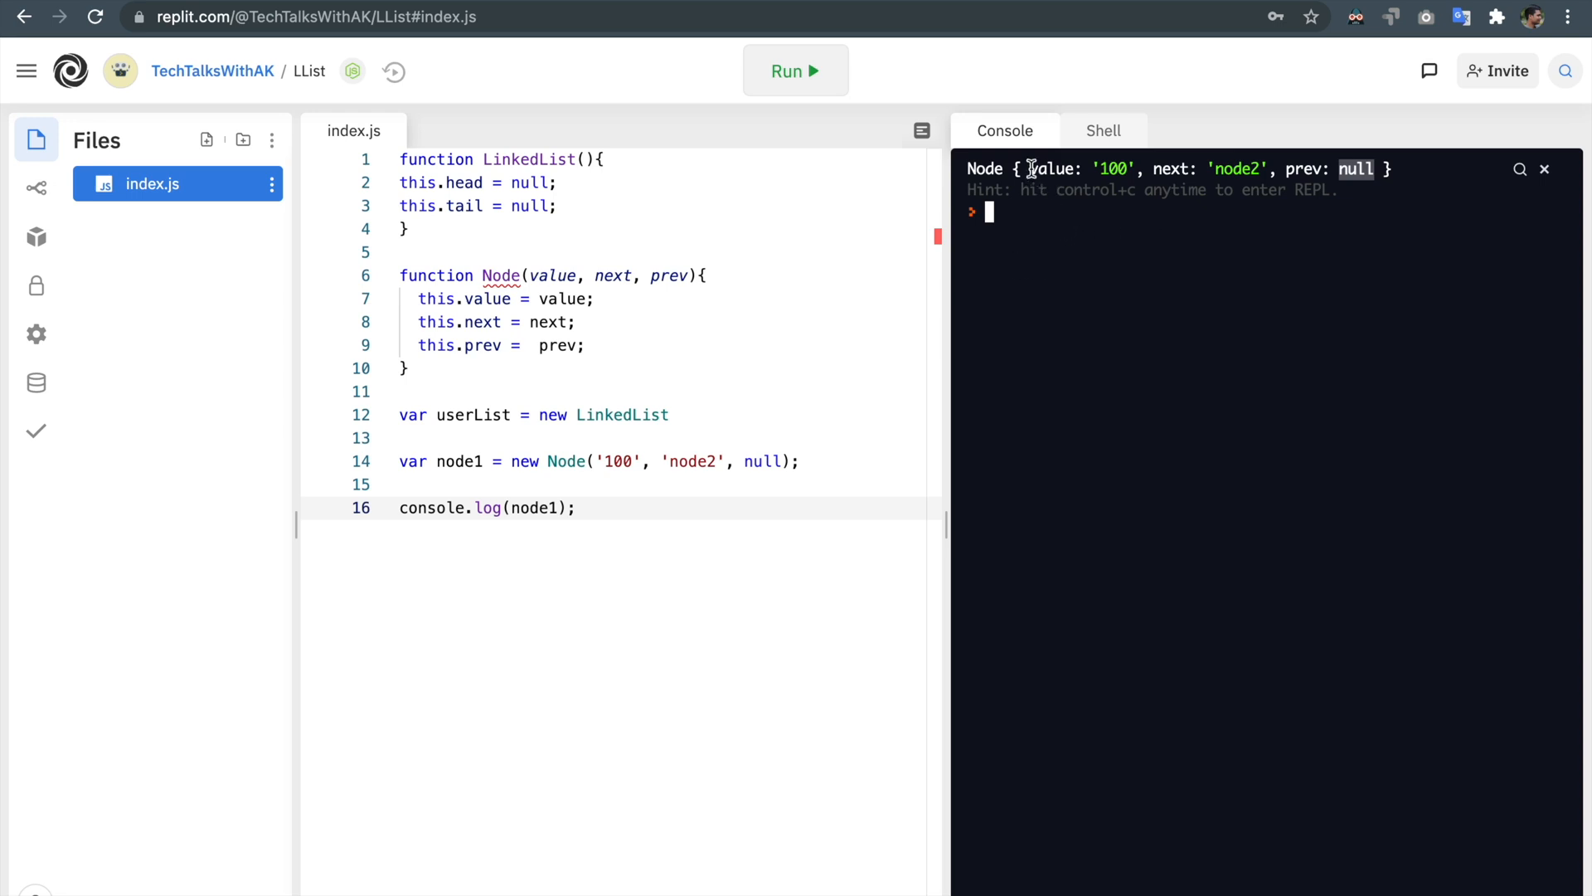